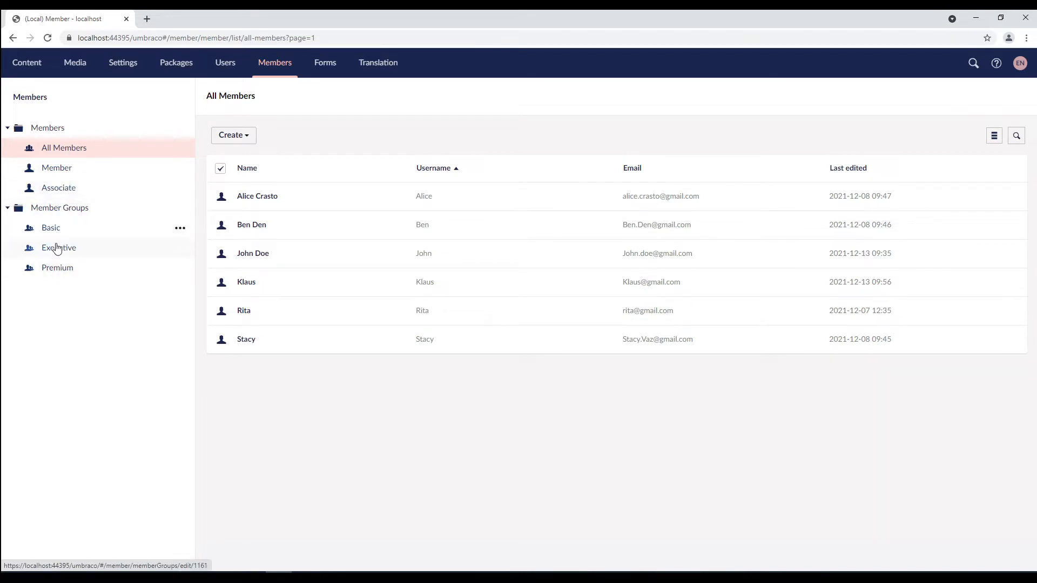
Step: View the member Klaus's details in the Members section
{"action": "left_click", "coordinate": [253, 252]}
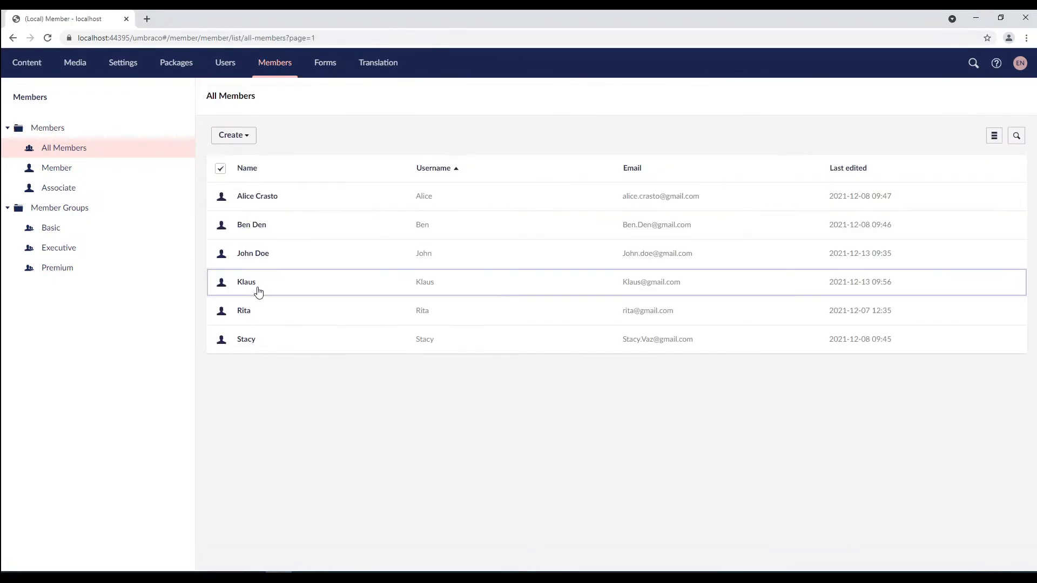
{"action": "left_click", "coordinate": [246, 282]}
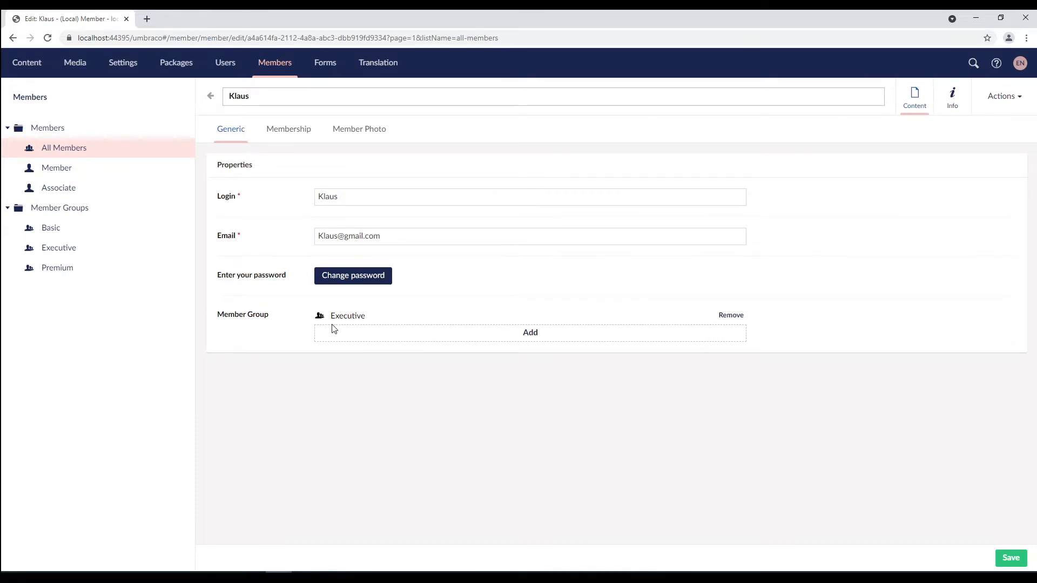
{"action": "mouse_move", "coordinate": [289, 129]}
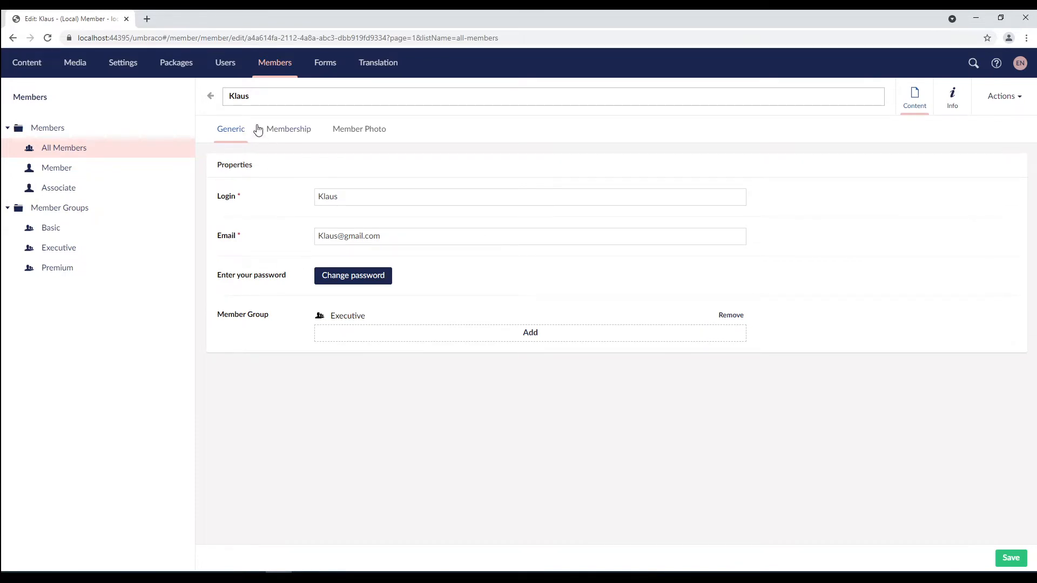
{"action": "left_click", "coordinate": [210, 96]}
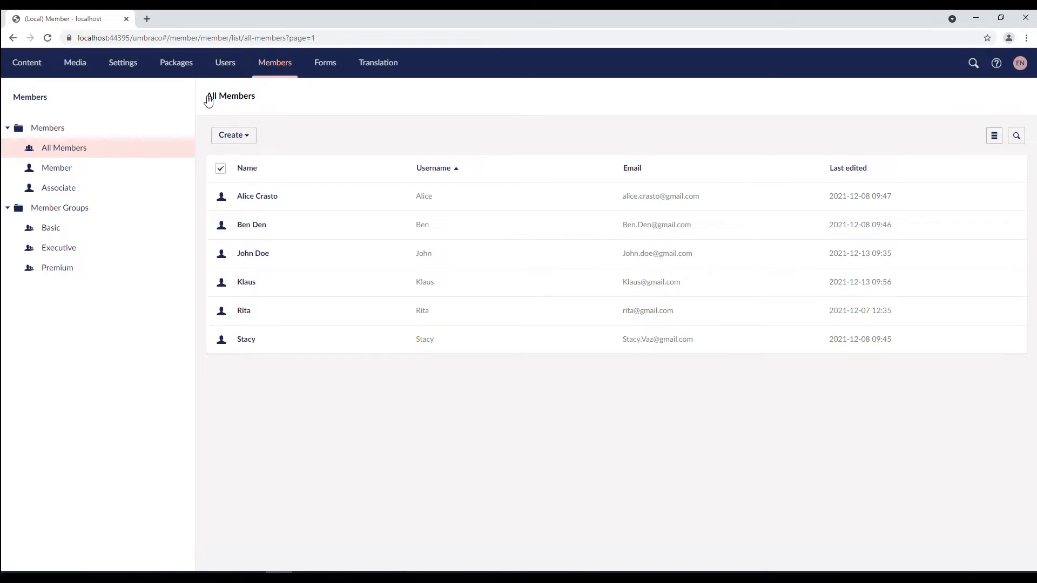
{"action": "mouse_move", "coordinate": [195, 101]}
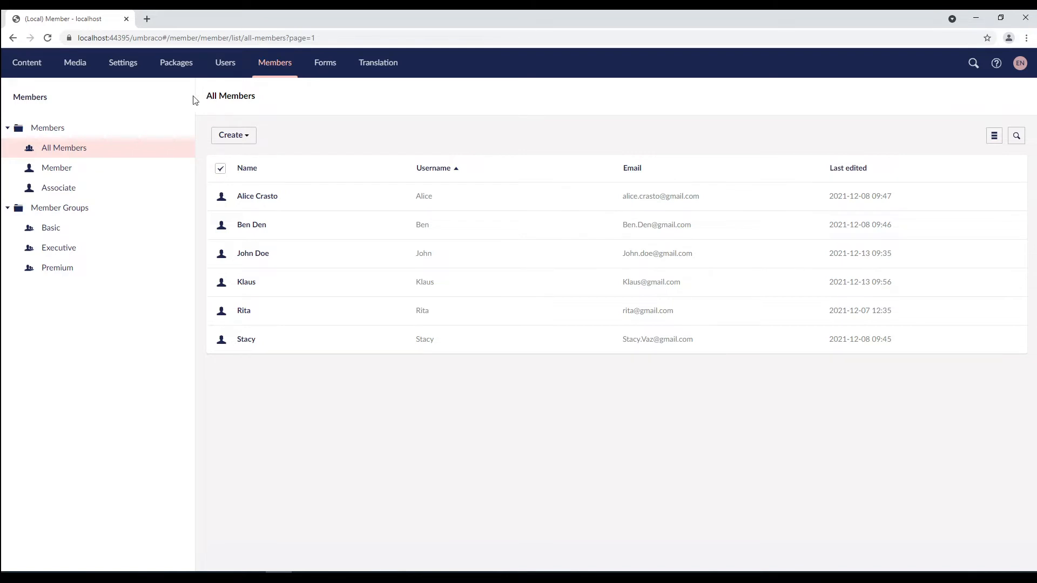
Step: In Settings, expand Document Types and view the Error Page and Register/Login document types
{"action": "left_click", "coordinate": [122, 63]}
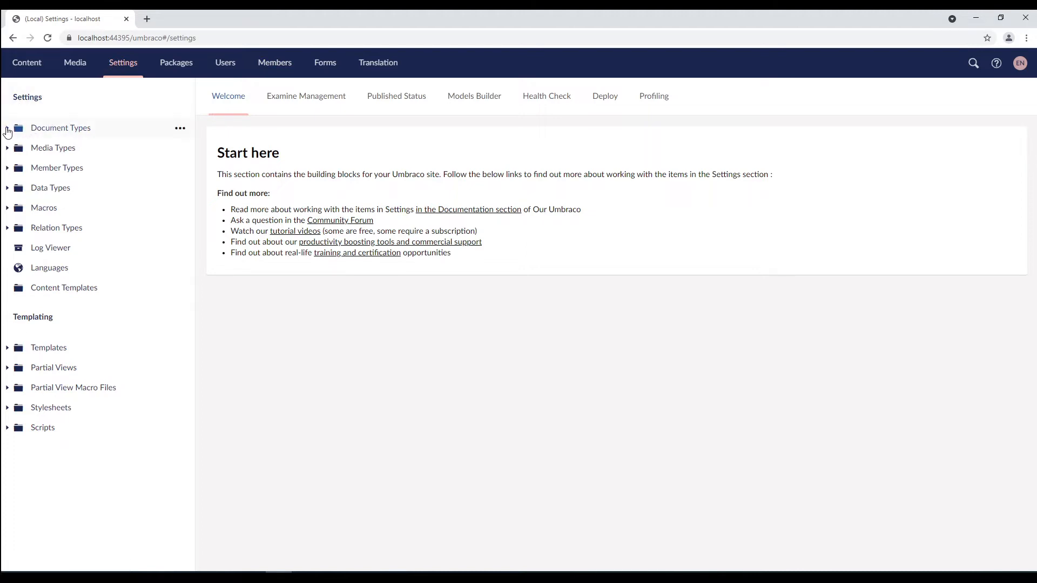
{"action": "left_click", "coordinate": [7, 131]}
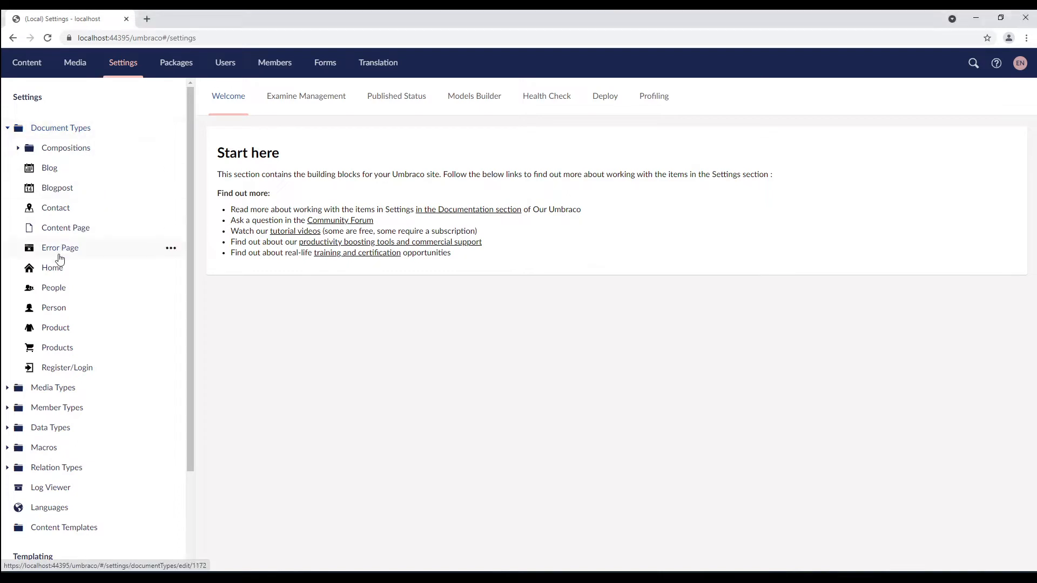
{"action": "left_click", "coordinate": [59, 248]}
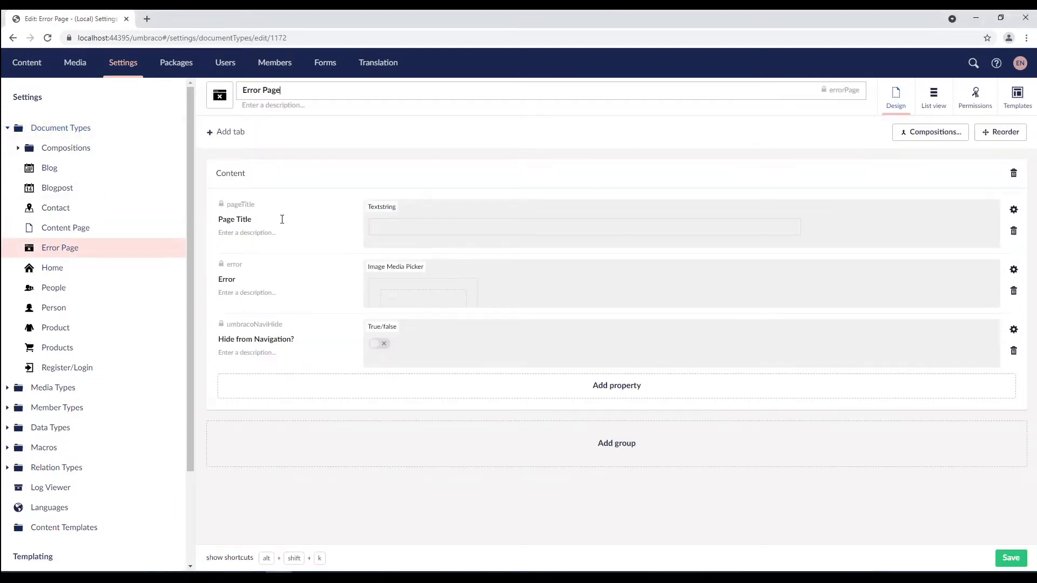
{"action": "mouse_move", "coordinate": [372, 216]}
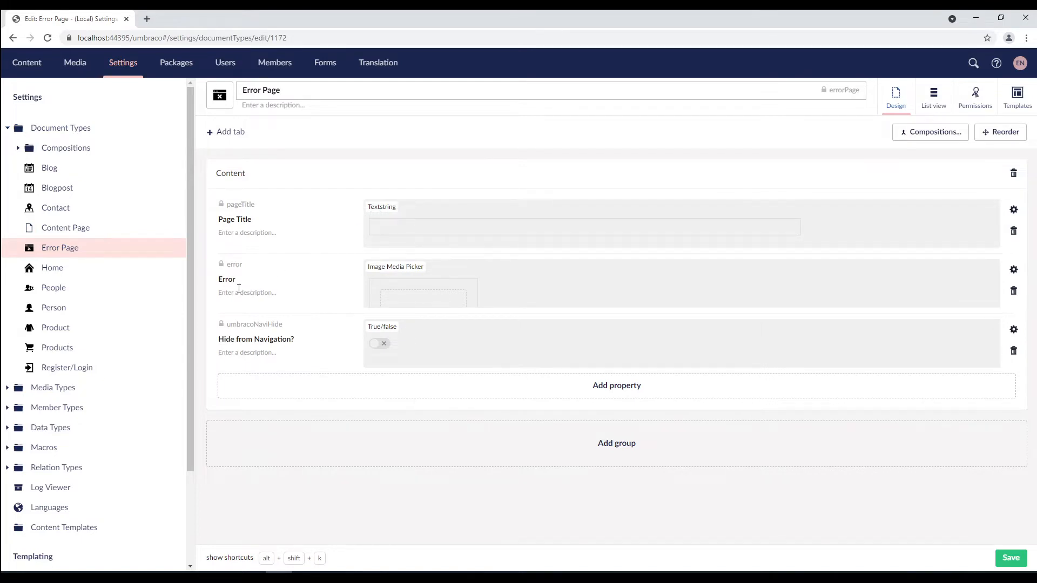
{"action": "mouse_move", "coordinate": [408, 277]}
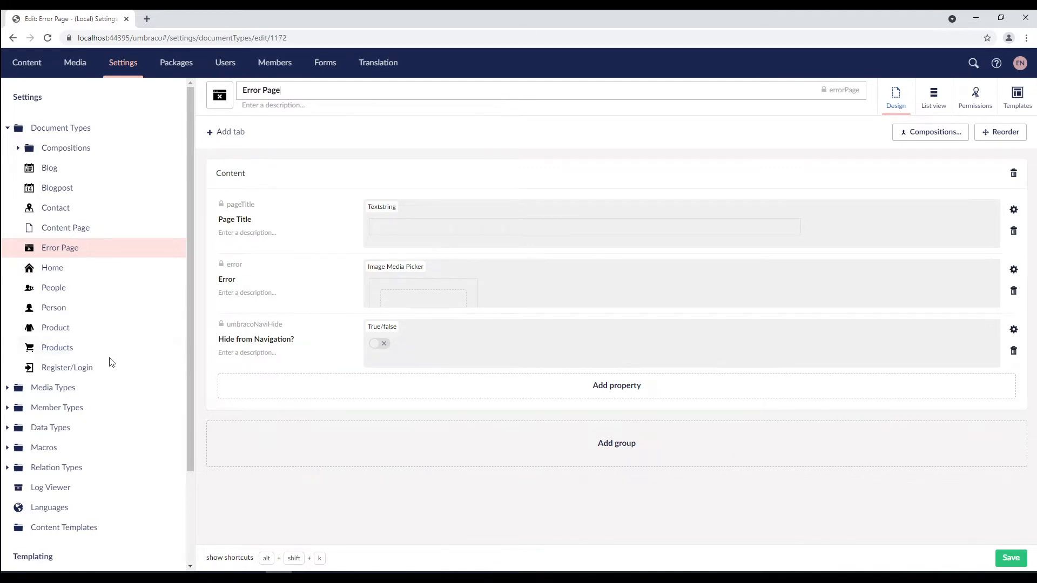
{"action": "left_click", "coordinate": [67, 367]}
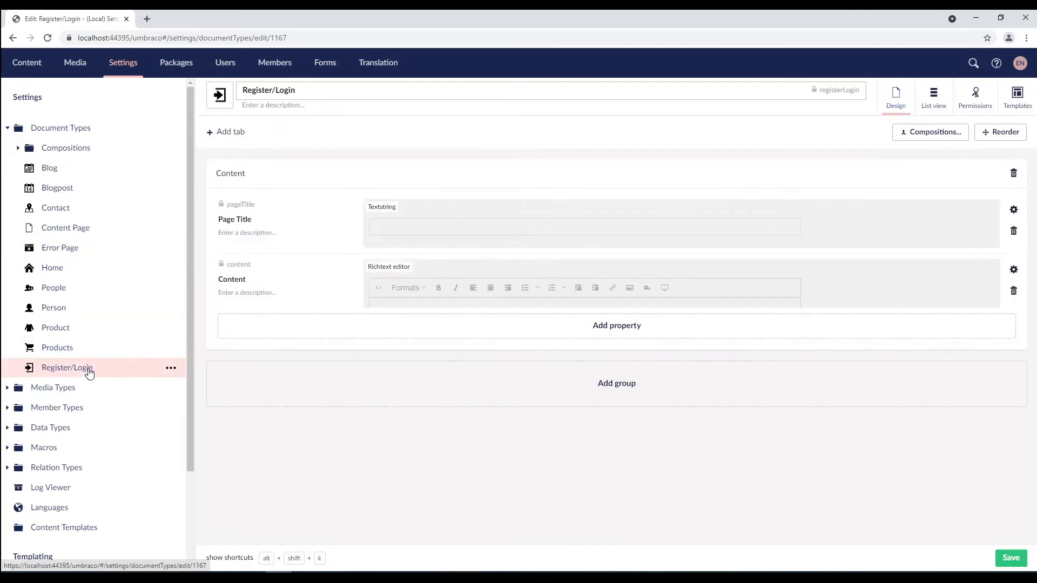
{"action": "mouse_move", "coordinate": [408, 224]}
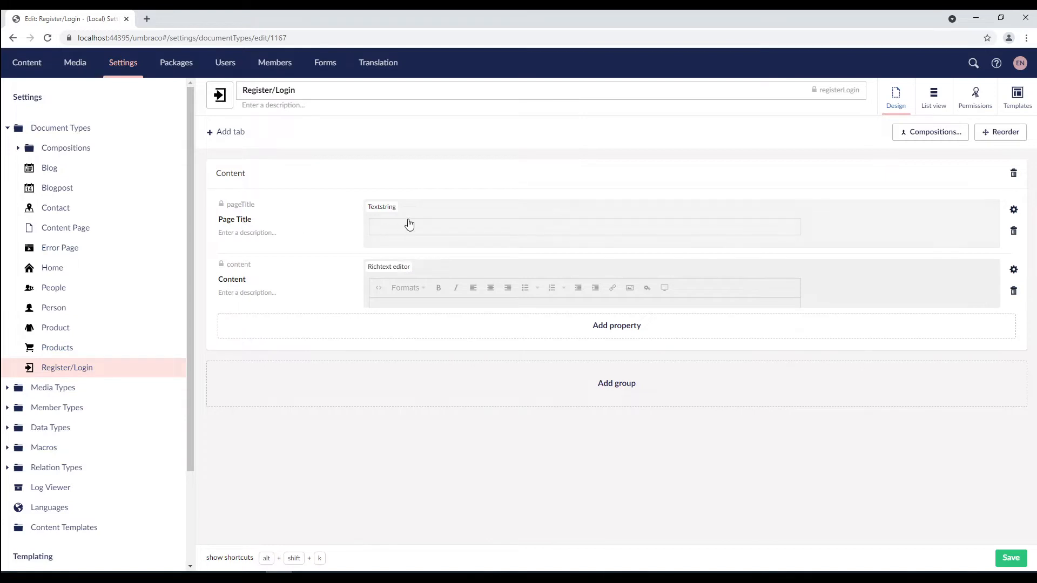
{"action": "mouse_move", "coordinate": [390, 220]}
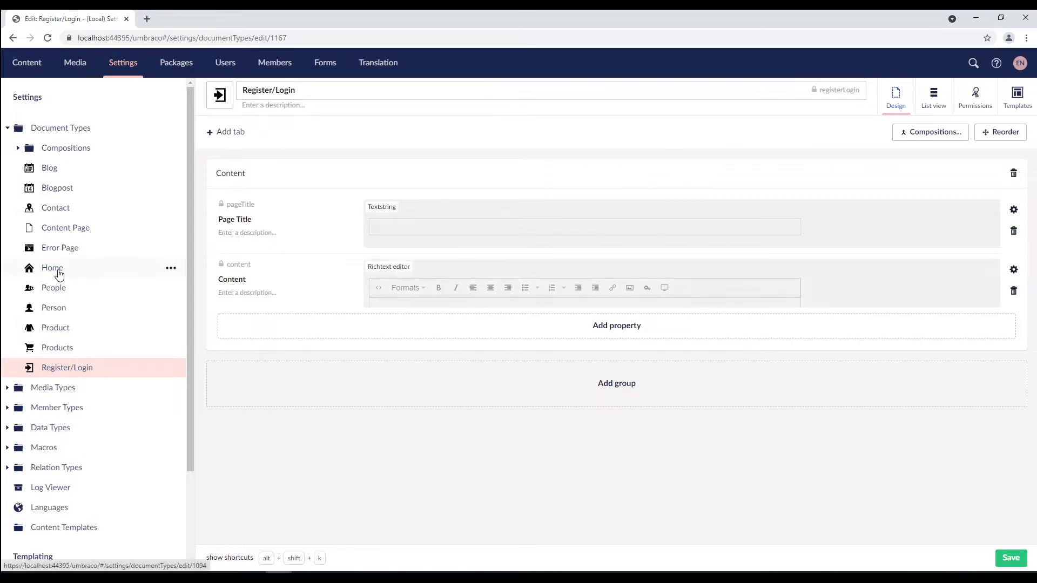
Step: View the Home document type's Permissions listing its allowed child page types
{"action": "left_click", "coordinate": [52, 266]}
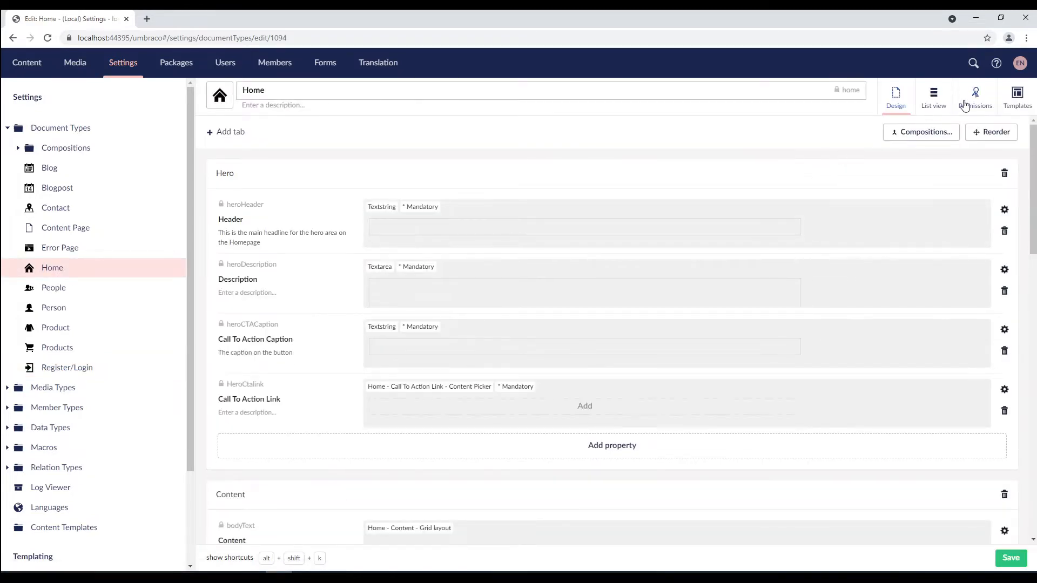
{"action": "left_click", "coordinate": [974, 96]}
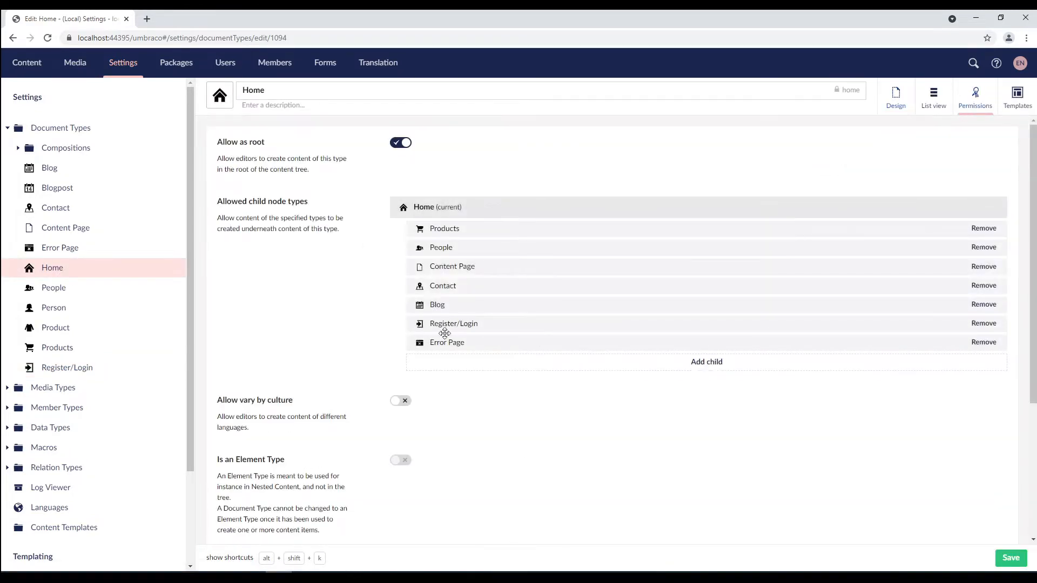
{"action": "mouse_move", "coordinate": [197, 361]}
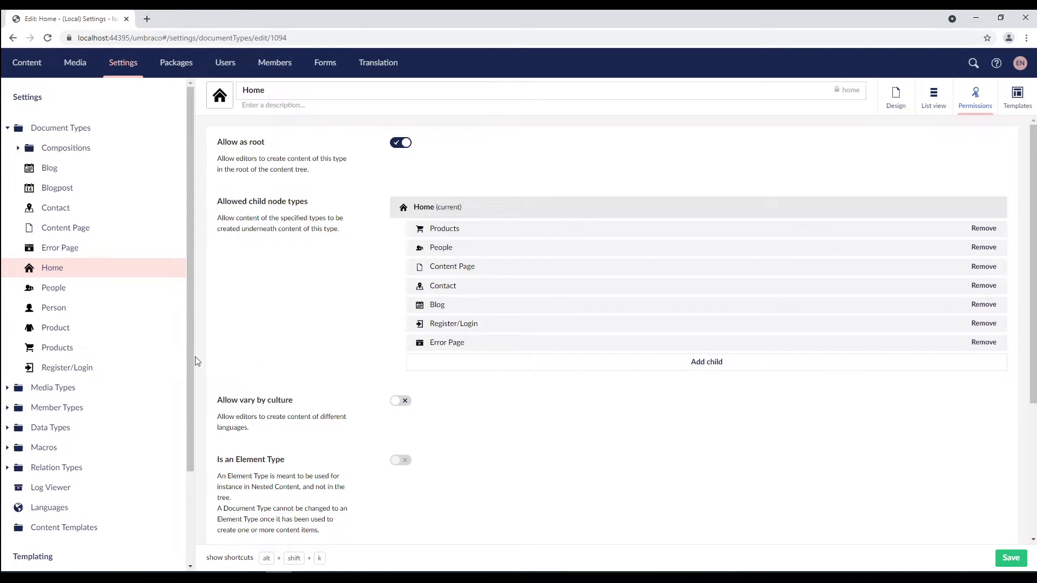
{"action": "scroll", "scroll_direction": "down", "scroll_amount": 3}
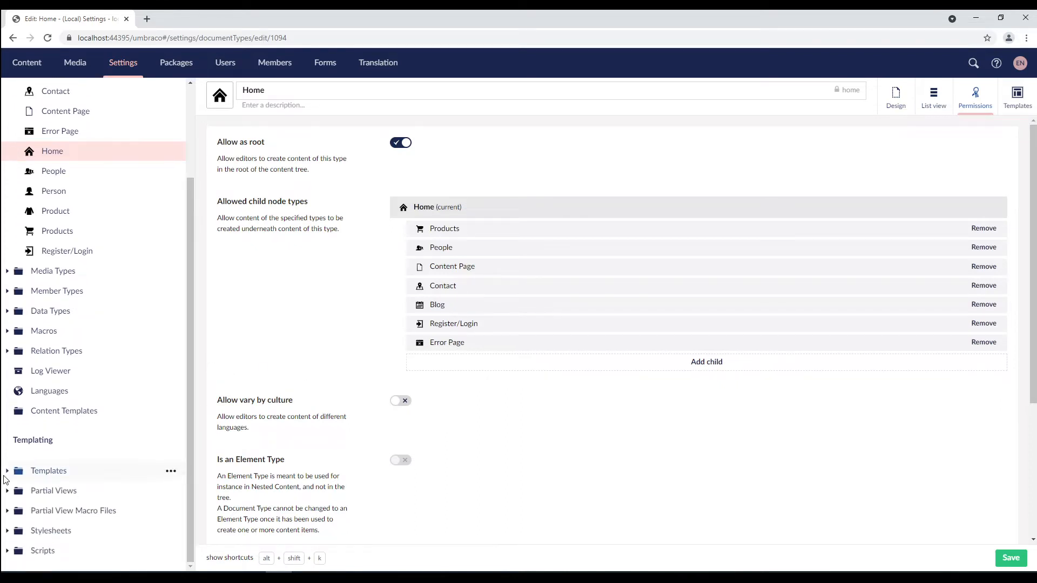
Step: Expand Templates and view the Error Page and Register/Login template code
{"action": "left_click", "coordinate": [6, 469]}
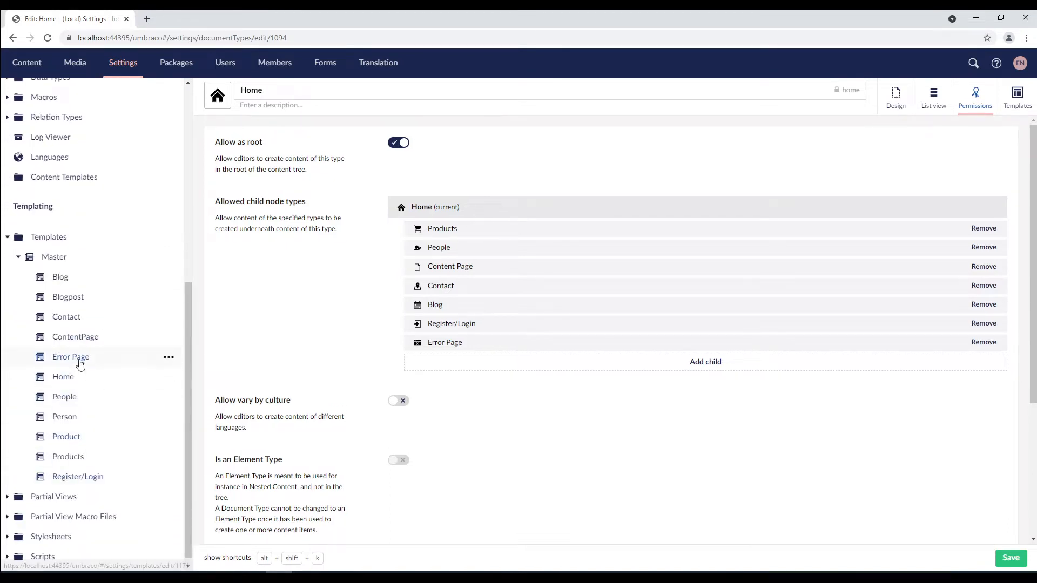
{"action": "left_click", "coordinate": [70, 357]}
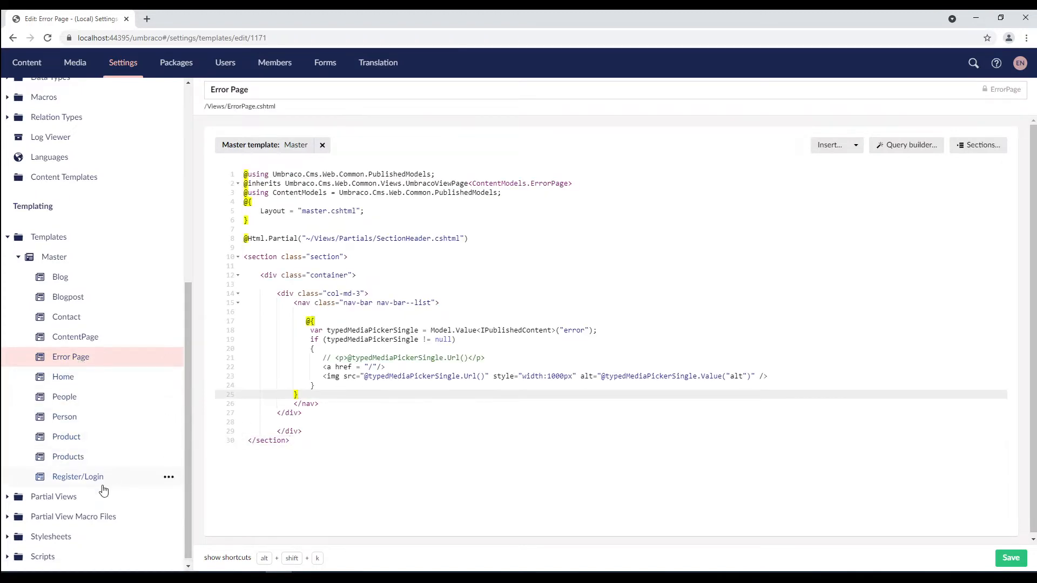
{"action": "left_click", "coordinate": [78, 476]}
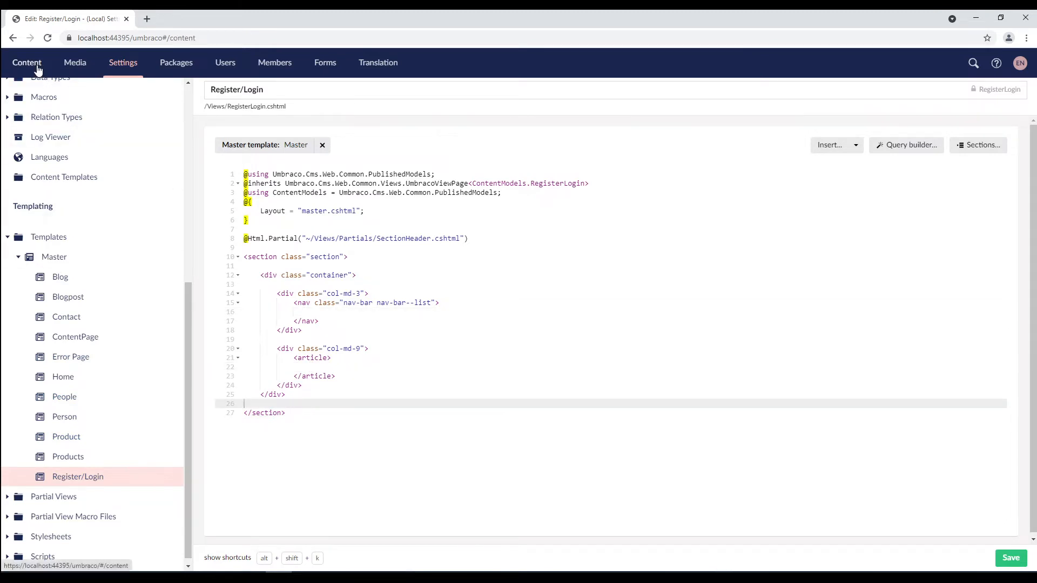
Step: In Content, expand Home and view the Register/Login and Error Page content nodes
{"action": "left_click", "coordinate": [26, 62]}
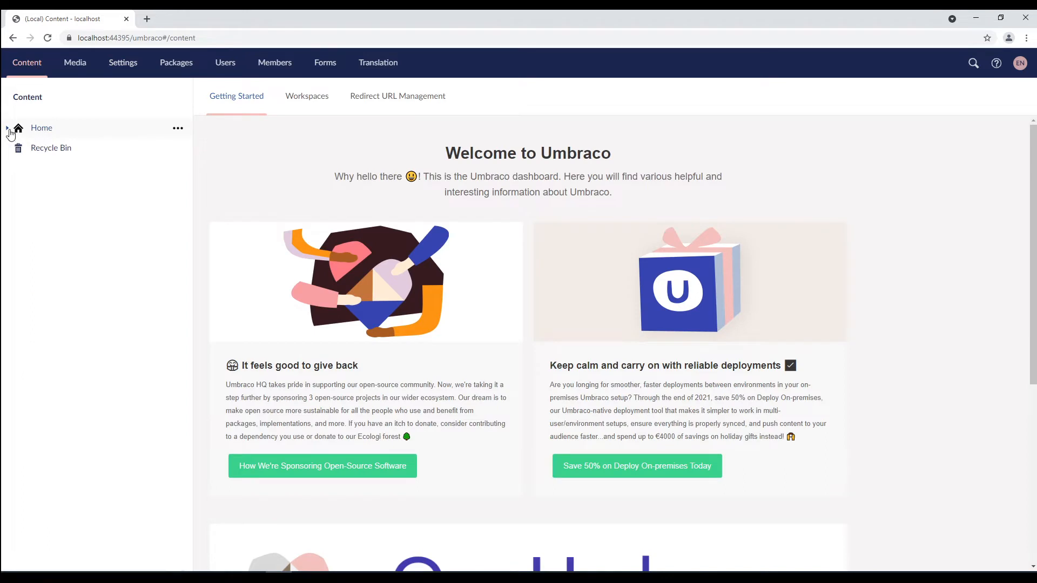
{"action": "left_click", "coordinate": [18, 128]}
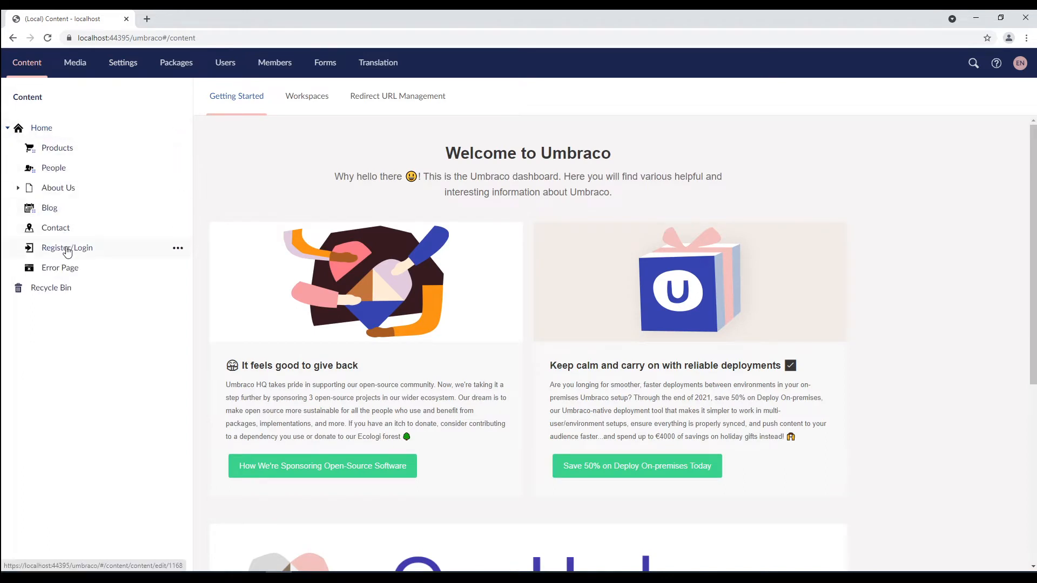
{"action": "left_click", "coordinate": [67, 248]}
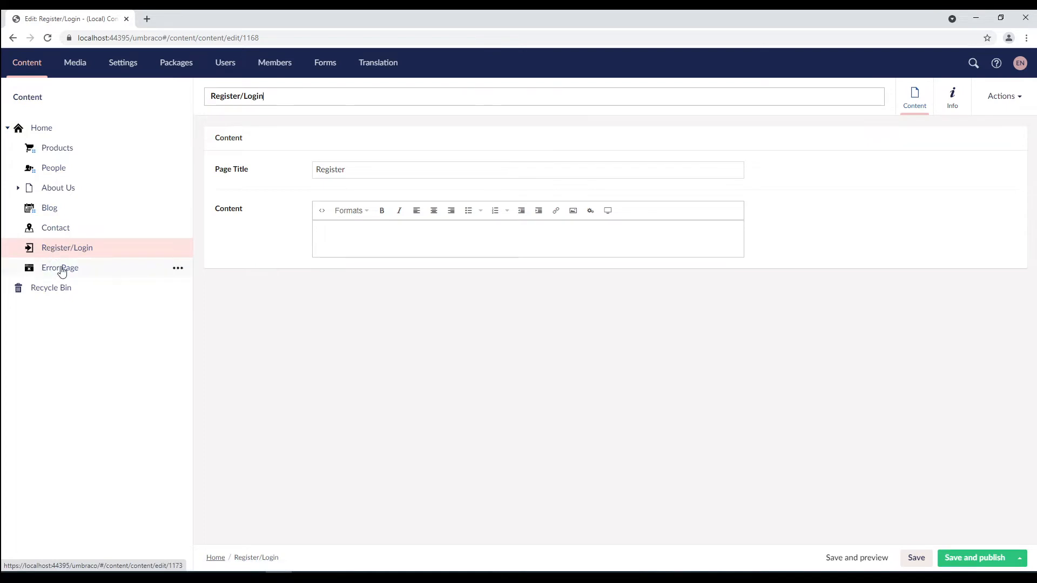
{"action": "left_click", "coordinate": [59, 266]}
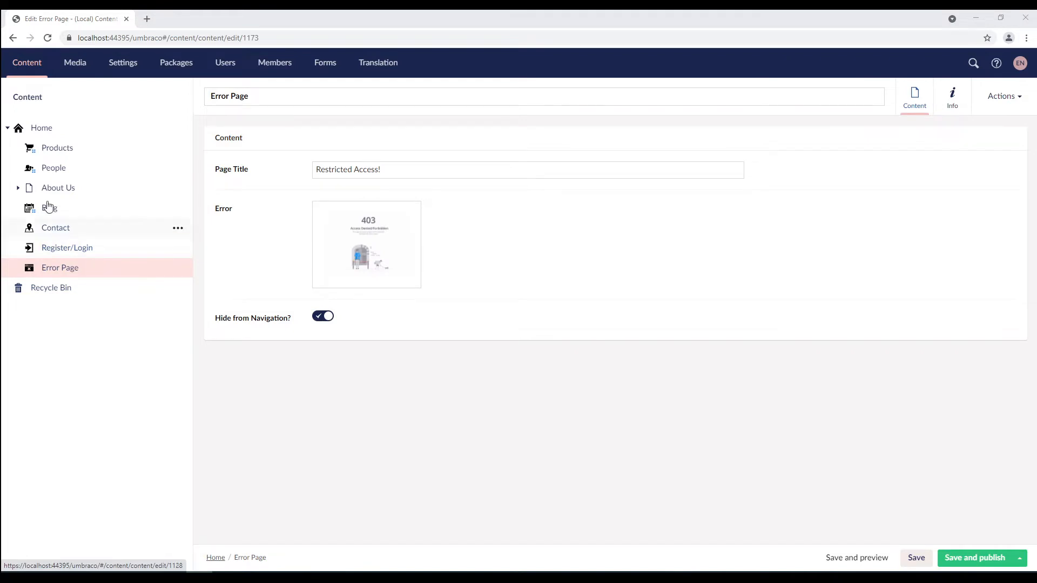
Step: View the Home page's Info showing it published, and follow its link to the live site
{"action": "left_click", "coordinate": [41, 128]}
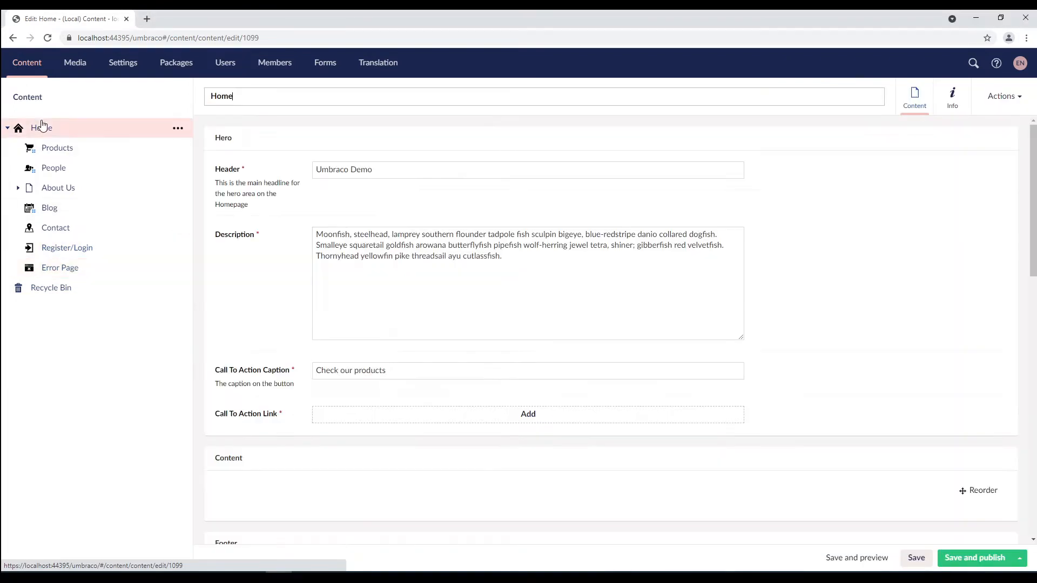
{"action": "left_click", "coordinate": [952, 96]}
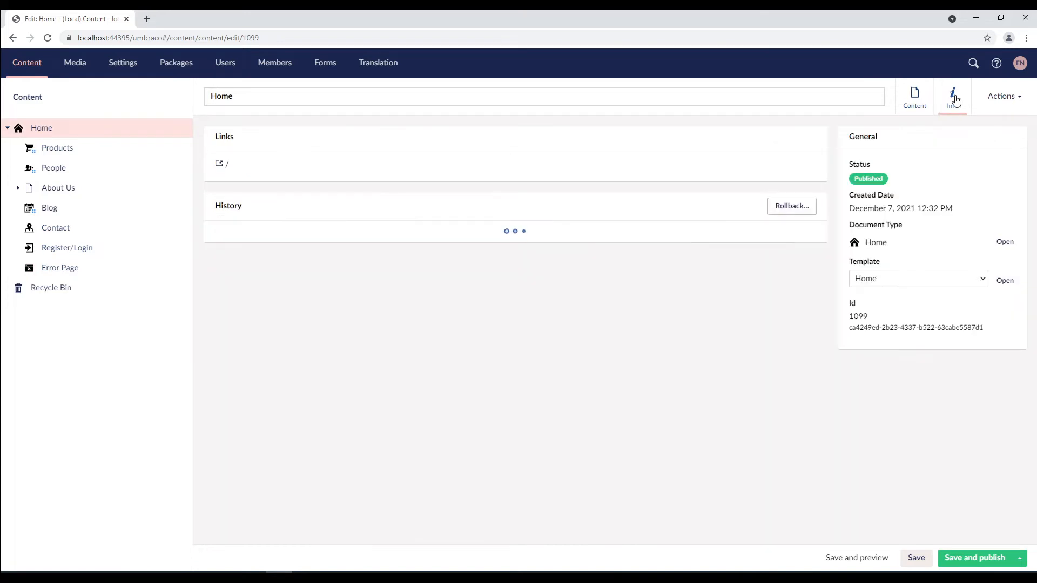
{"action": "left_click", "coordinate": [219, 163]}
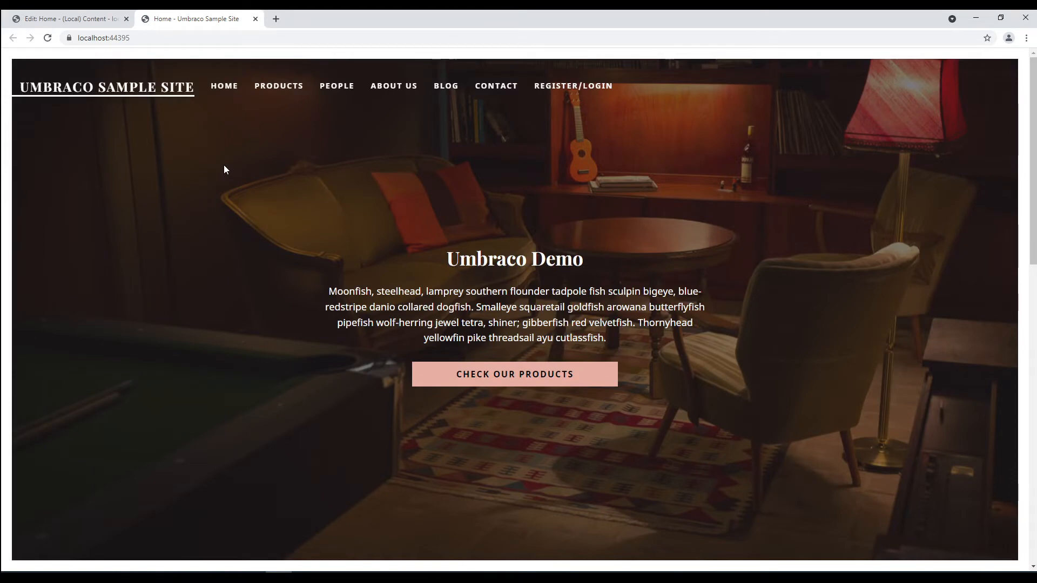
{"action": "mouse_move", "coordinate": [572, 86]}
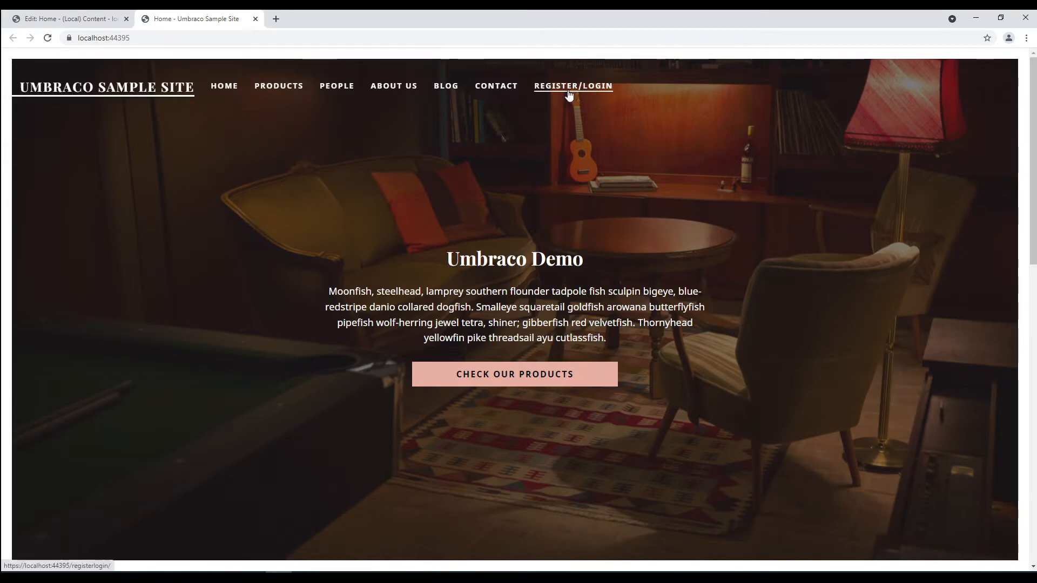
Step: Visit the live Register/Login page showing only a Register heading, then return to the backoffice
{"action": "left_click", "coordinate": [573, 86]}
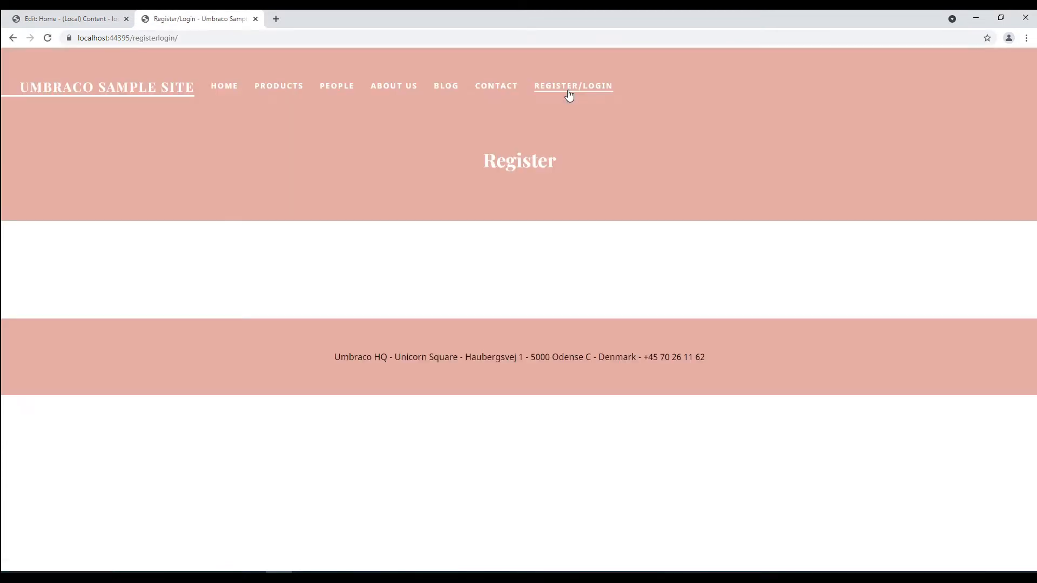
{"action": "mouse_move", "coordinate": [447, 330]}
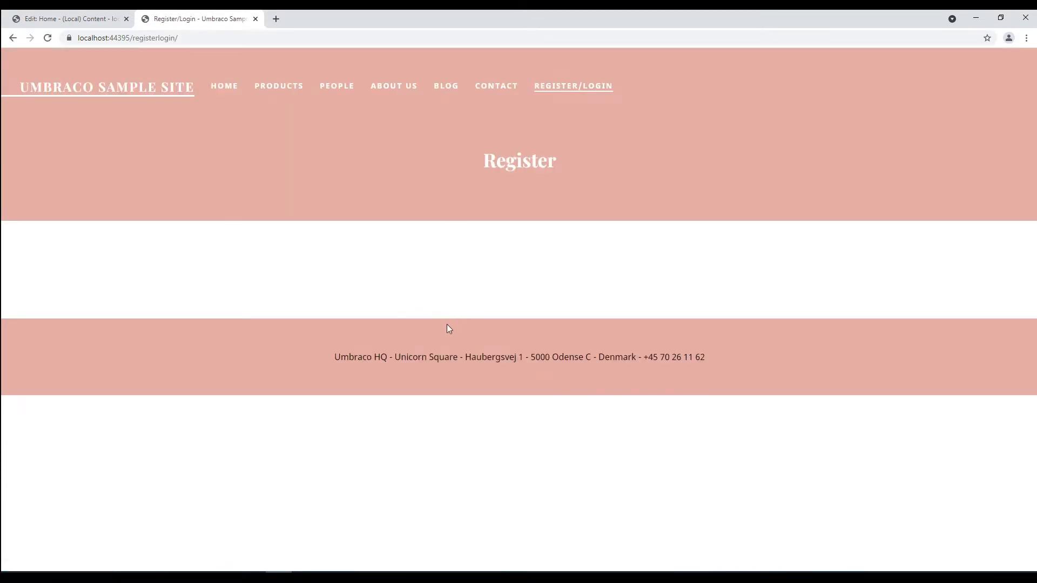
{"action": "mouse_move", "coordinate": [417, 337]}
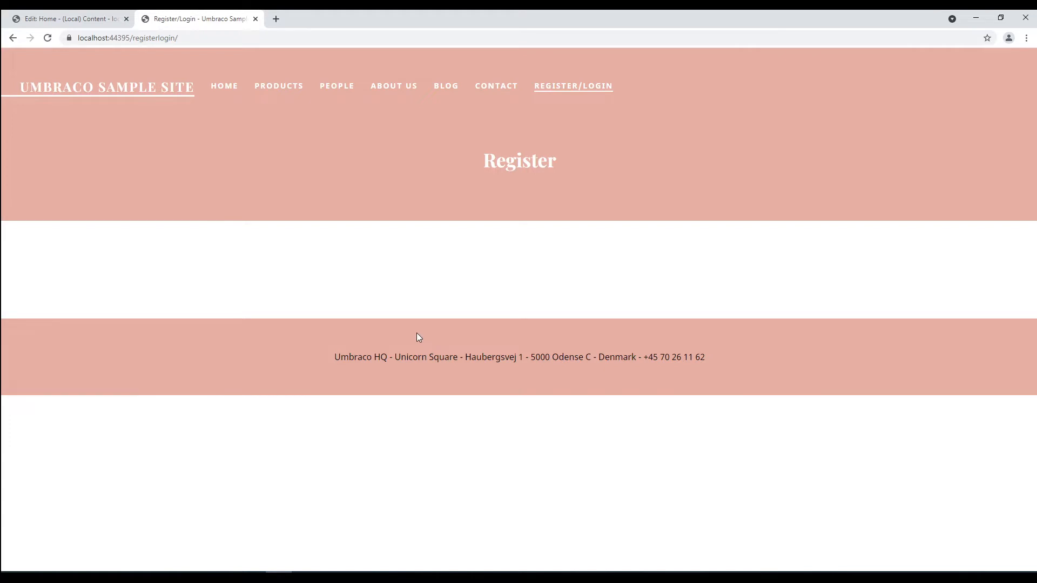
{"action": "mouse_move", "coordinate": [654, 89]}
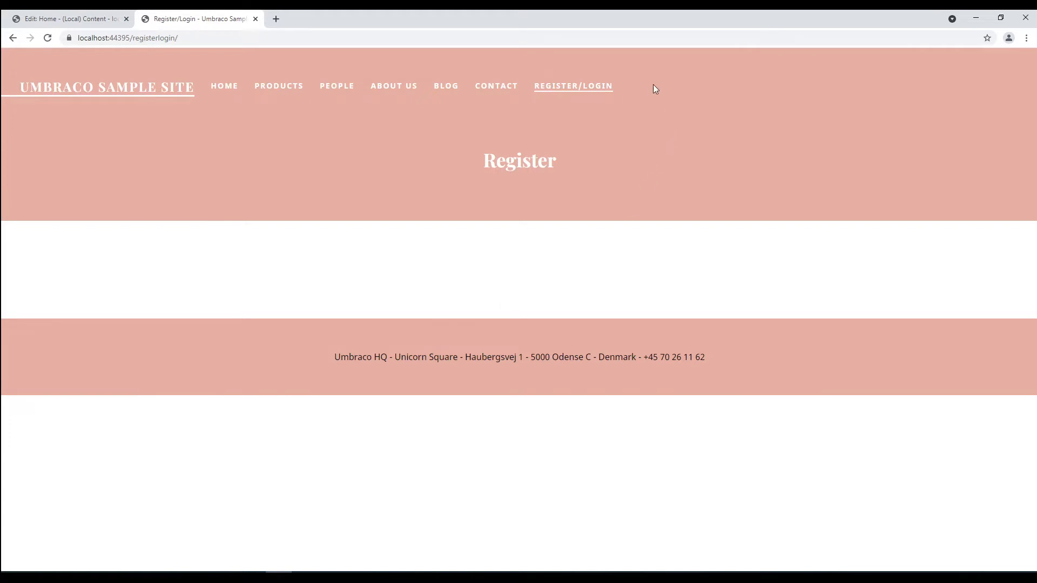
{"action": "mouse_move", "coordinate": [437, 111]}
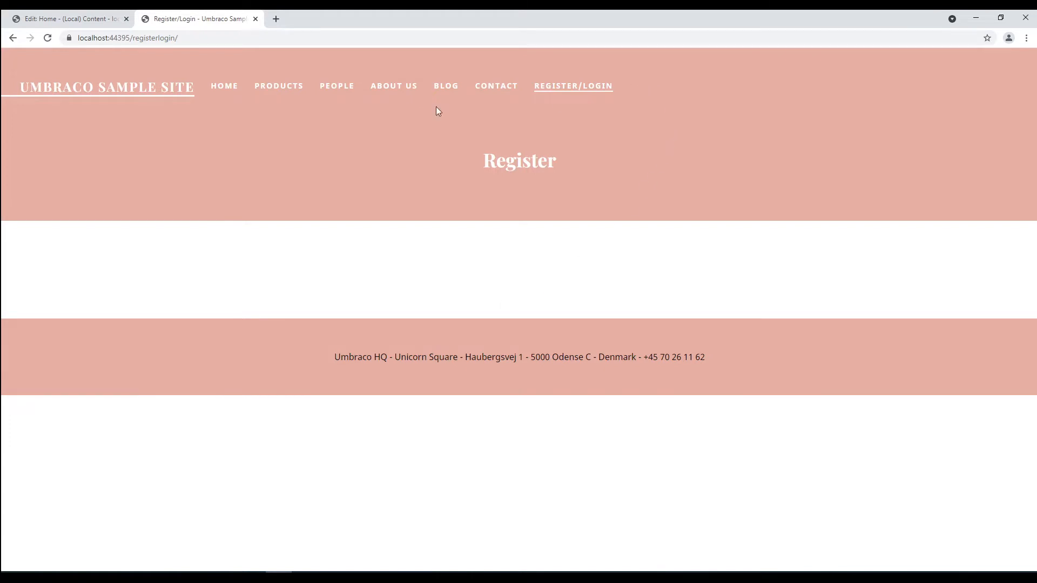
{"action": "left_click", "coordinate": [66, 18]}
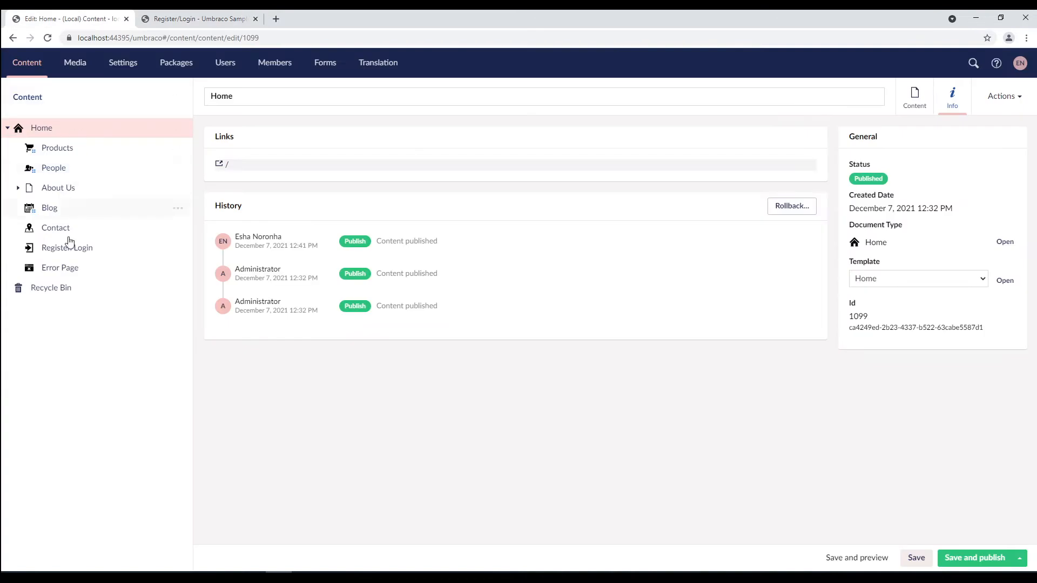
Step: In Settings, start creating a new item in the Partial View Macro Files folder
{"action": "left_click", "coordinate": [60, 267]}
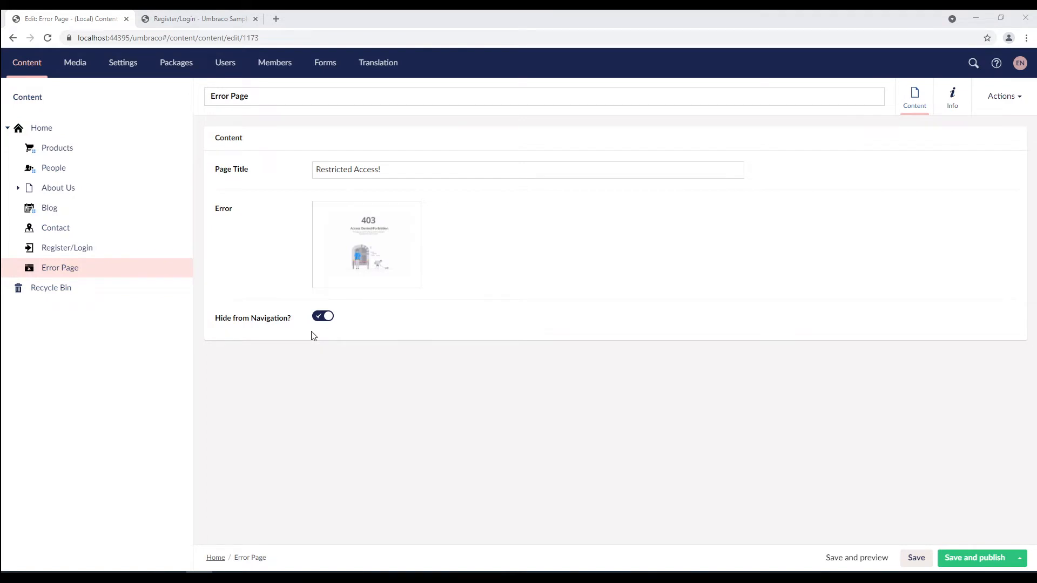
{"action": "mouse_move", "coordinate": [194, 155]}
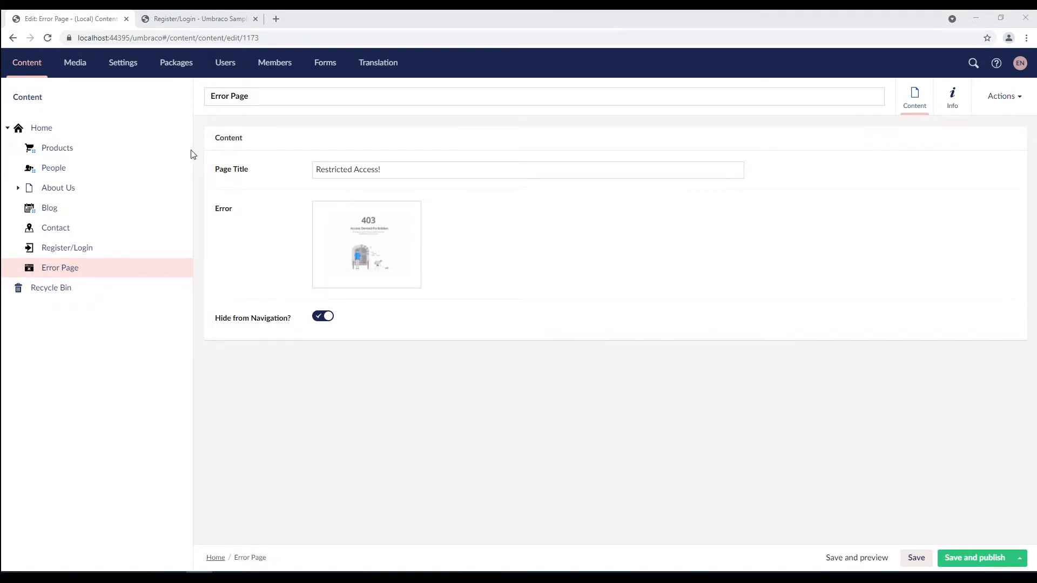
{"action": "left_click", "coordinate": [122, 62]}
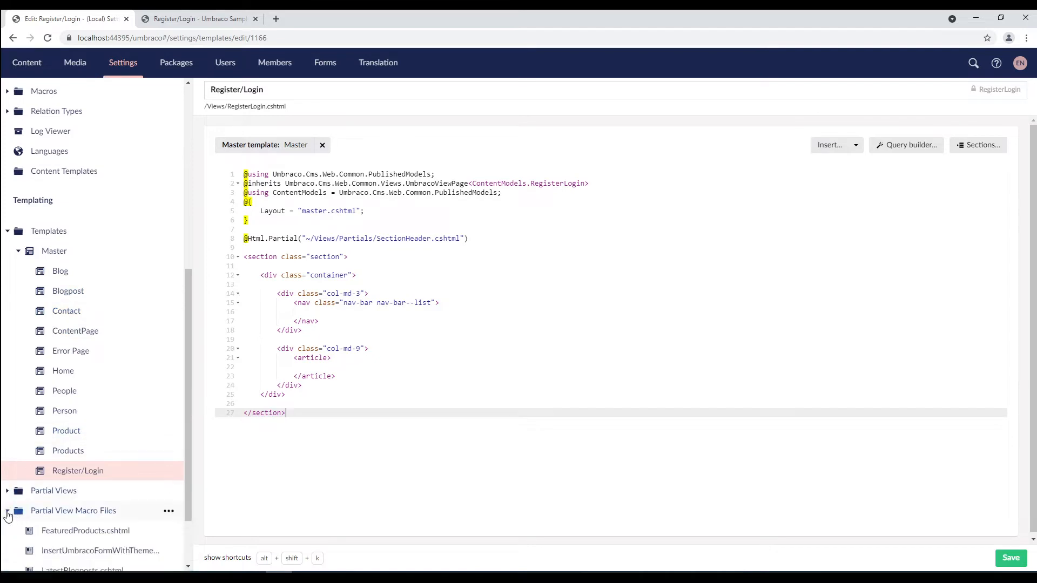
{"action": "scroll", "scroll_direction": "down", "scroll_amount": 3}
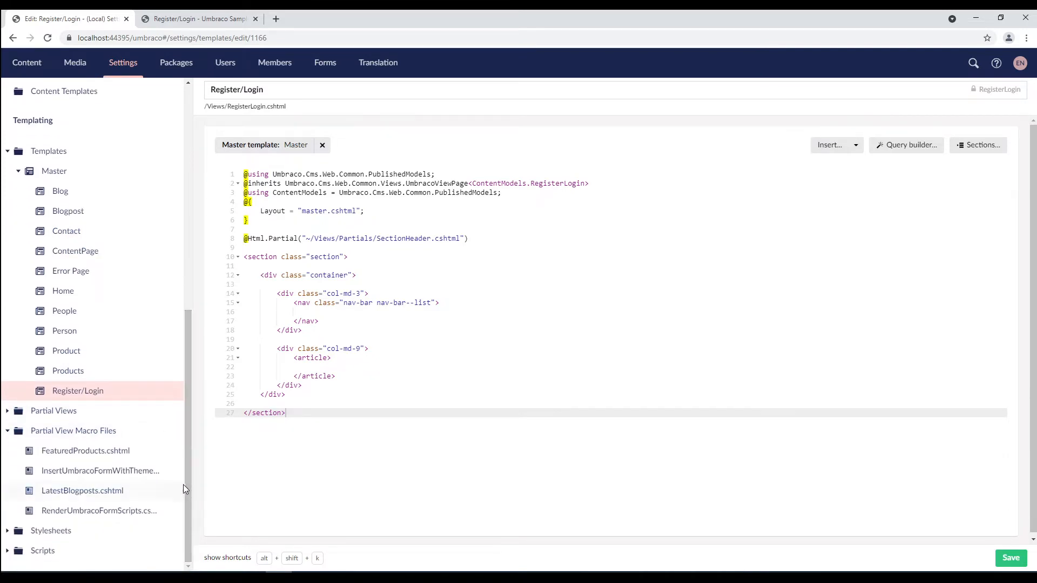
{"action": "left_click", "coordinate": [170, 431]}
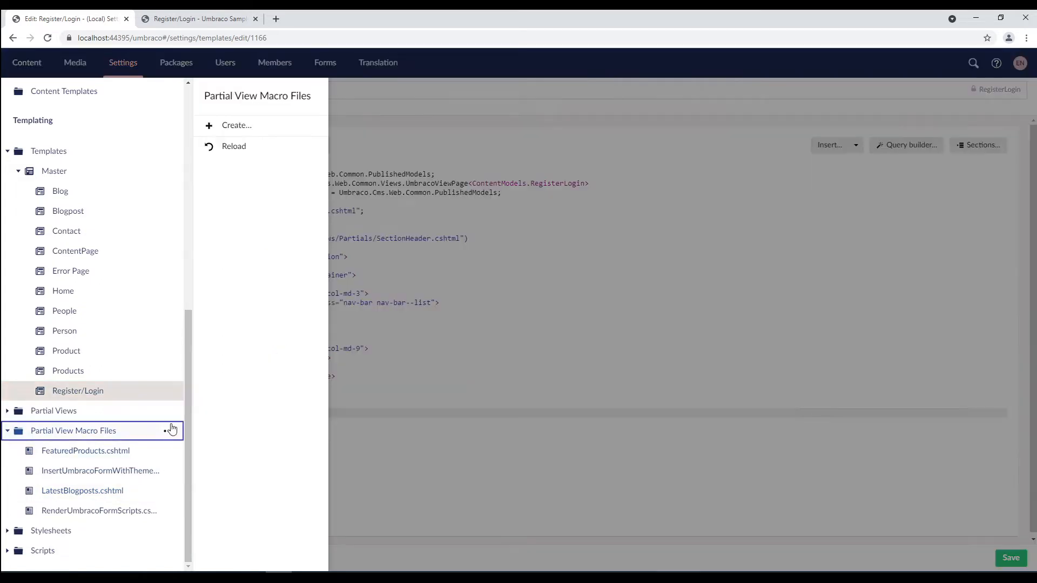
{"action": "mouse_move", "coordinate": [232, 125]}
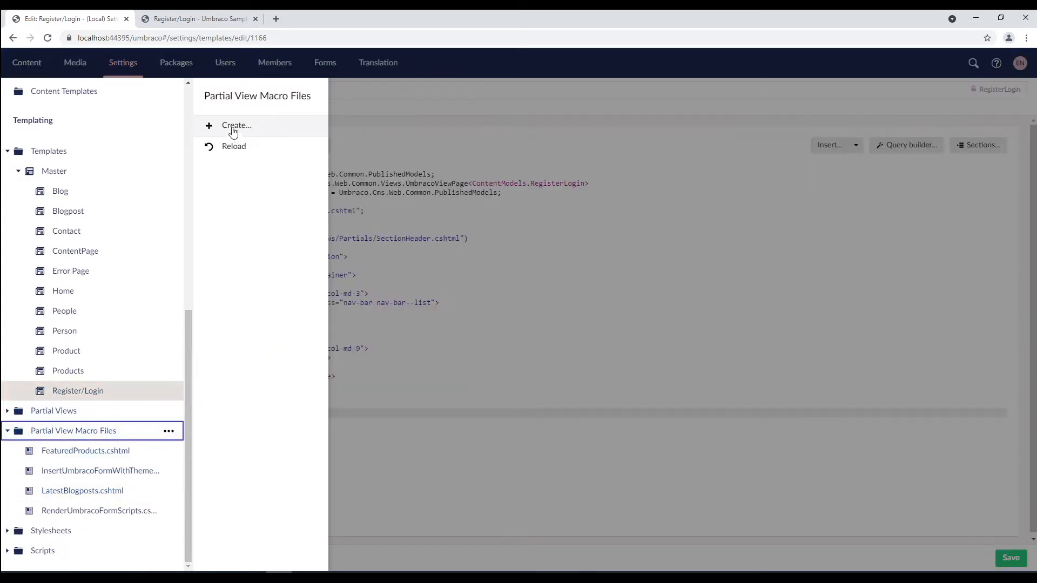
{"action": "left_click", "coordinate": [237, 126]}
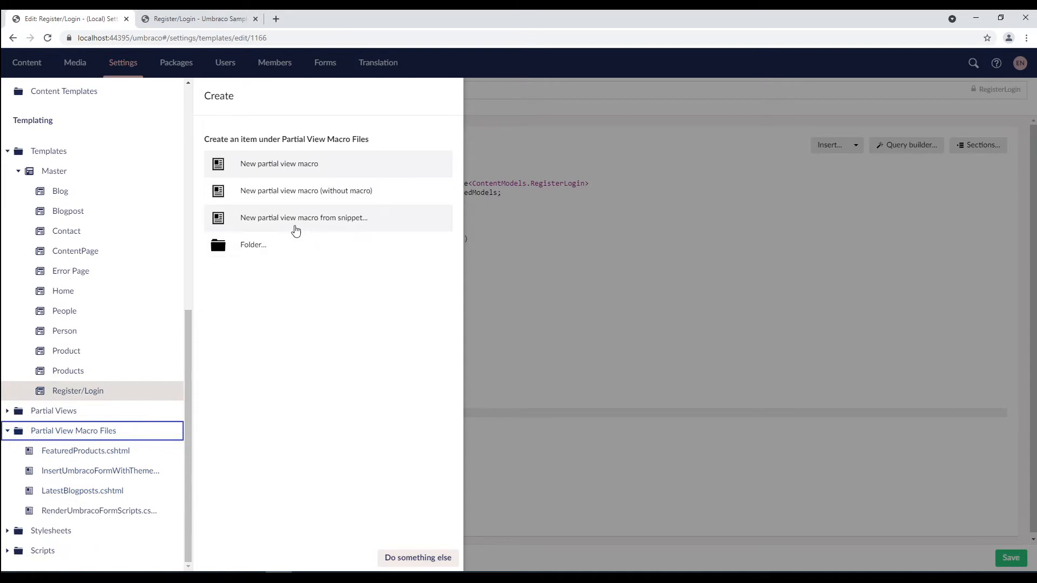
{"action": "mouse_move", "coordinate": [338, 226]}
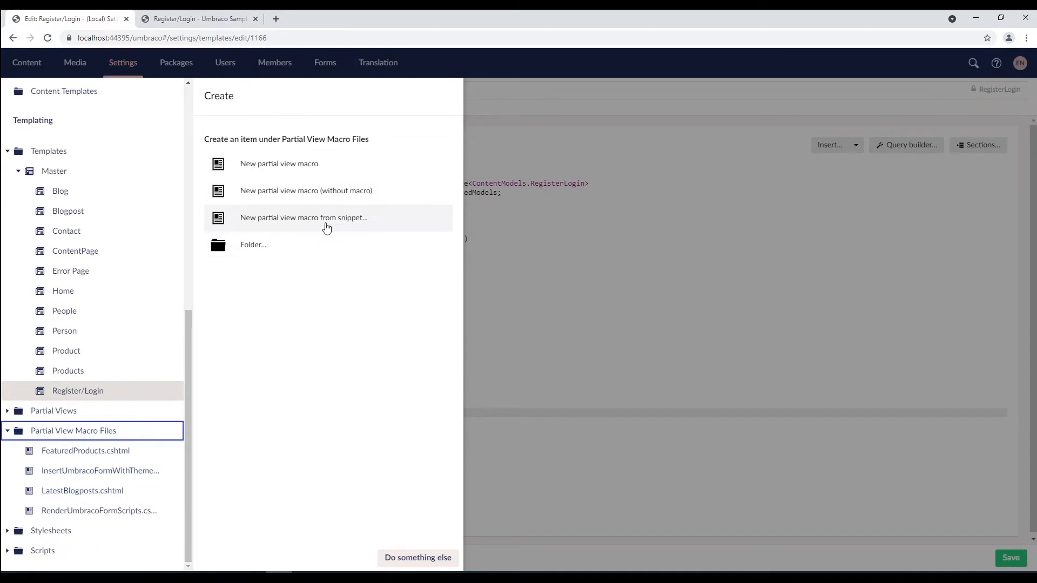
Step: Create a partial view macro from the Register Member snippet, name it Register and save
{"action": "left_click", "coordinate": [304, 217]}
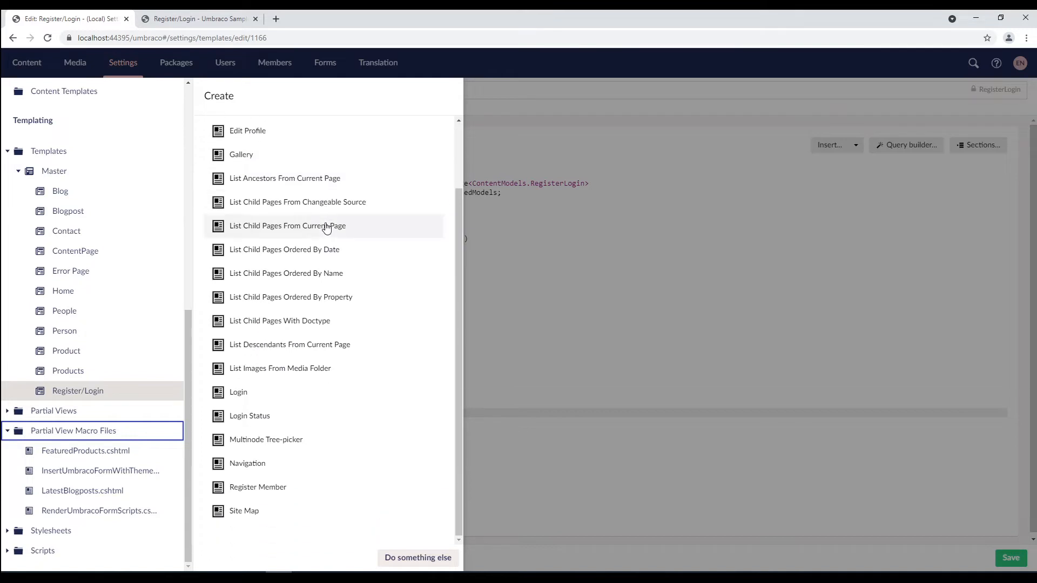
{"action": "mouse_move", "coordinate": [276, 493]}
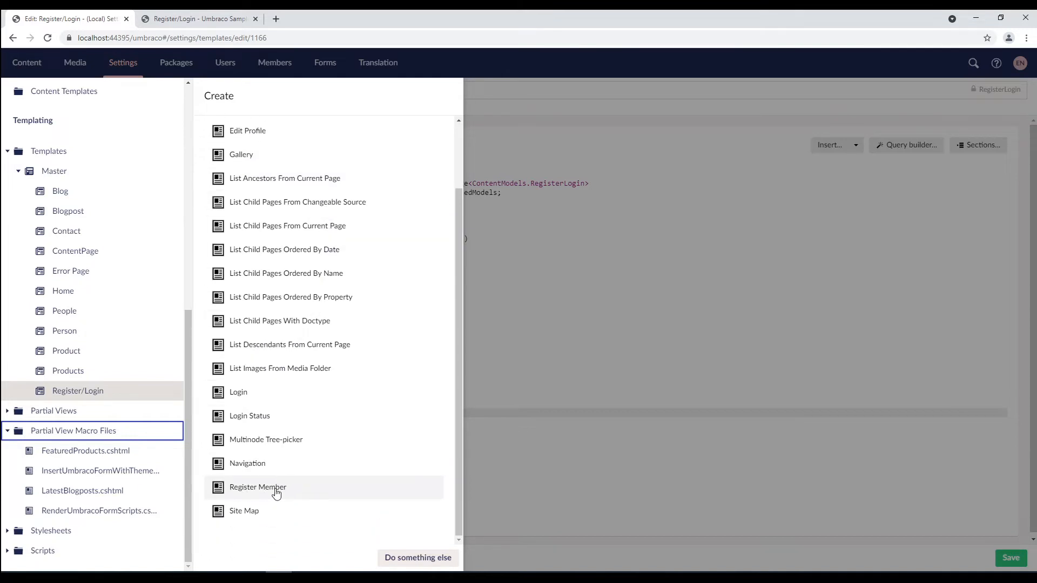
{"action": "left_click", "coordinate": [257, 487]}
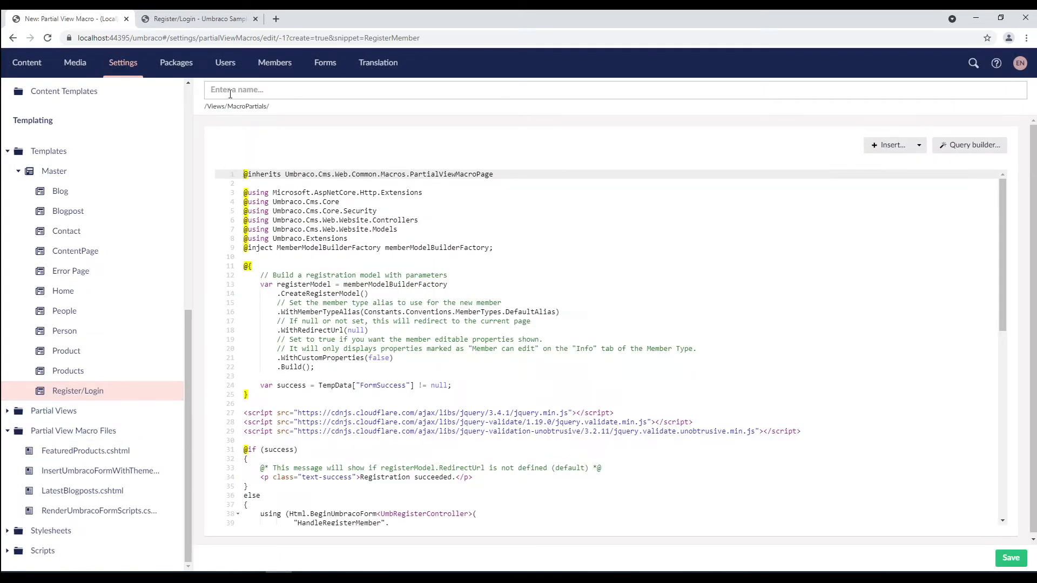
{"action": "type", "text": "Register"}
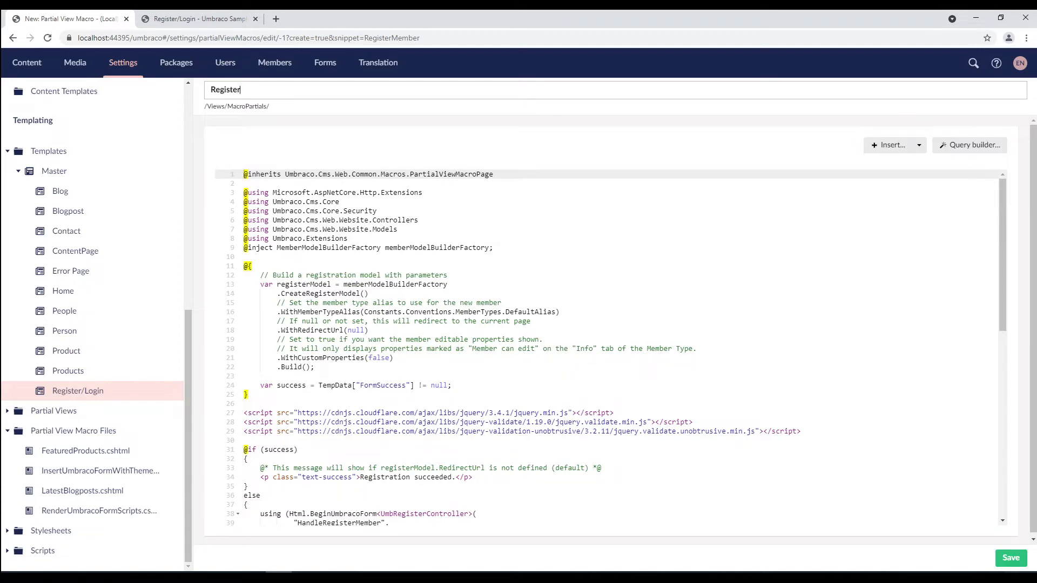
{"action": "left_click", "coordinate": [1011, 558]}
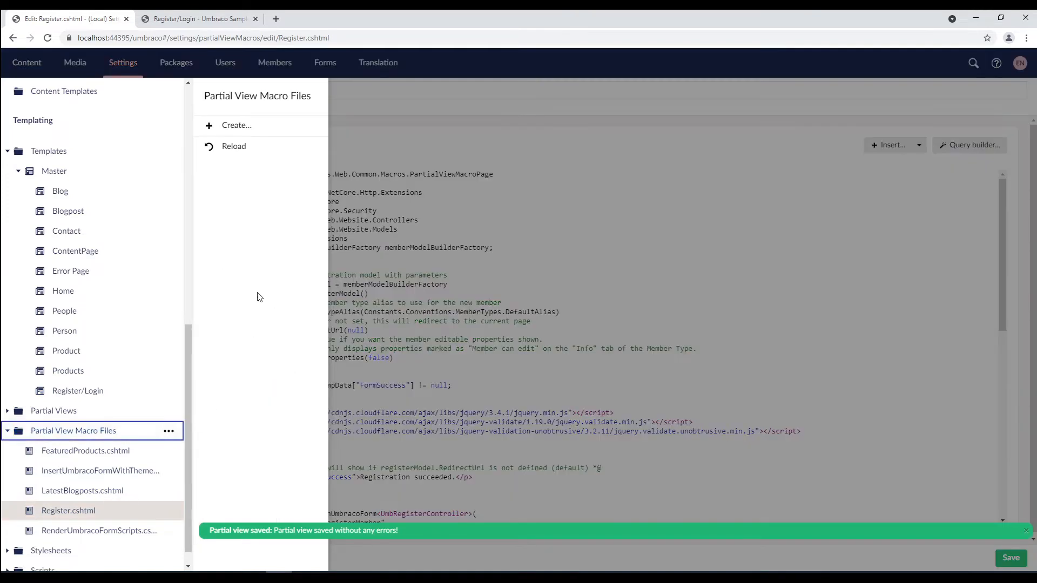
Step: Create a partial view macro from the Login snippet, name it Login and save
{"action": "left_click", "coordinate": [237, 126]}
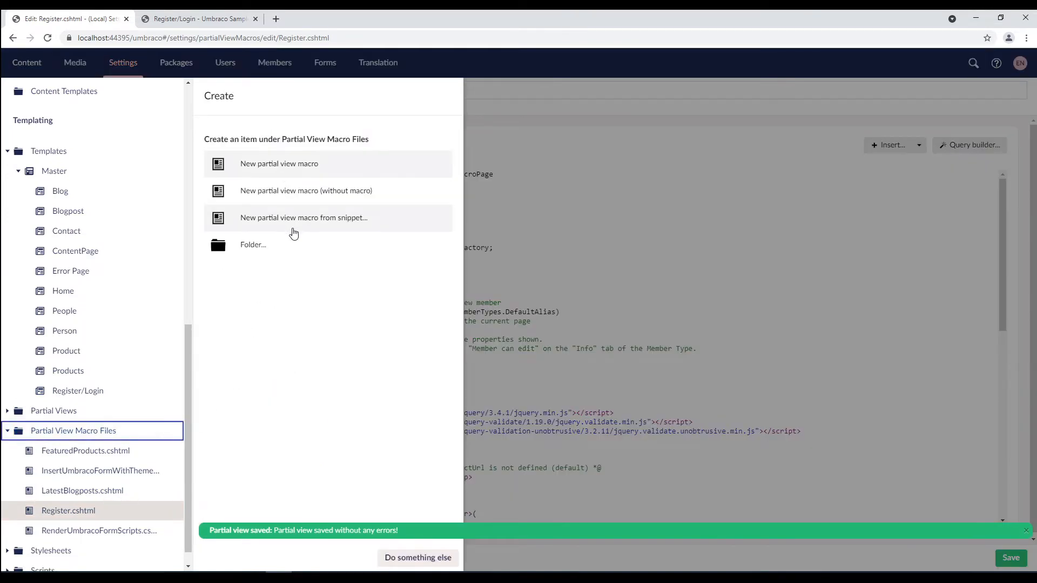
{"action": "mouse_move", "coordinate": [312, 231]}
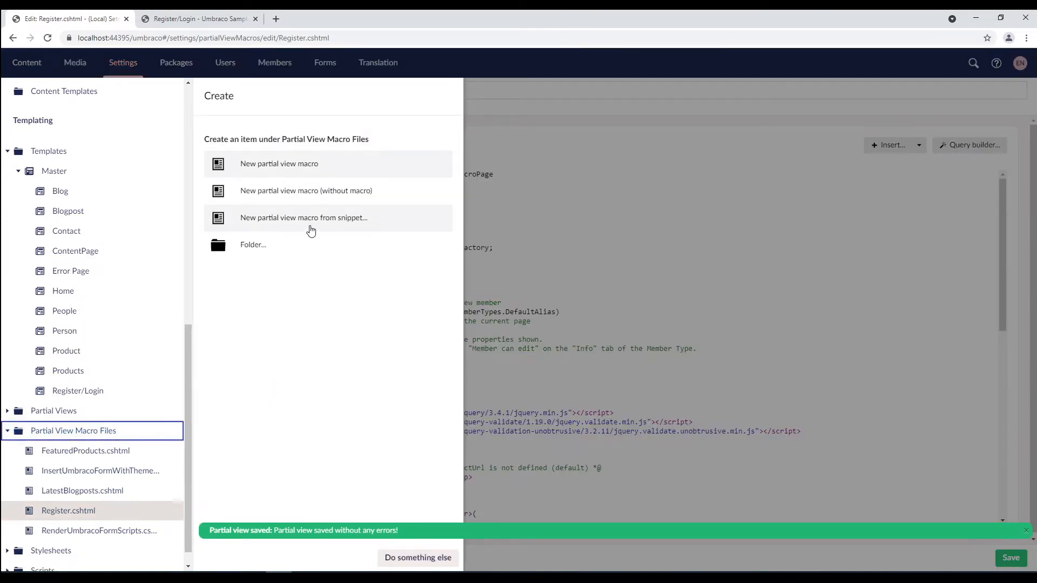
{"action": "left_click", "coordinate": [304, 217]}
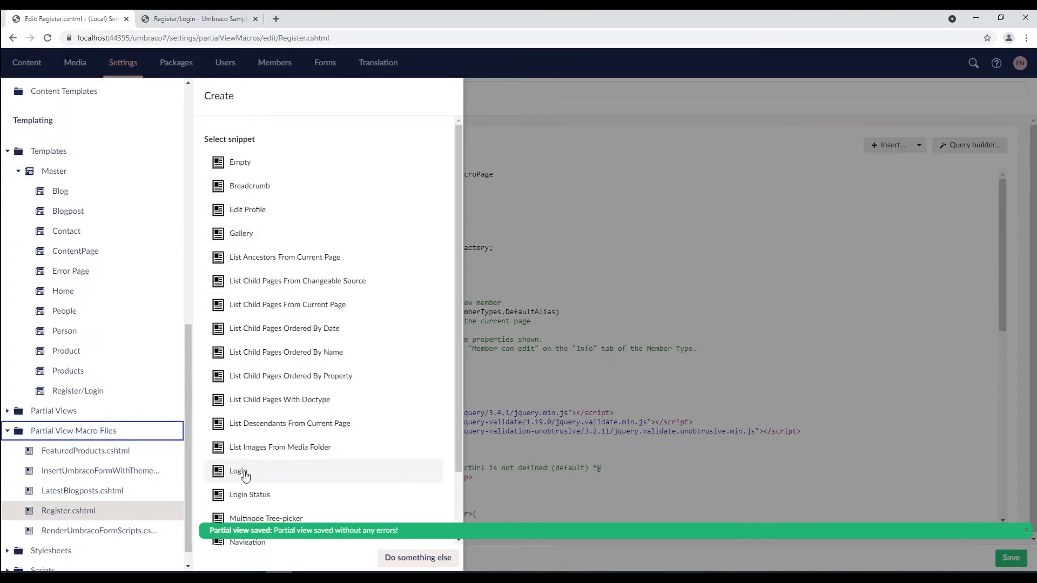
{"action": "left_click", "coordinate": [238, 471]}
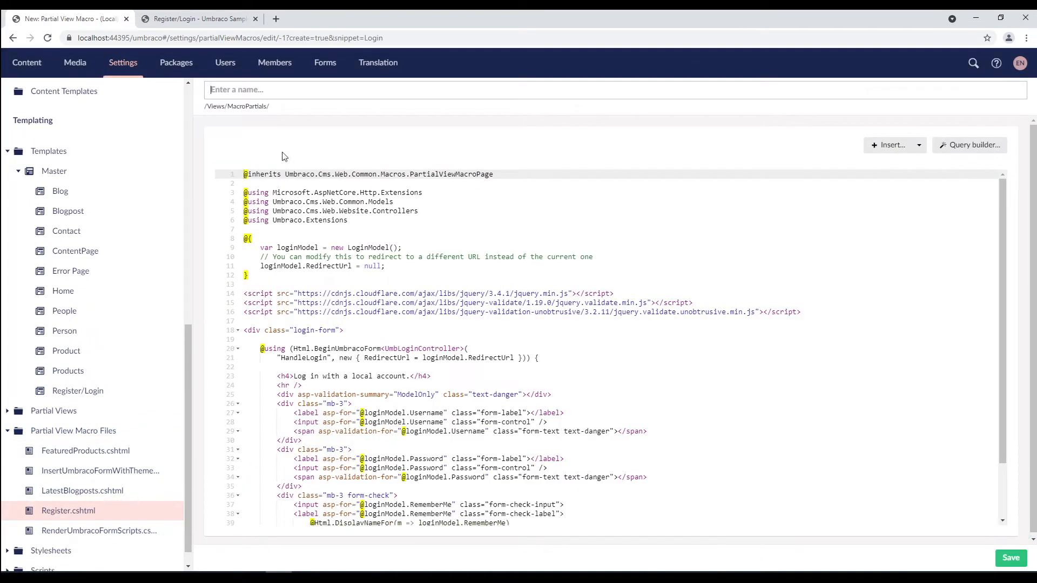
{"action": "type", "text": "Login"}
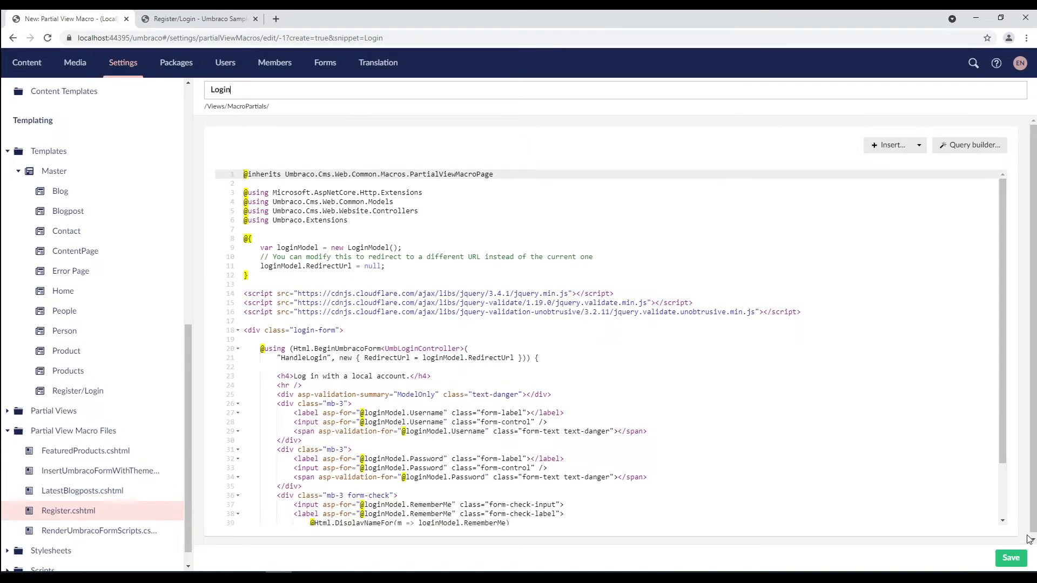
{"action": "left_click", "coordinate": [1011, 559]}
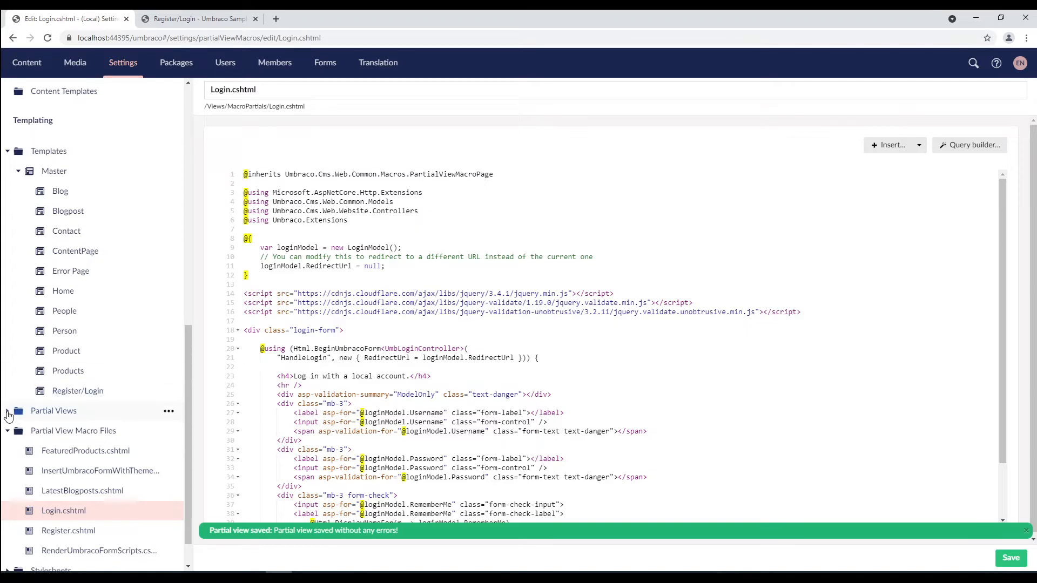
{"action": "left_click", "coordinate": [7, 411]}
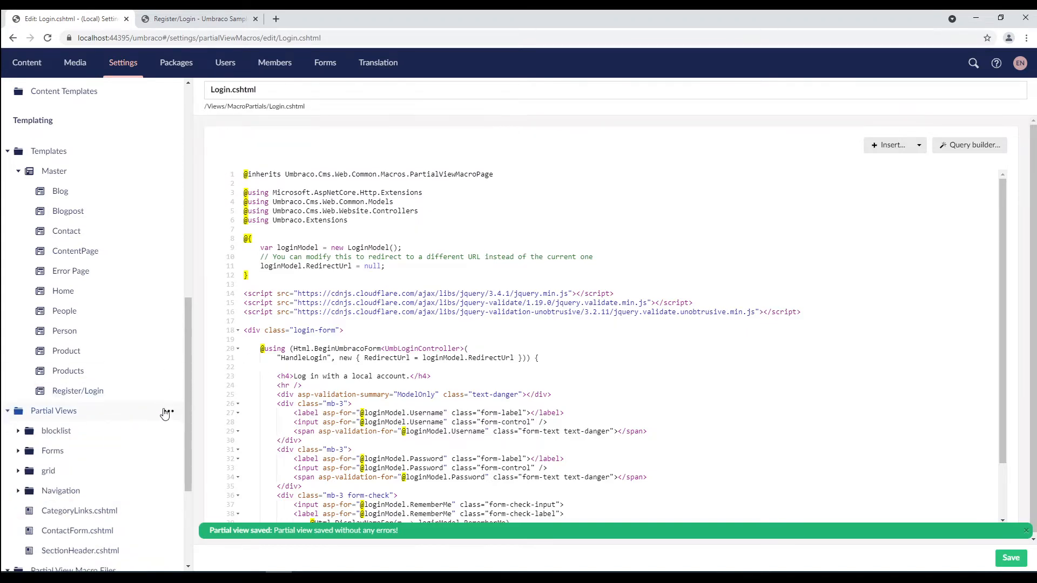
Step: Under Partial Views, create a partial view from the Login Status snippet, name it Login Status and save
{"action": "left_click", "coordinate": [169, 410]}
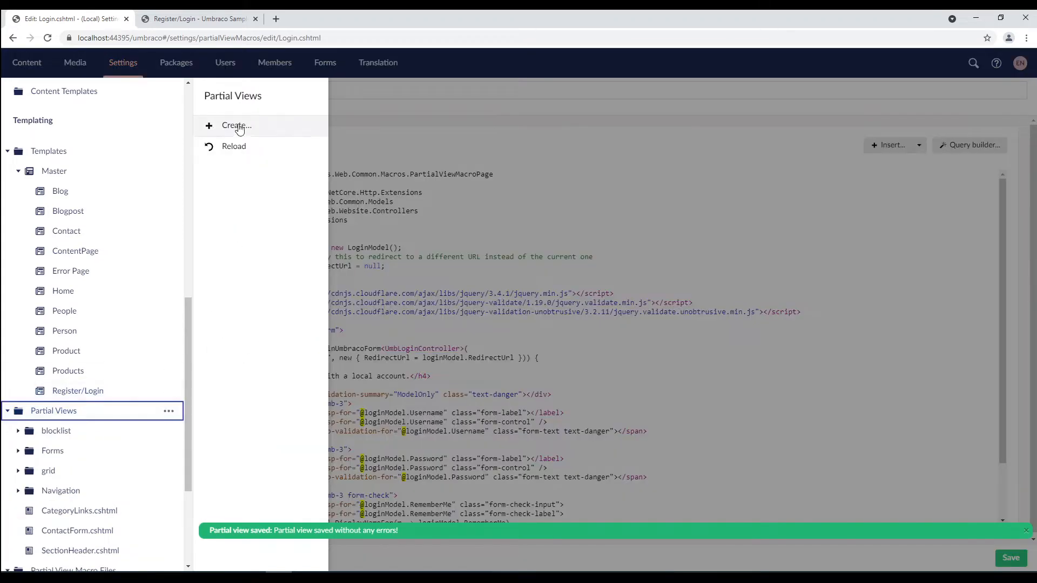
{"action": "left_click", "coordinate": [236, 126]}
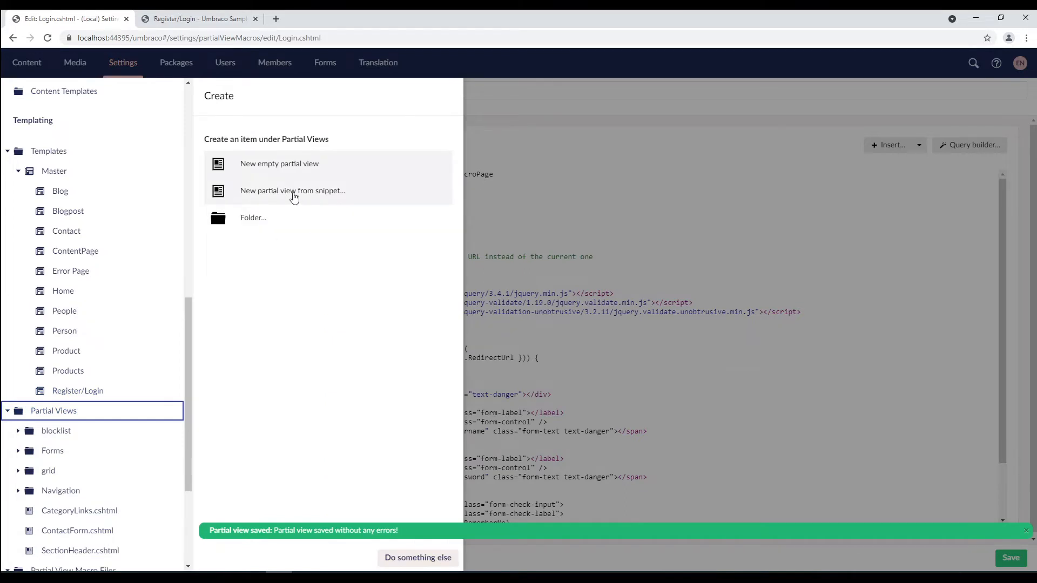
{"action": "left_click", "coordinate": [293, 190]}
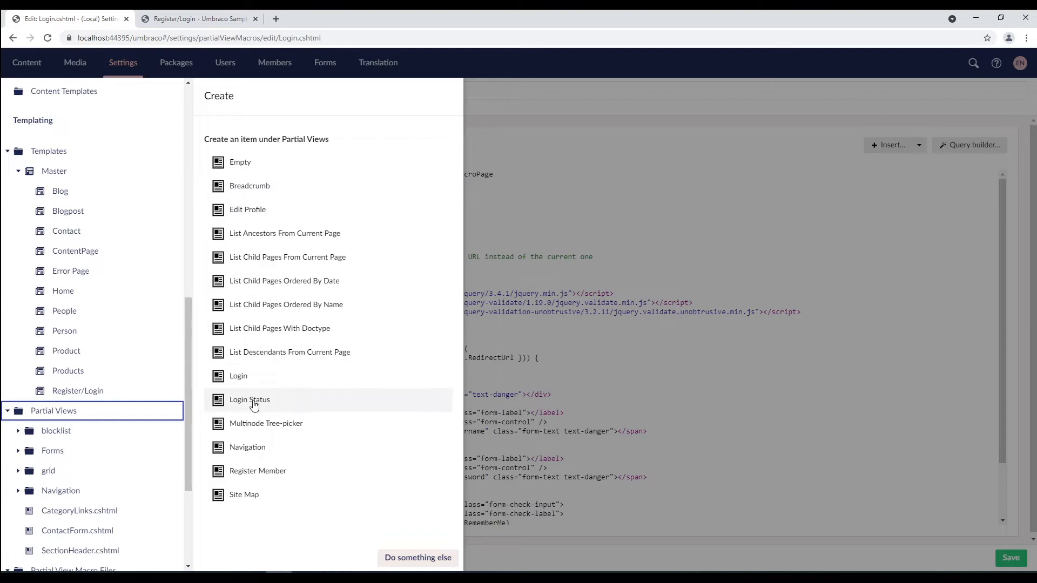
{"action": "mouse_move", "coordinate": [246, 403]}
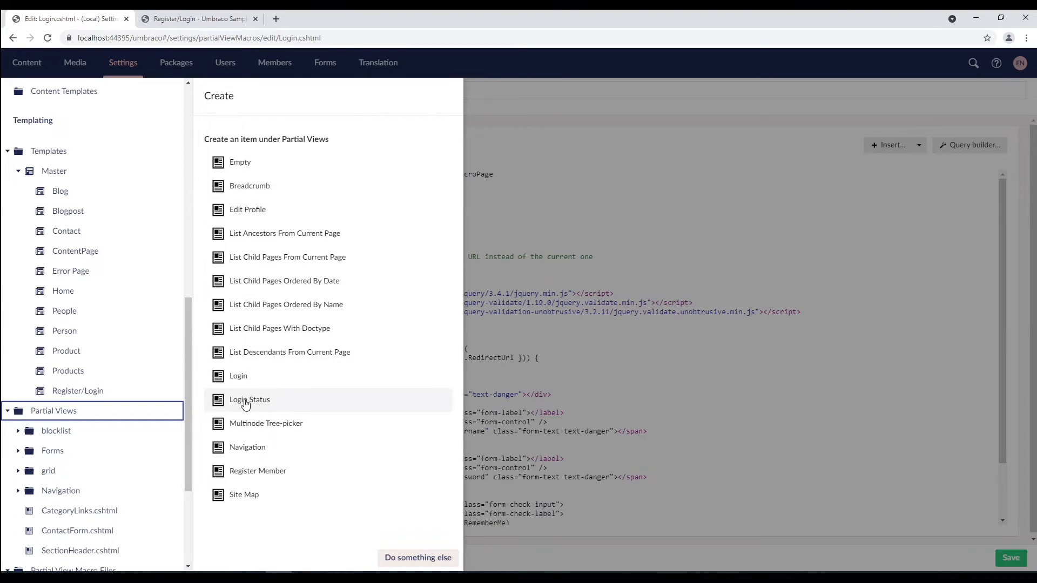
{"action": "left_click", "coordinate": [249, 399]}
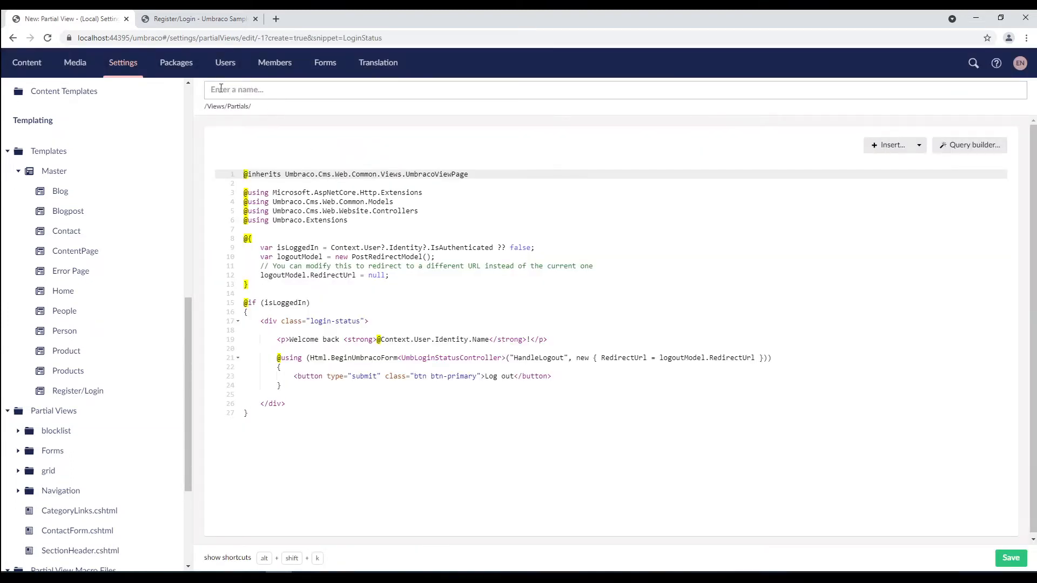
{"action": "type", "text": "Login Status"}
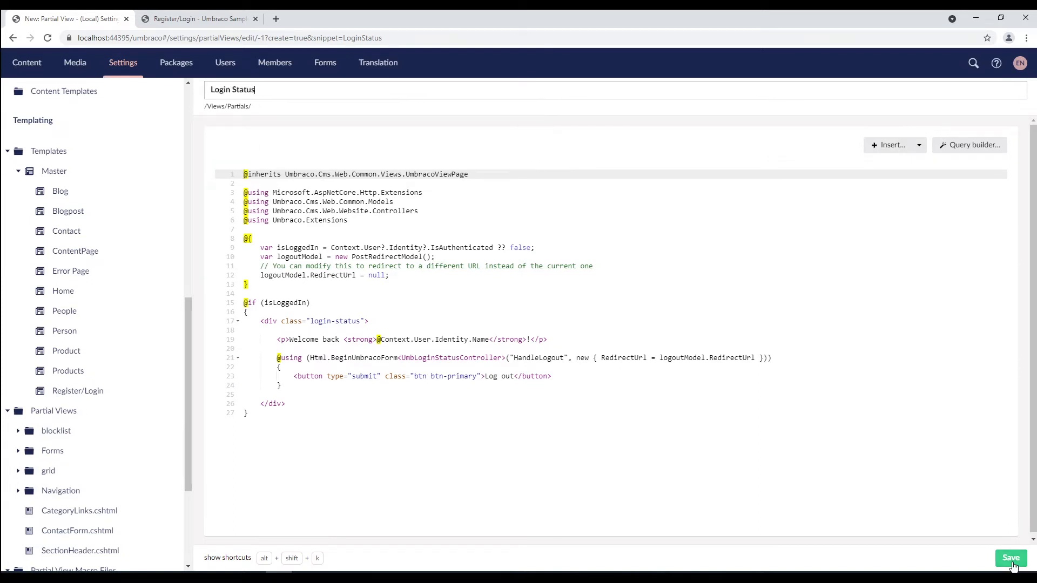
{"action": "left_click", "coordinate": [1011, 558]}
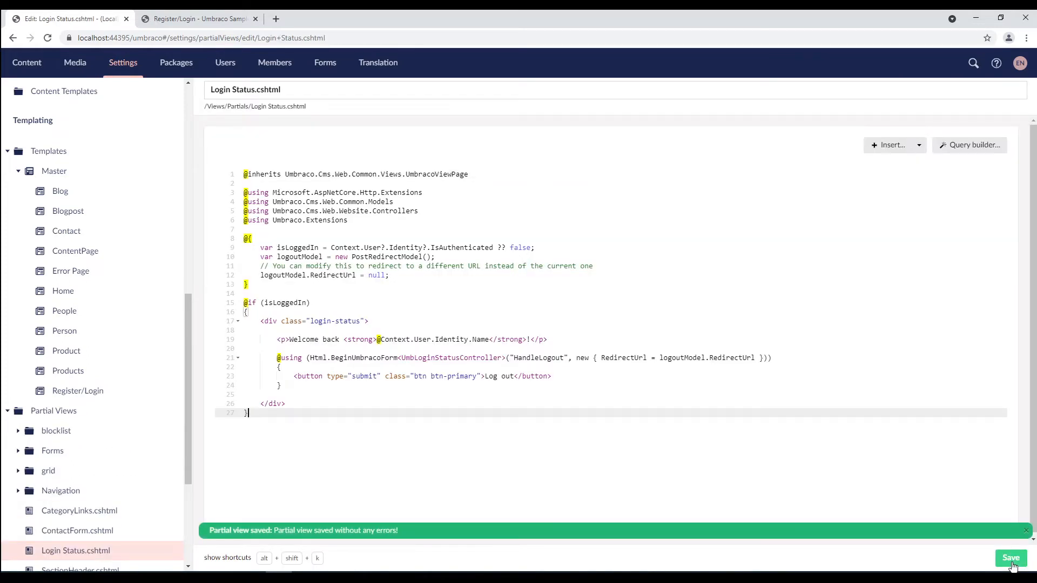
{"action": "mouse_move", "coordinate": [903, 553]}
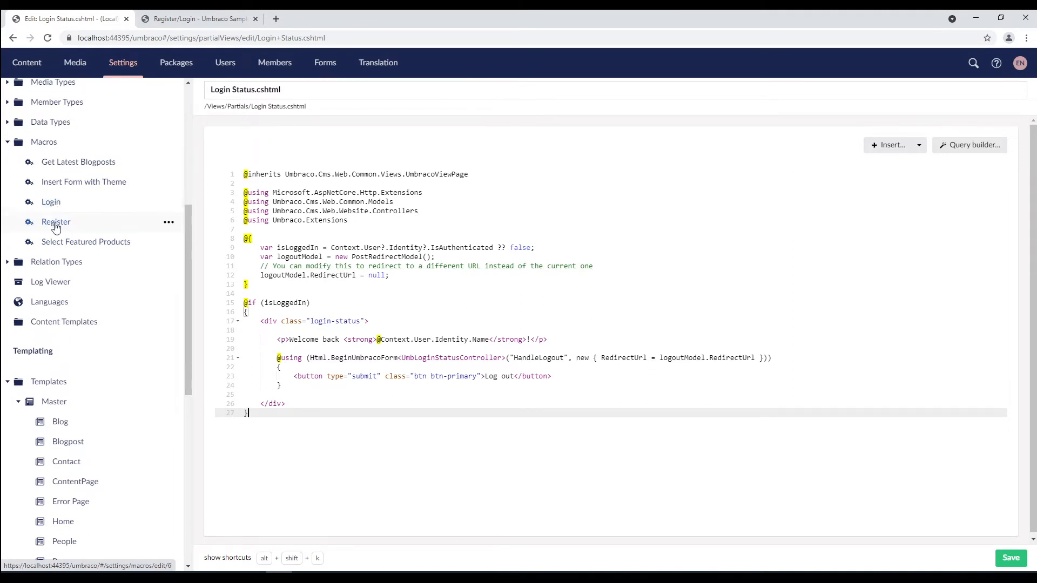
Step: Enable 'Use in rich text editor and the grid' on the Login macro and save
{"action": "left_click", "coordinate": [50, 201]}
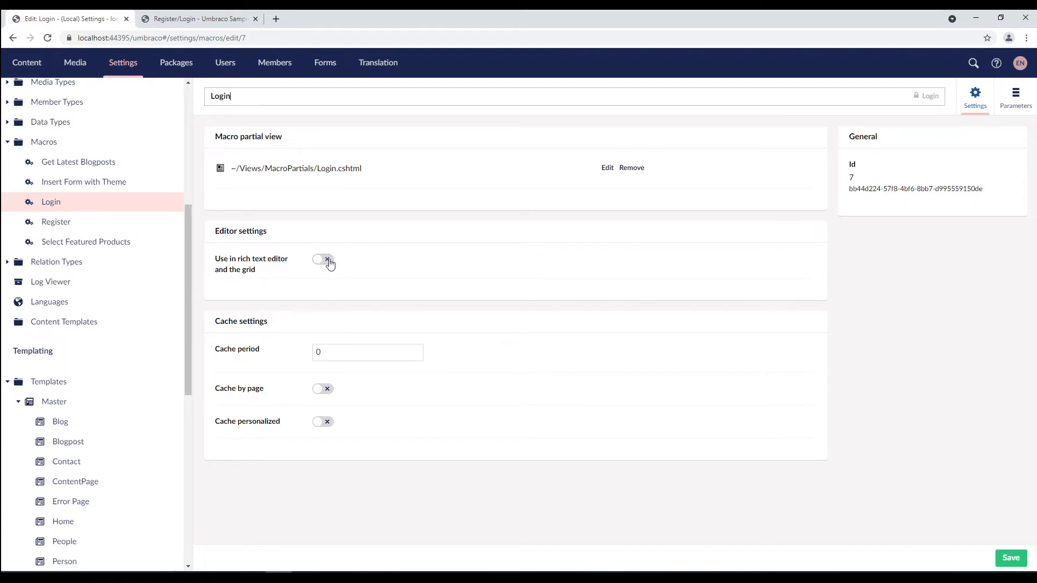
{"action": "left_click", "coordinate": [322, 258]}
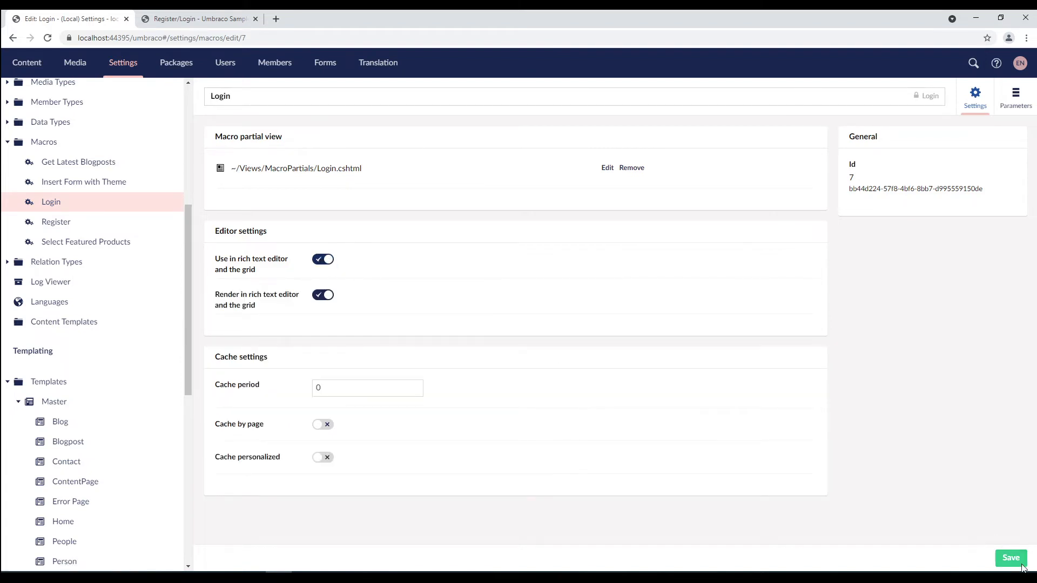
{"action": "left_click", "coordinate": [1011, 557]}
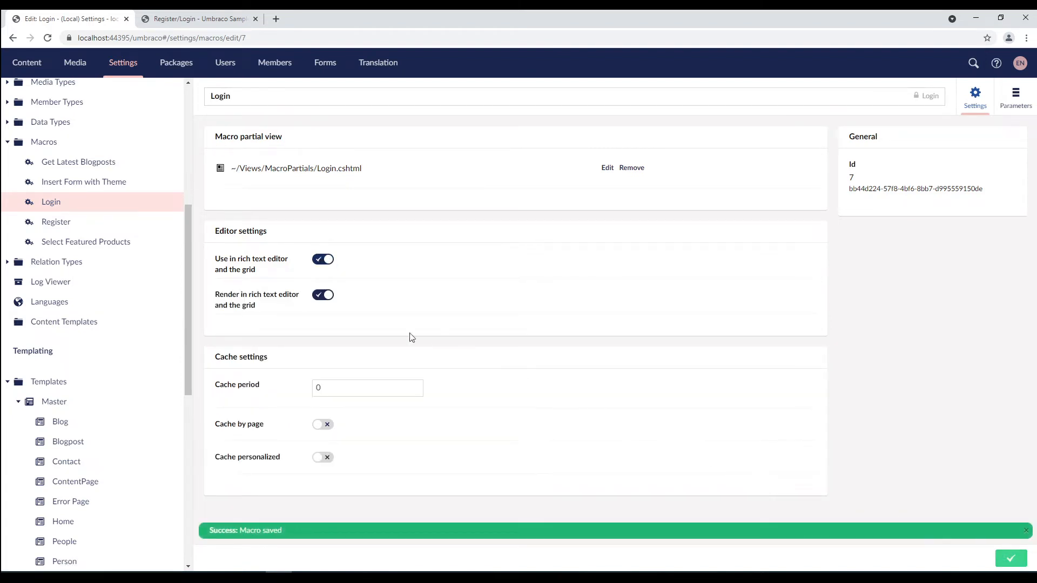
Step: Enable 'Use in rich text editor and the grid' on the Register macro and save
{"action": "left_click", "coordinate": [55, 221]}
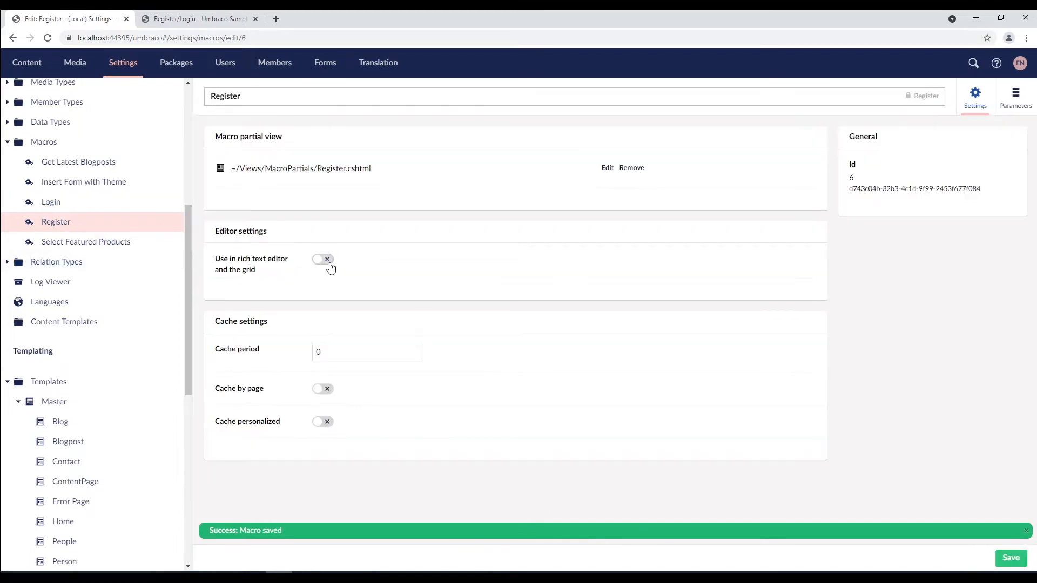
{"action": "left_click", "coordinate": [323, 258]}
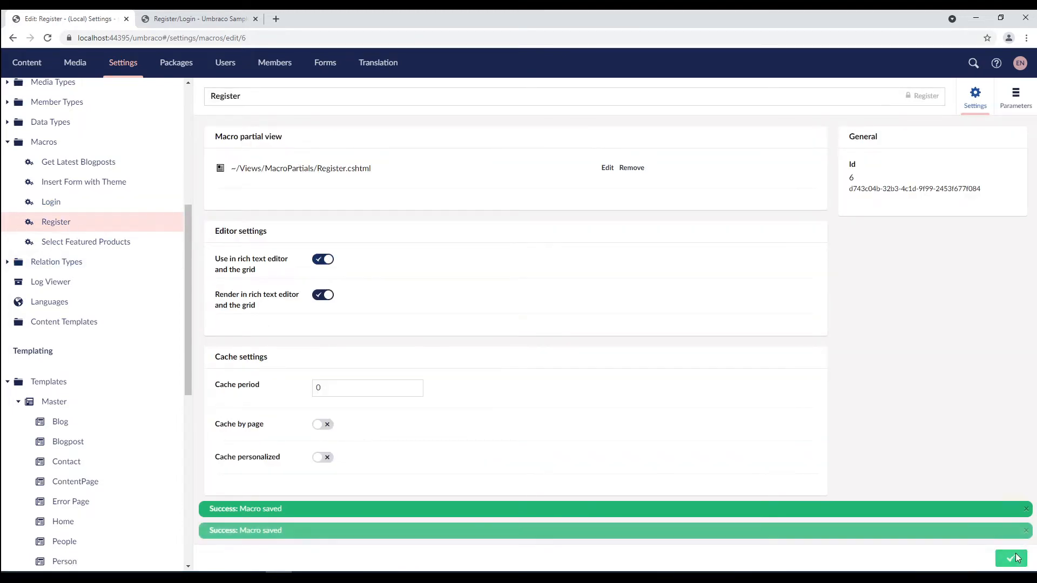
{"action": "left_click", "coordinate": [1011, 559]}
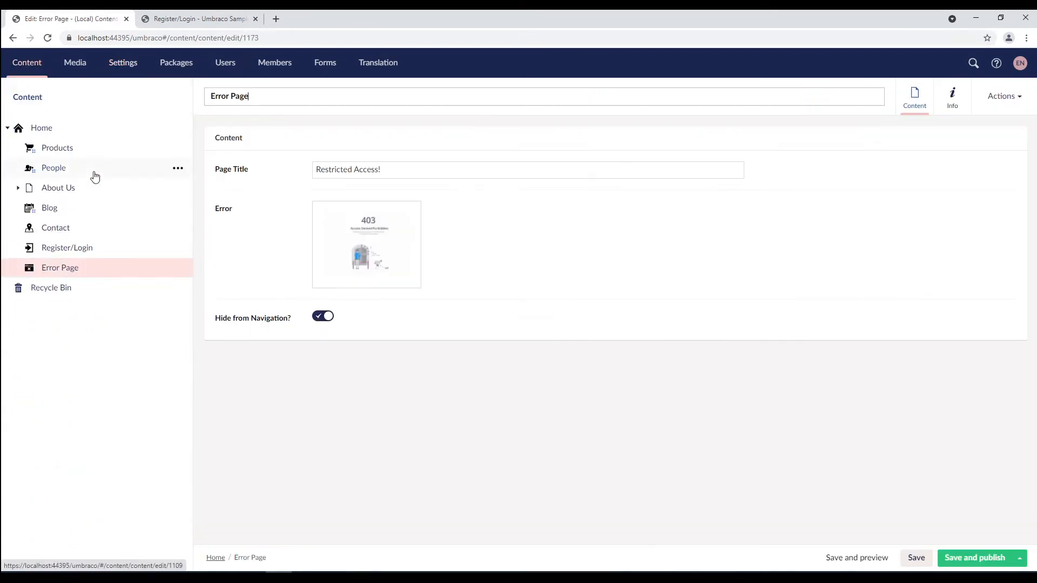
Step: Insert the Login and Register macros into the Register/Login page's rich text Content
{"action": "left_click", "coordinate": [67, 248]}
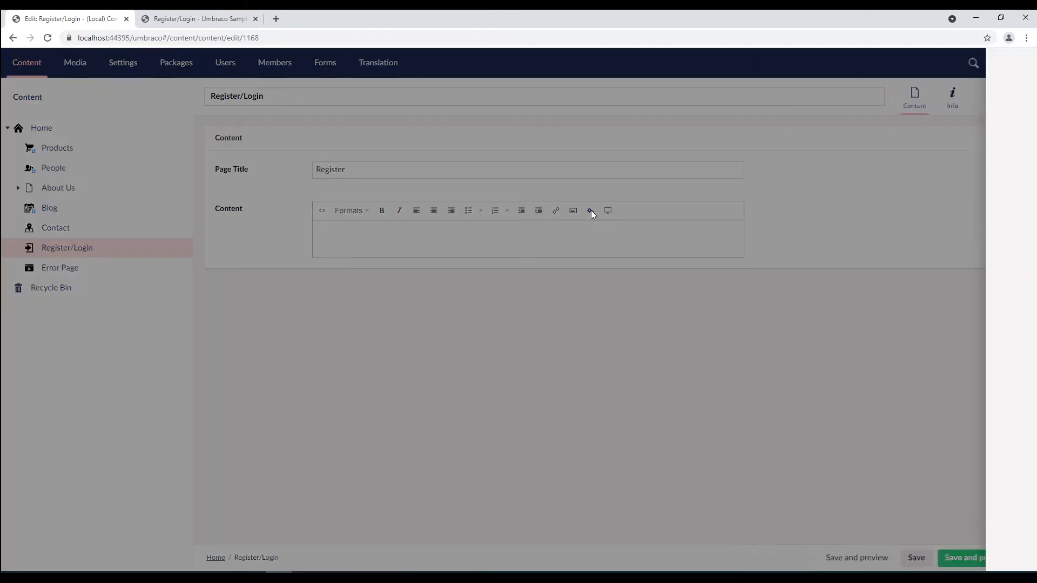
{"action": "left_click", "coordinate": [589, 211]}
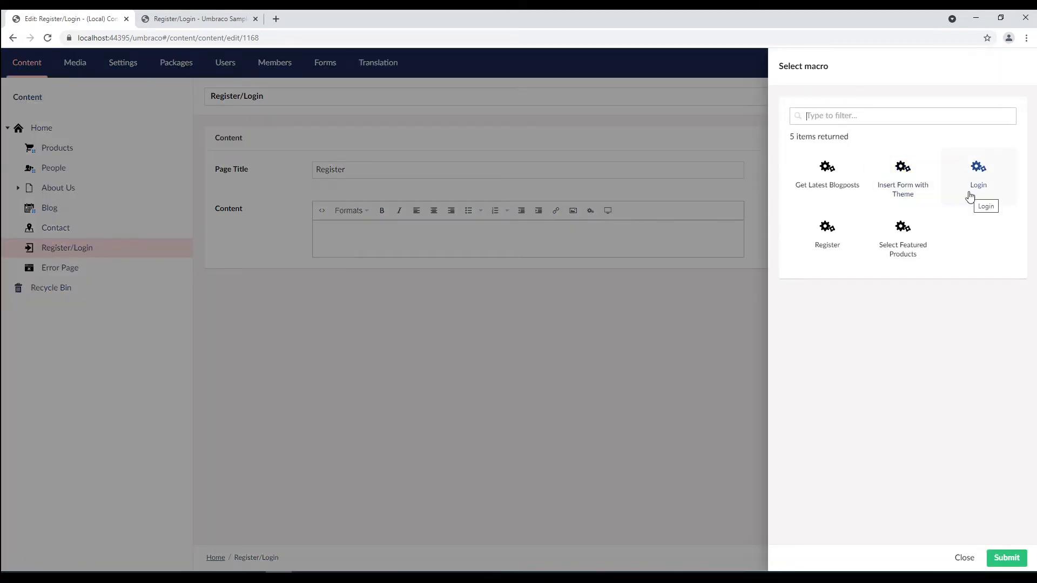
{"action": "left_click", "coordinate": [977, 170]}
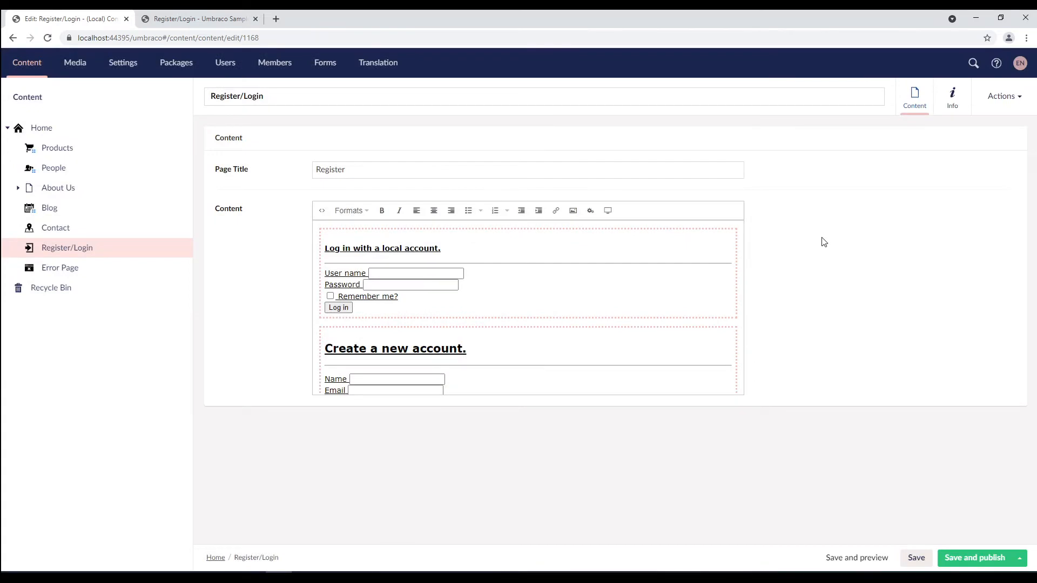
{"action": "left_click", "coordinate": [974, 557]}
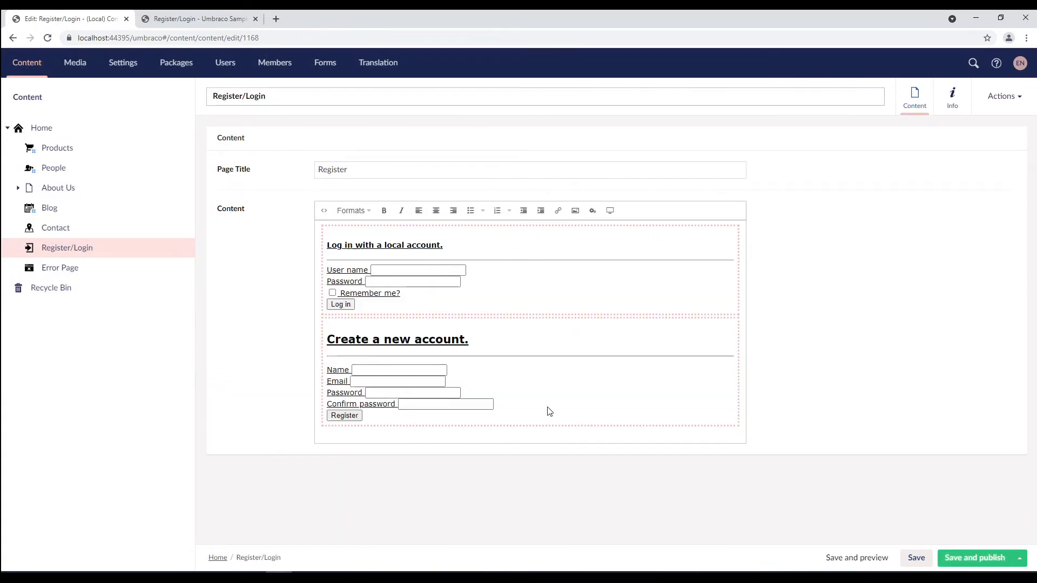
{"action": "mouse_move", "coordinate": [529, 458]}
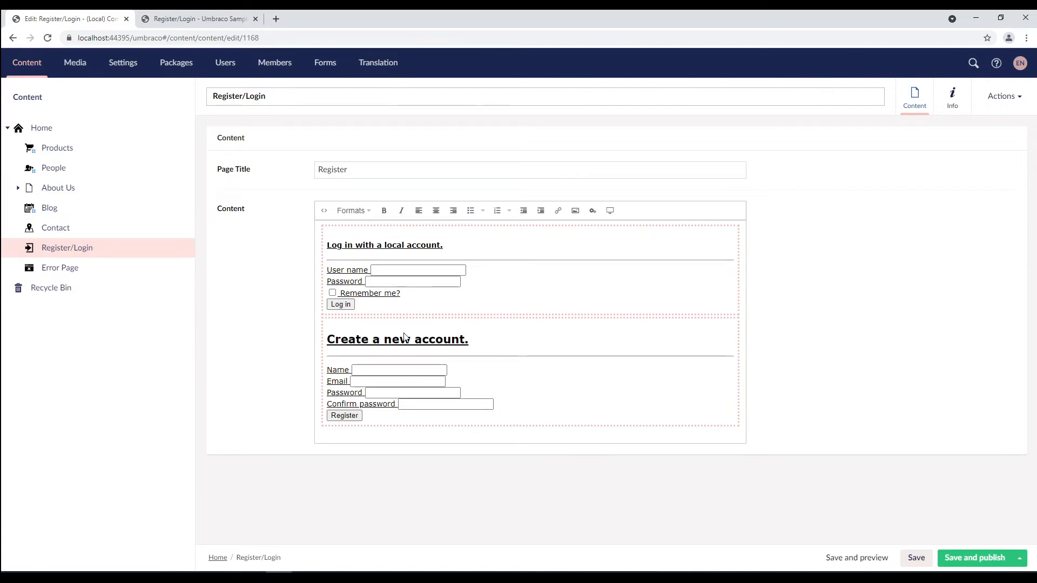
{"action": "mouse_move", "coordinate": [443, 356]}
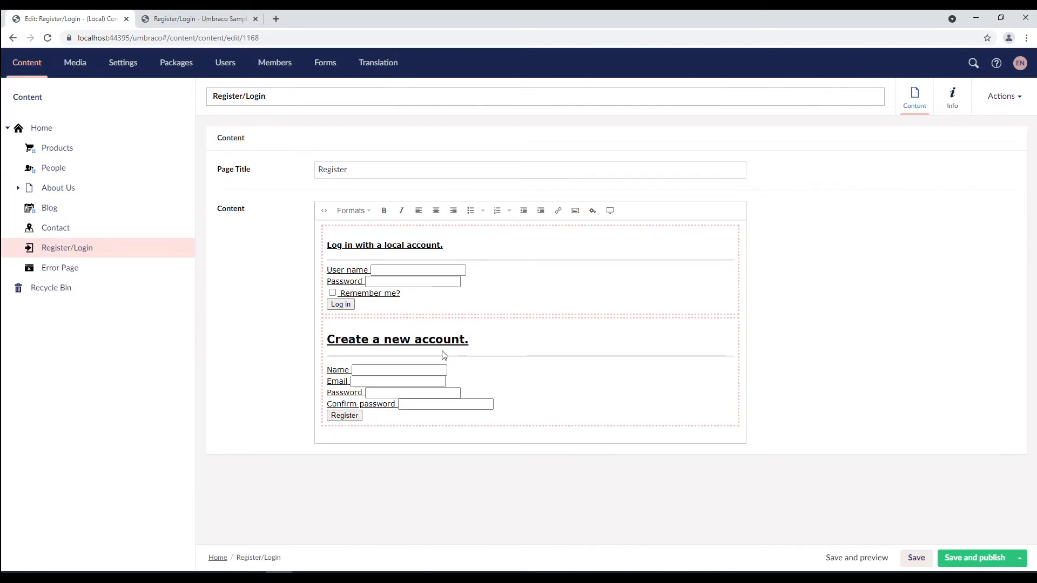
Step: In Settings, expand Templates > Master and bring up the Register/Login template
{"action": "left_click", "coordinate": [122, 62]}
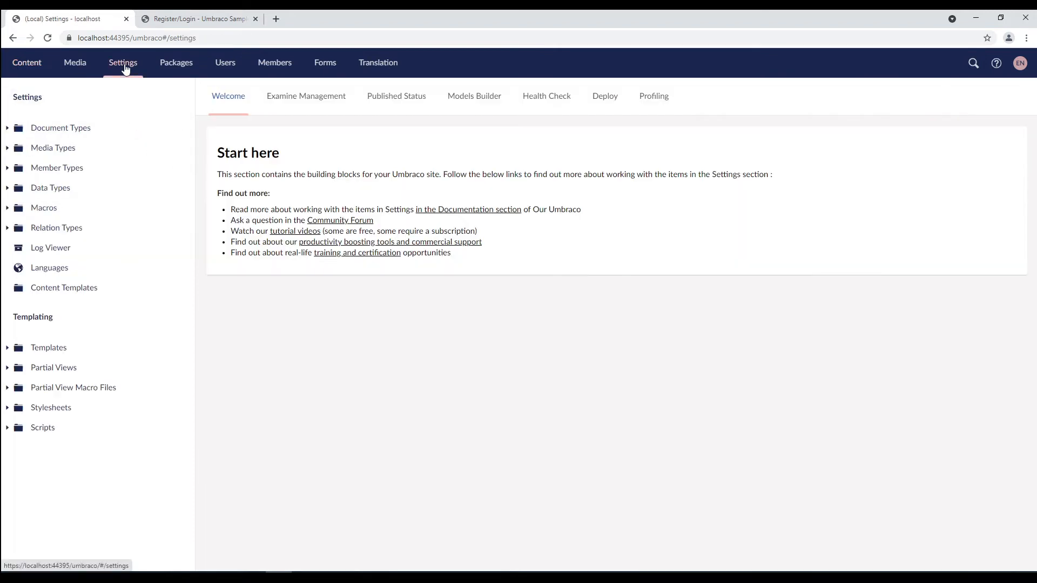
{"action": "left_click", "coordinate": [8, 347]}
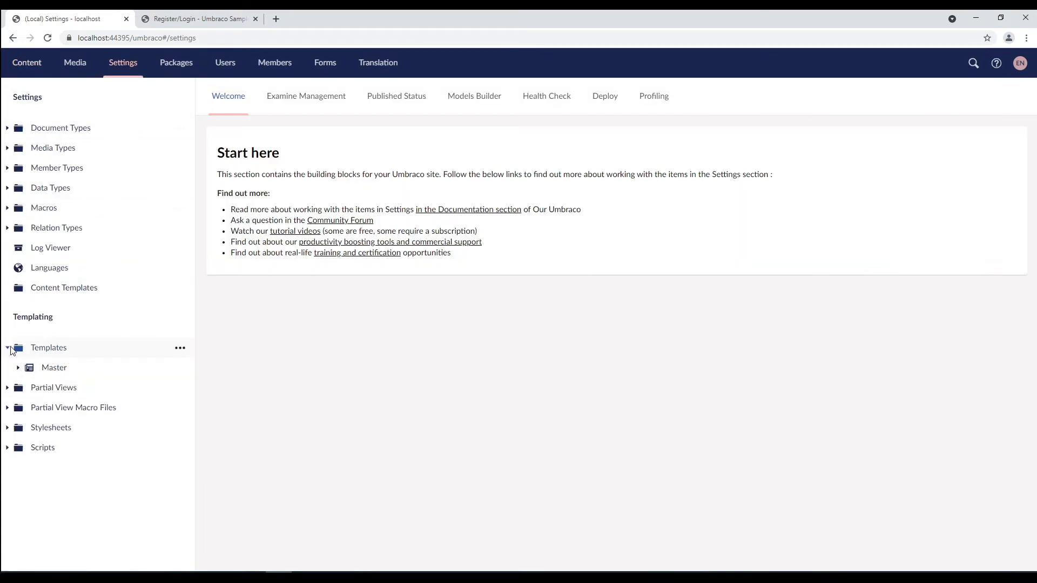
{"action": "left_click", "coordinate": [19, 367]}
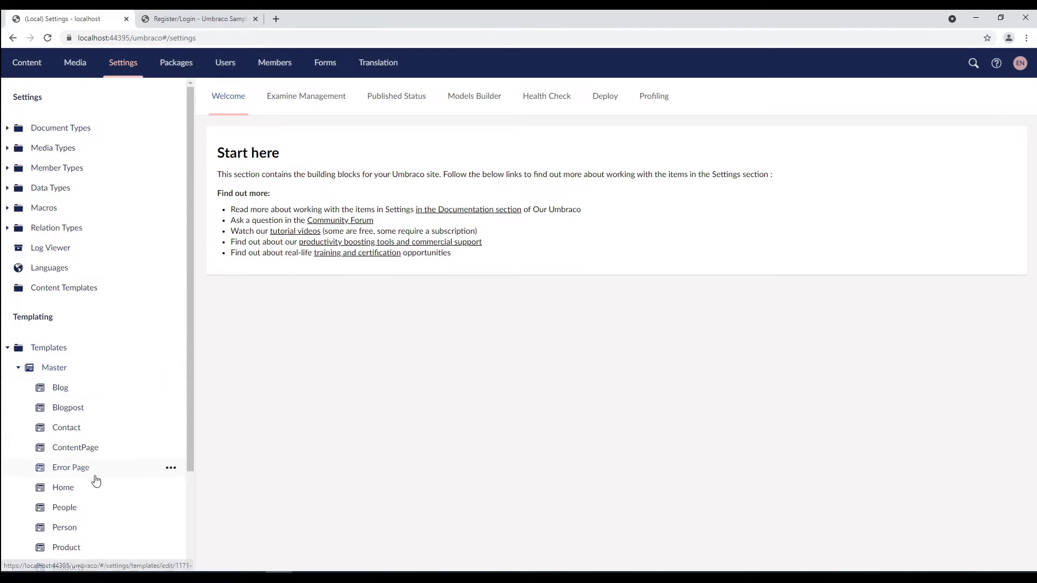
{"action": "left_click", "coordinate": [77, 470]}
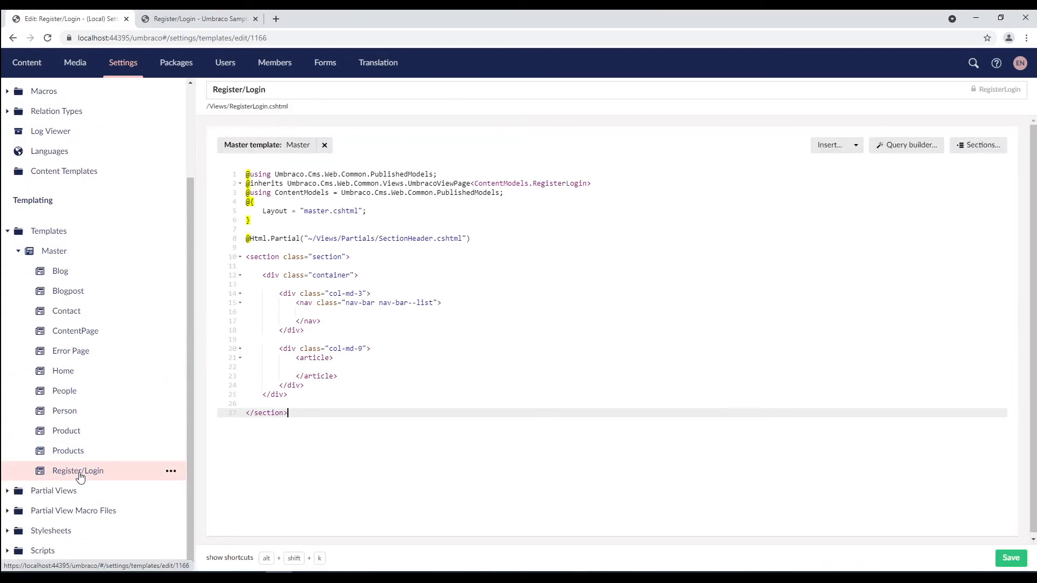
Step: Insert the Login macro in the nav column and the Register macro in the article, then save
{"action": "left_click", "coordinate": [342, 311]}
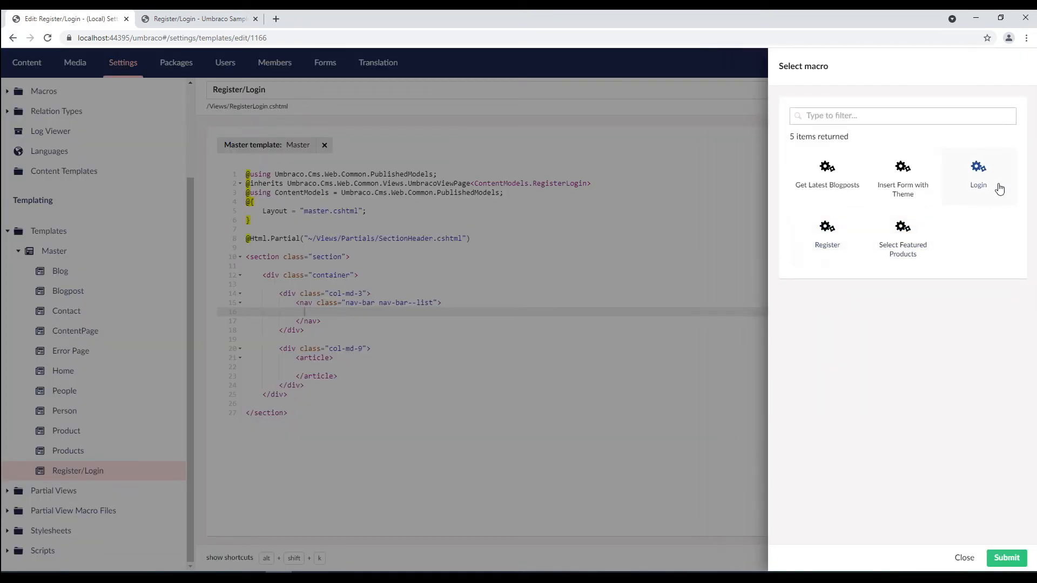
{"action": "left_click", "coordinate": [977, 175]}
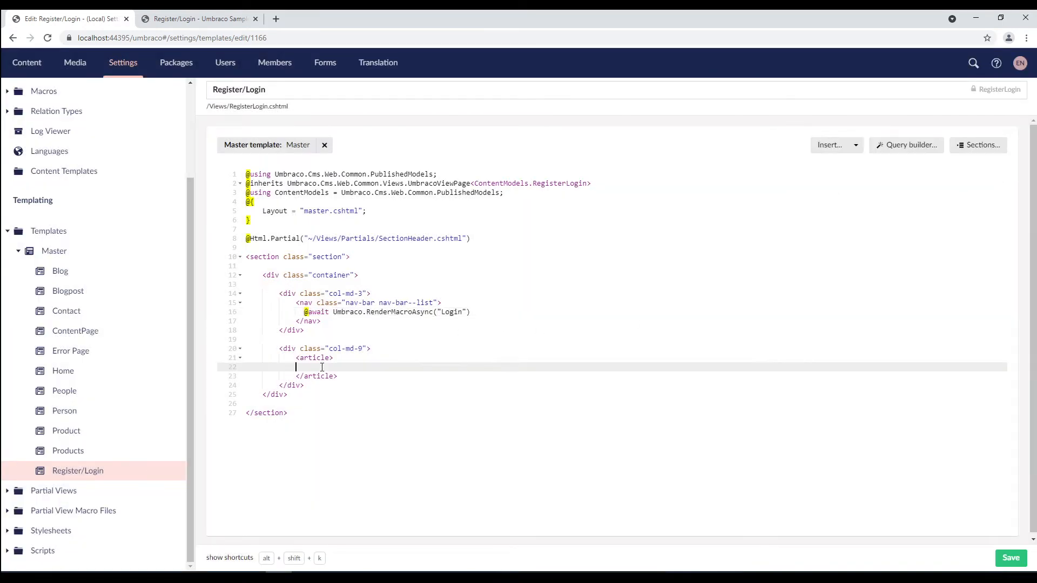
{"action": "left_click", "coordinate": [831, 145]}
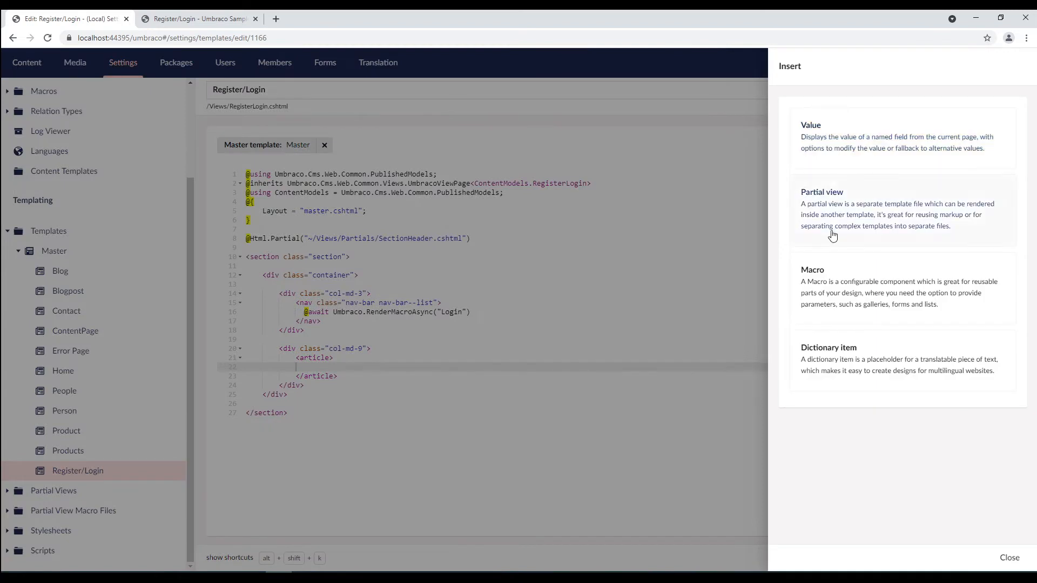
{"action": "left_click", "coordinate": [813, 269]}
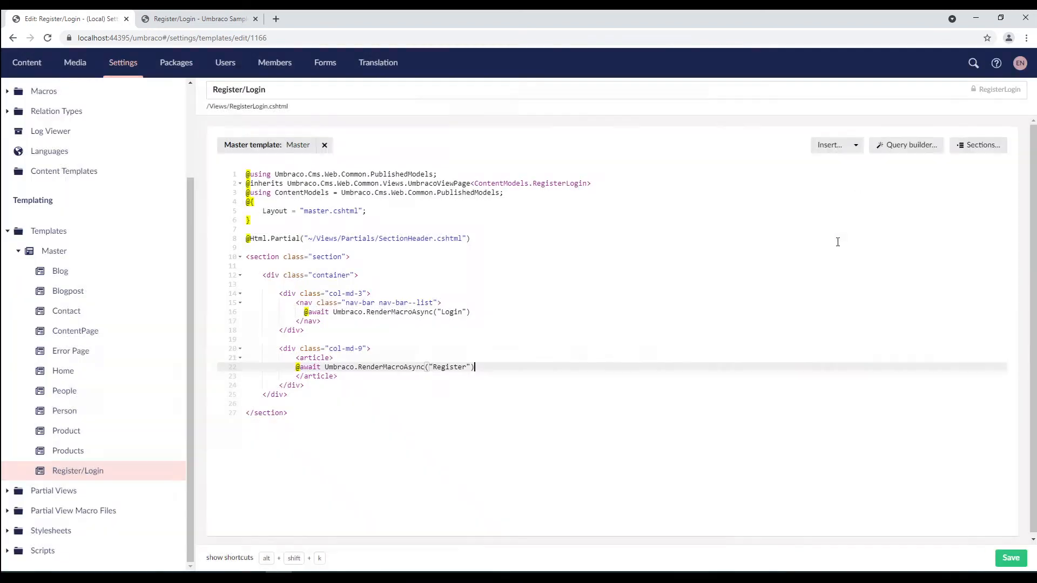
{"action": "left_click", "coordinate": [1011, 557]}
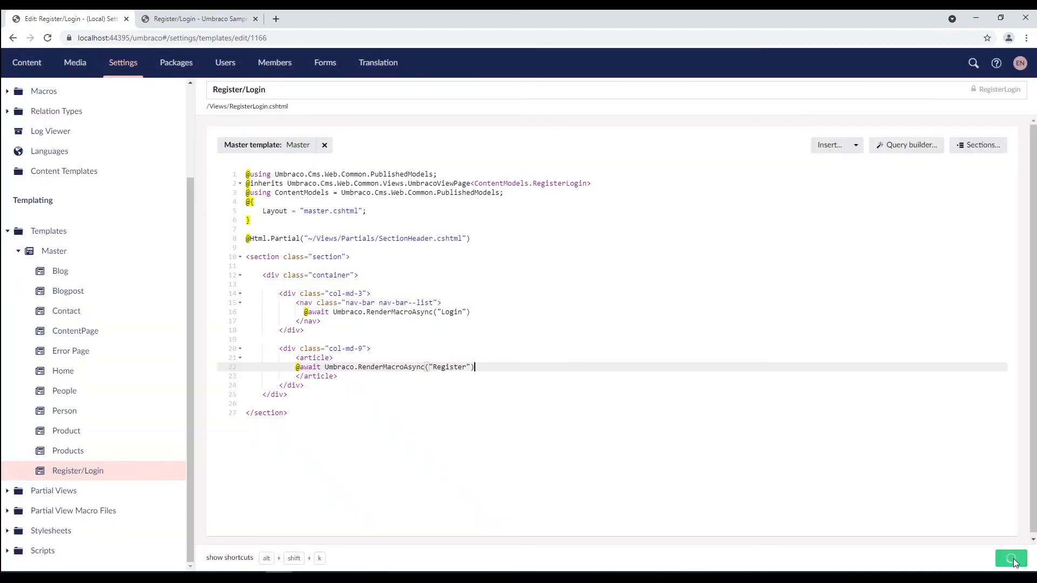
{"action": "left_click", "coordinate": [1011, 559]}
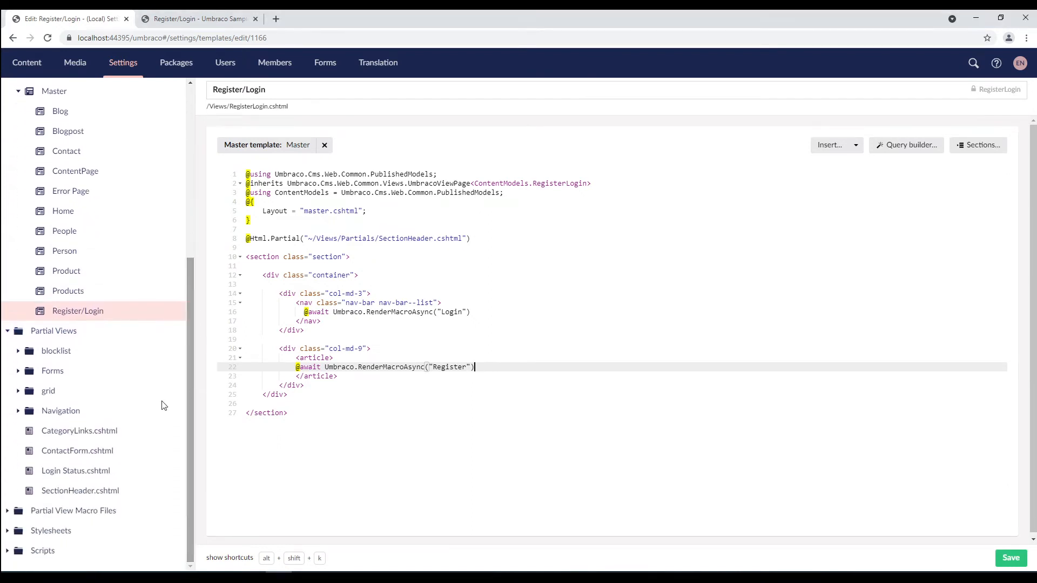
{"action": "left_click", "coordinate": [61, 411]}
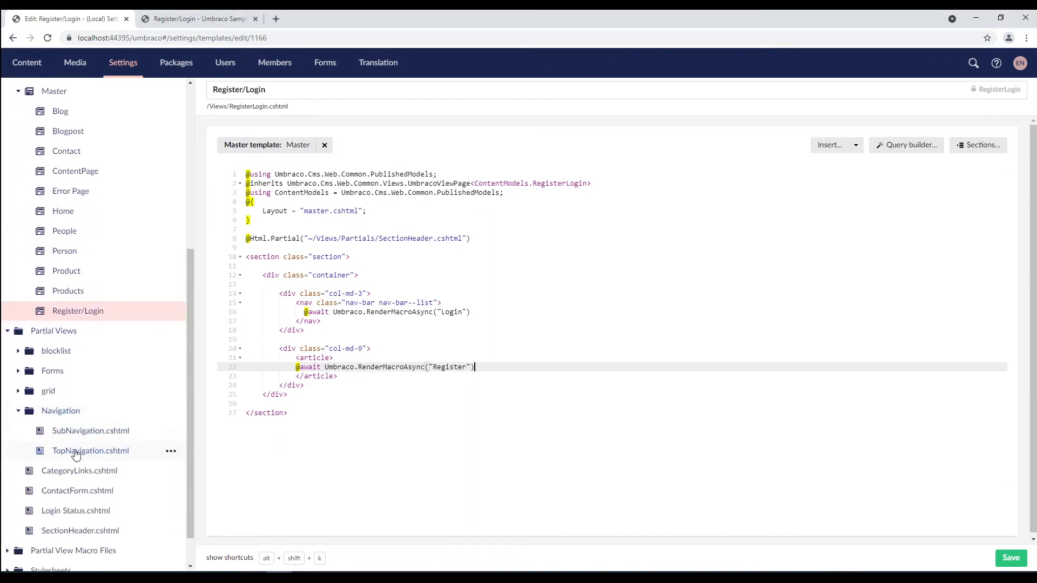
{"action": "left_click", "coordinate": [90, 450]}
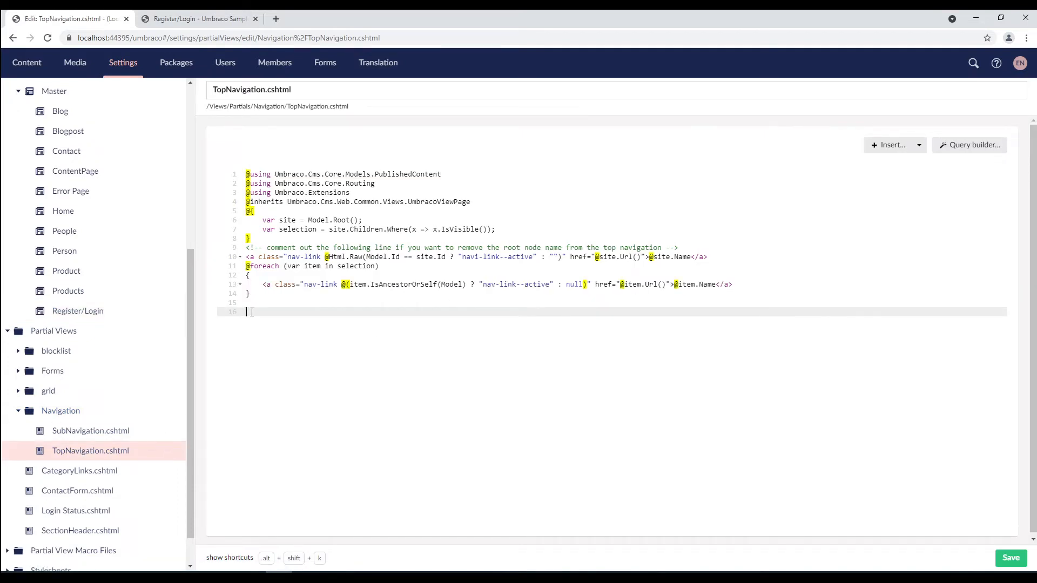
{"action": "type", "text": "@*"}
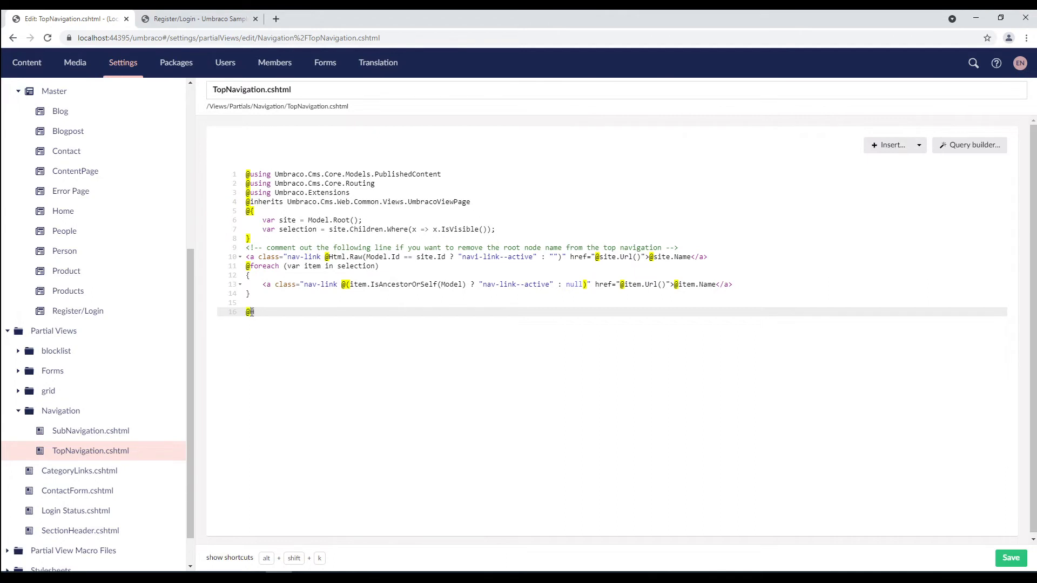
{"action": "type", "text": "Html.Part"}
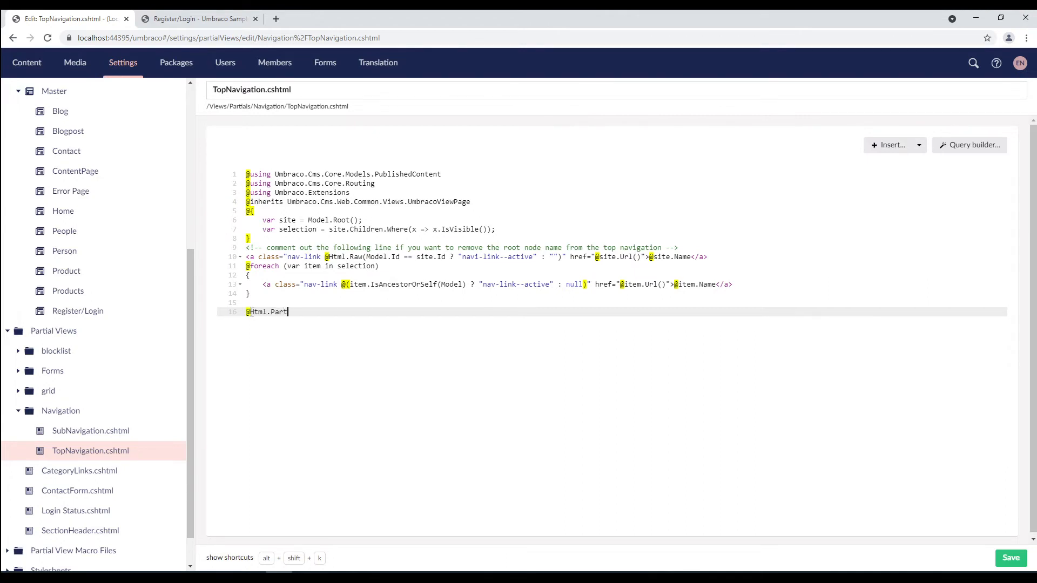
{"action": "type", "text": "ial(\""}
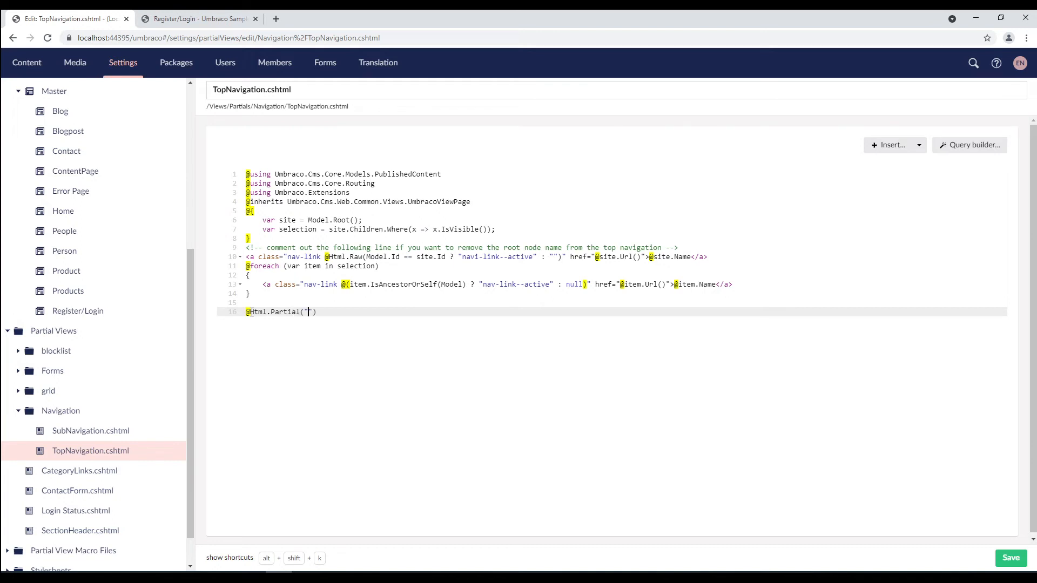
{"action": "type", "text": "Login S"}
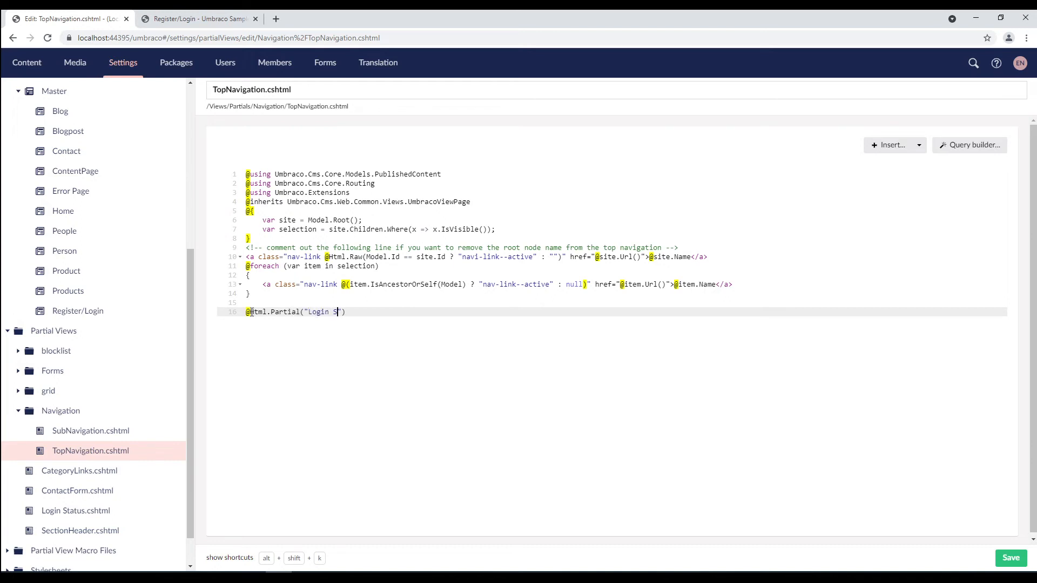
{"action": "type", "text": "tatus"}
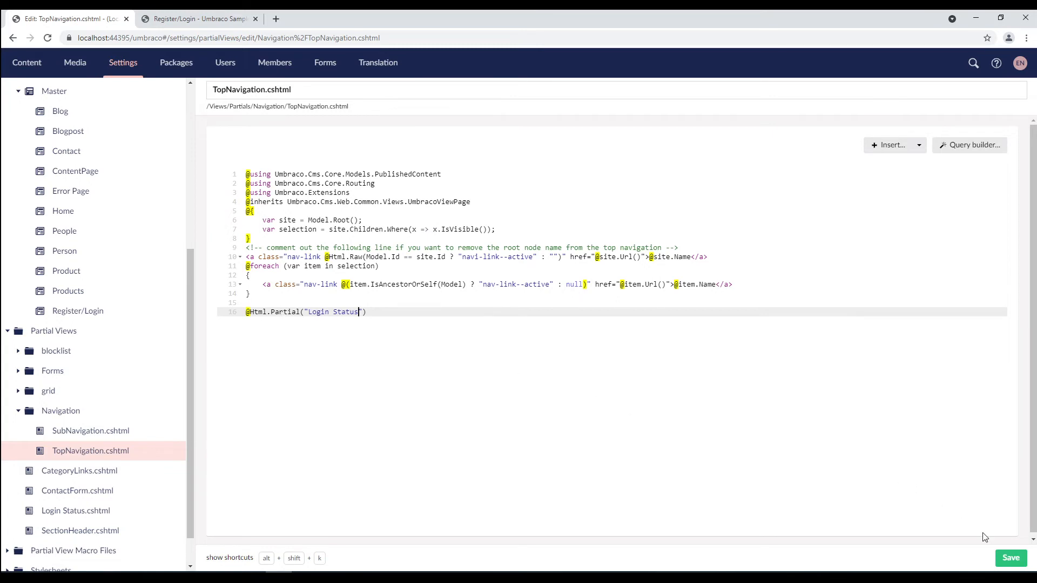
{"action": "left_click", "coordinate": [1011, 558]}
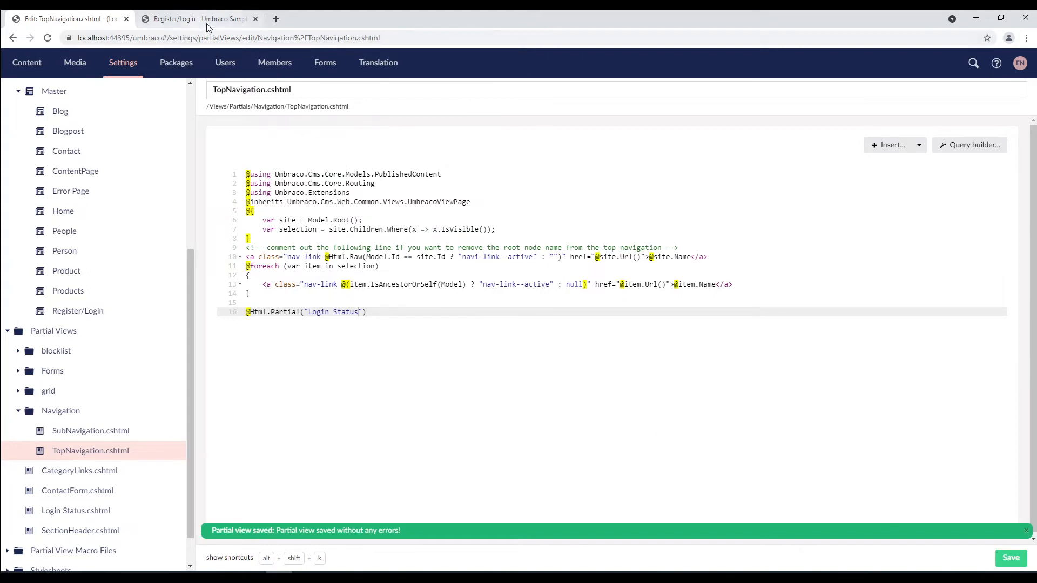
Step: On the refreshed Register/Login page, register a new member 'Chr...' with email, password and confirmation
{"action": "left_click", "coordinate": [196, 18]}
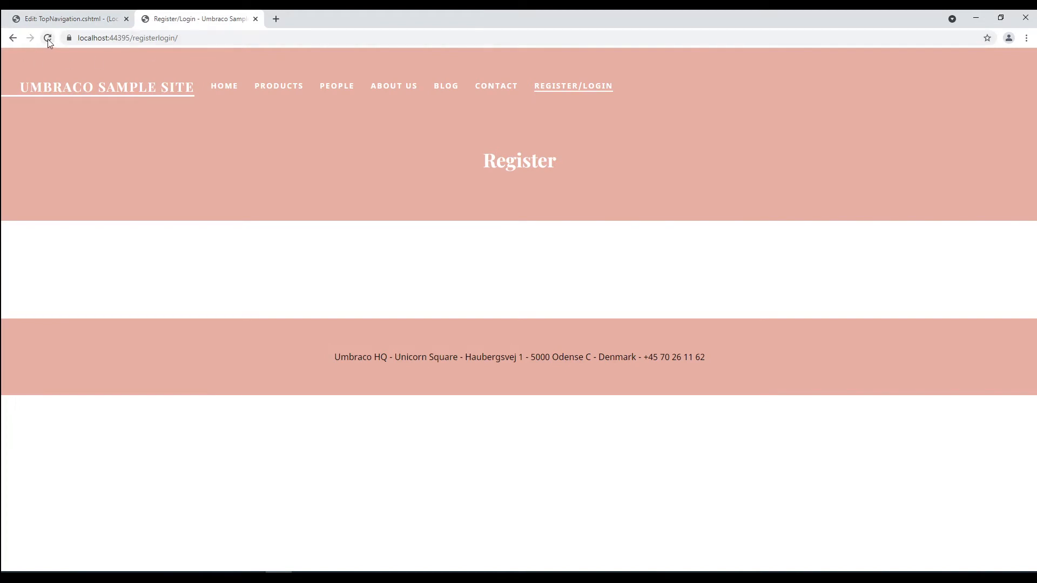
{"action": "left_click", "coordinate": [46, 38]}
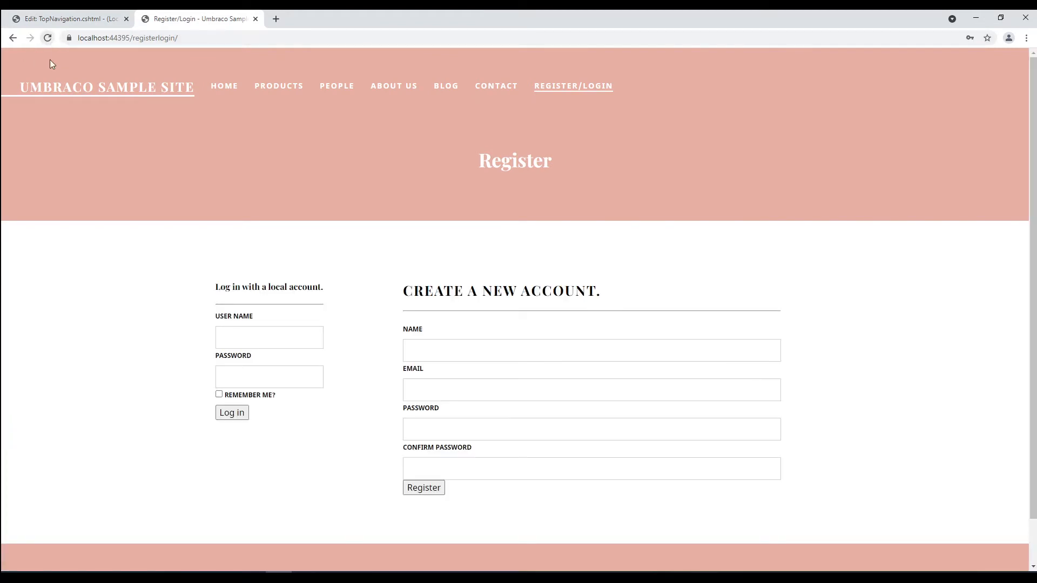
{"action": "mouse_move", "coordinate": [290, 348]}
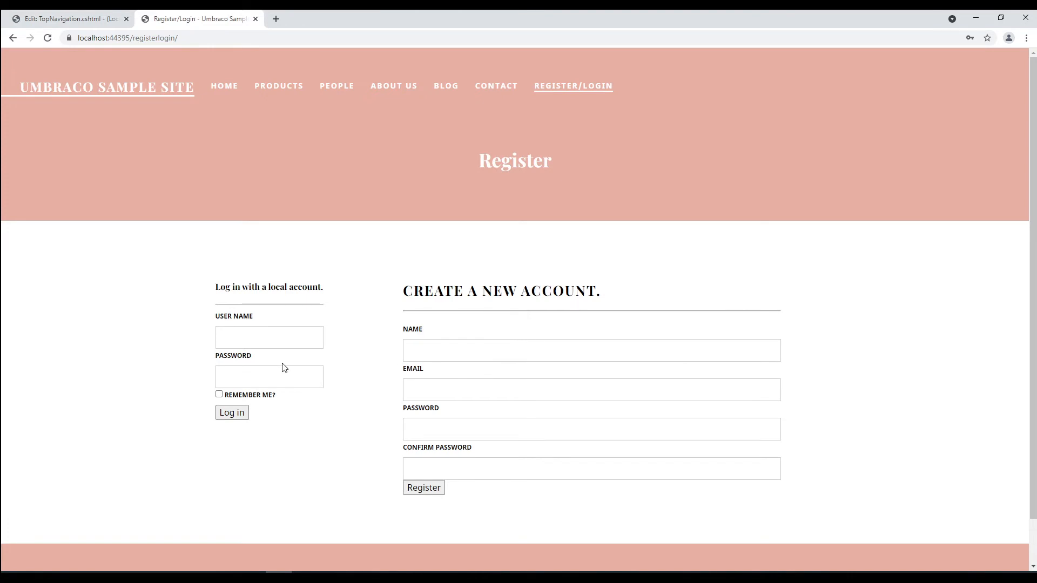
{"action": "mouse_move", "coordinate": [385, 390]}
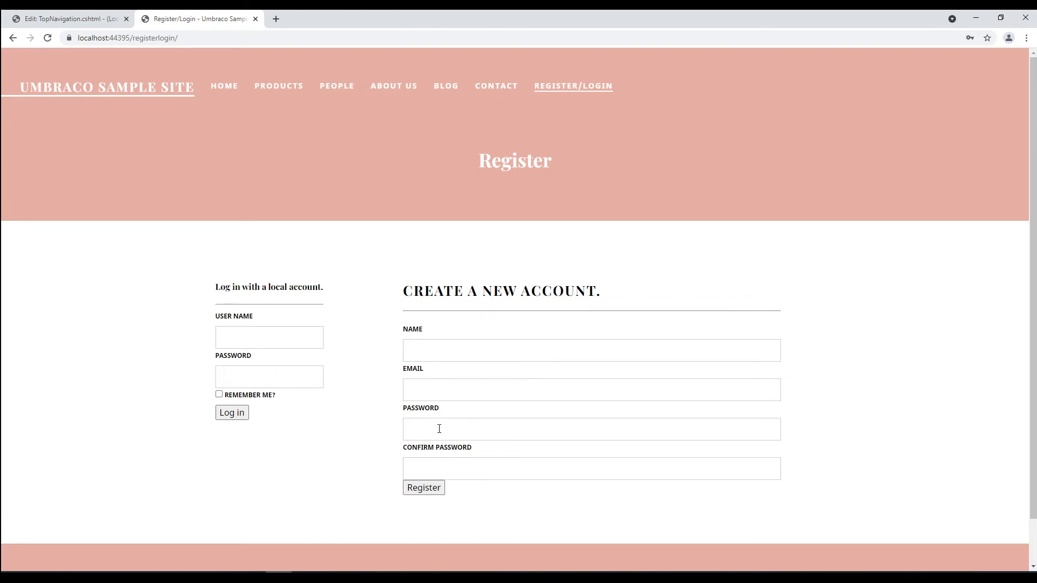
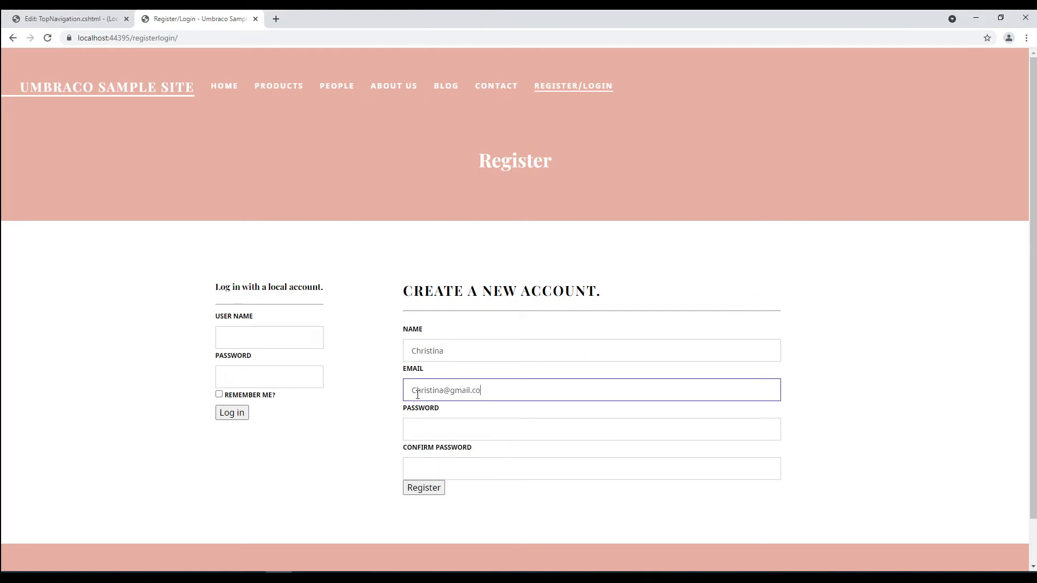
{"action": "left_click", "coordinate": [591, 428]}
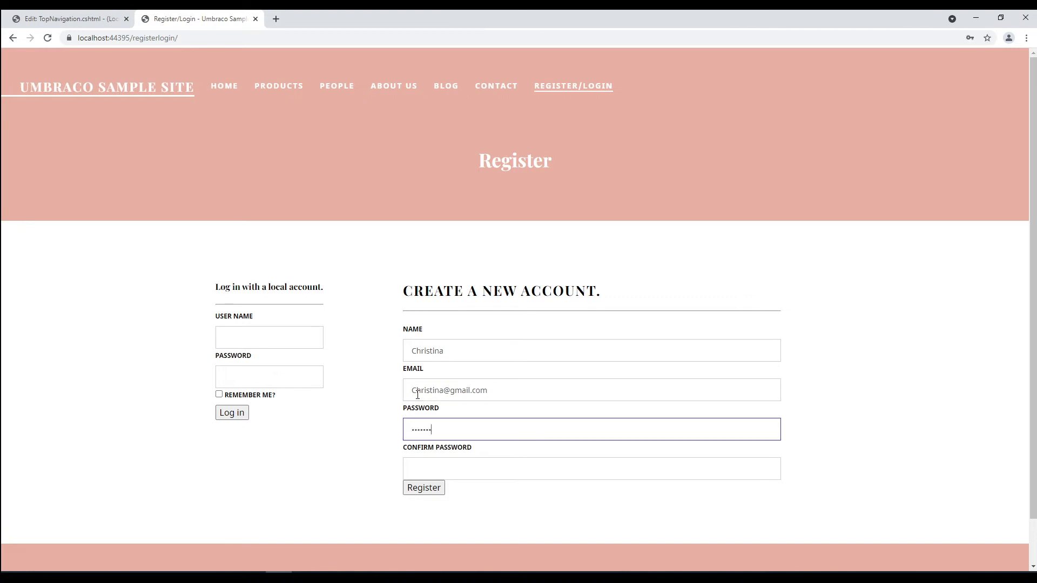
{"action": "left_click", "coordinate": [591, 467]}
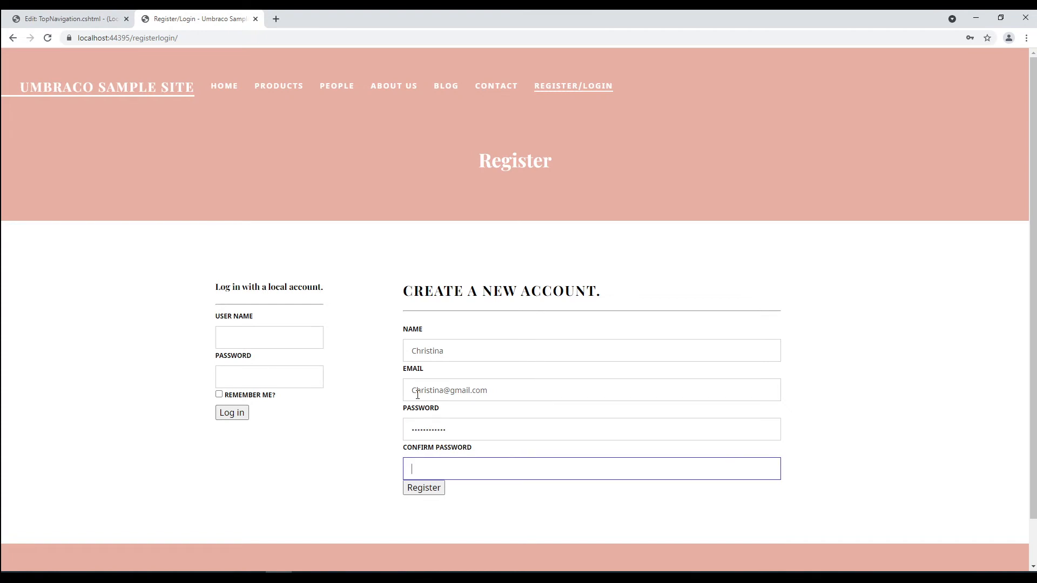
{"action": "type", "text": "••••••"}
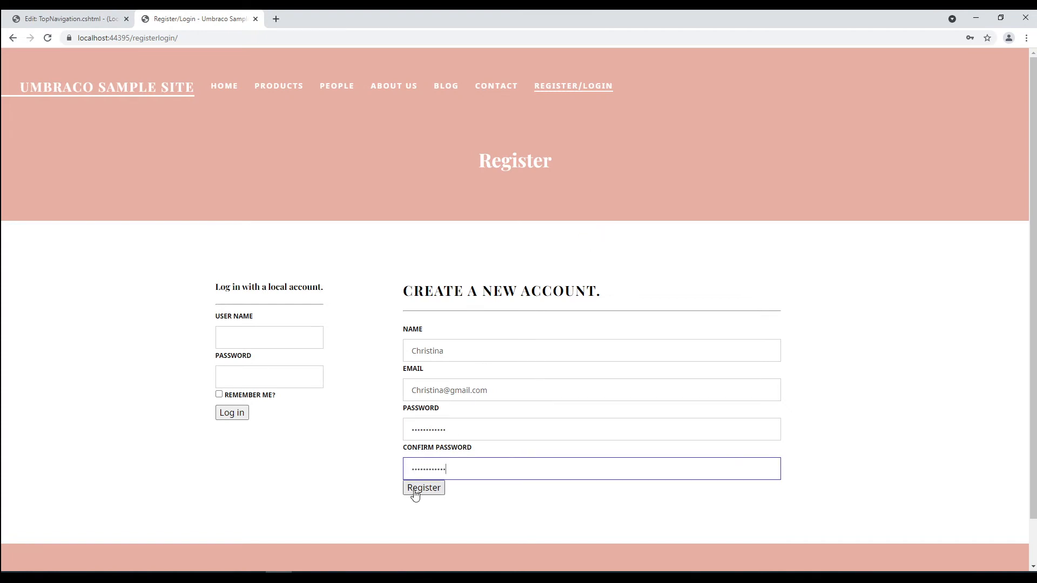
{"action": "left_click", "coordinate": [424, 488]}
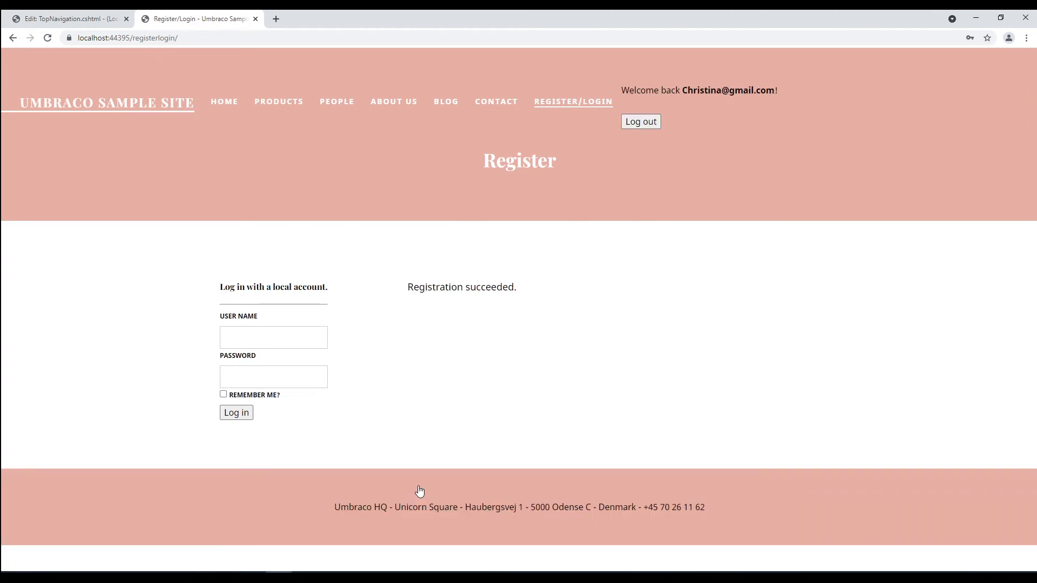
{"action": "mouse_move", "coordinate": [479, 302]}
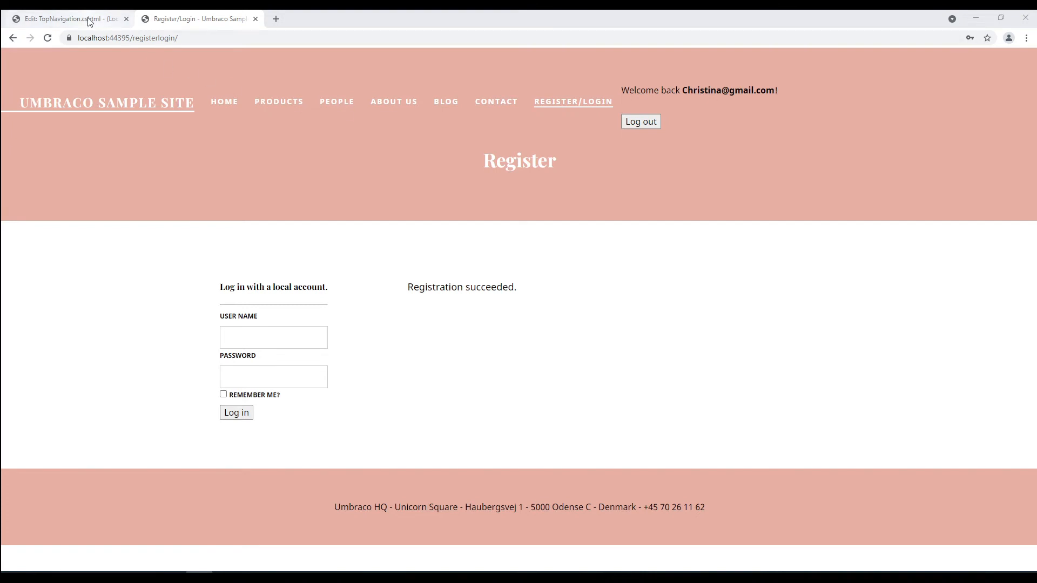
Step: View All Members in the backoffice to confirm Christina appears, then log her out on the site
{"action": "left_click", "coordinate": [65, 18]}
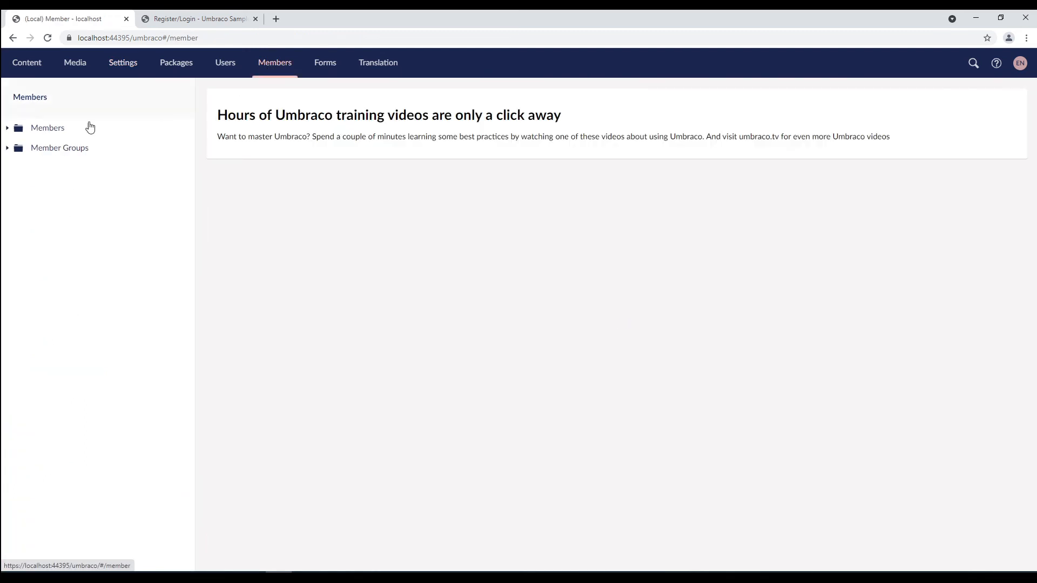
{"action": "left_click", "coordinate": [47, 127]}
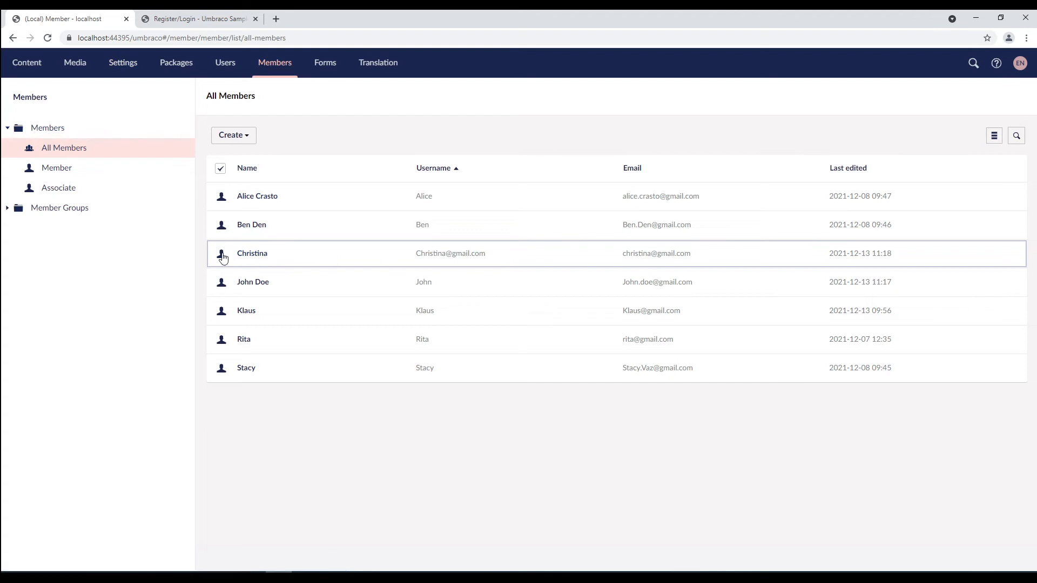
{"action": "left_click", "coordinate": [199, 19]}
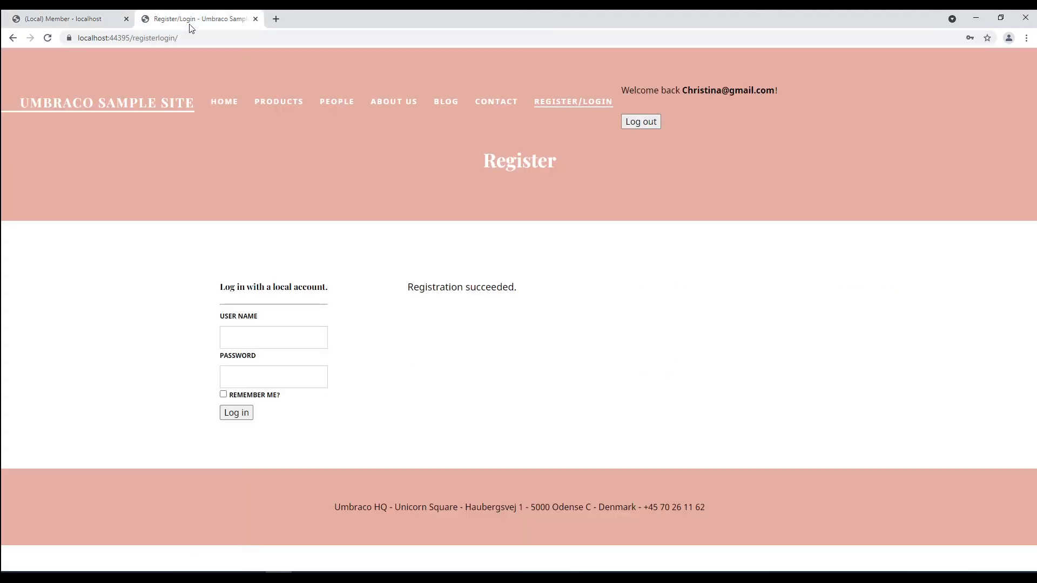
{"action": "left_click", "coordinate": [639, 122]}
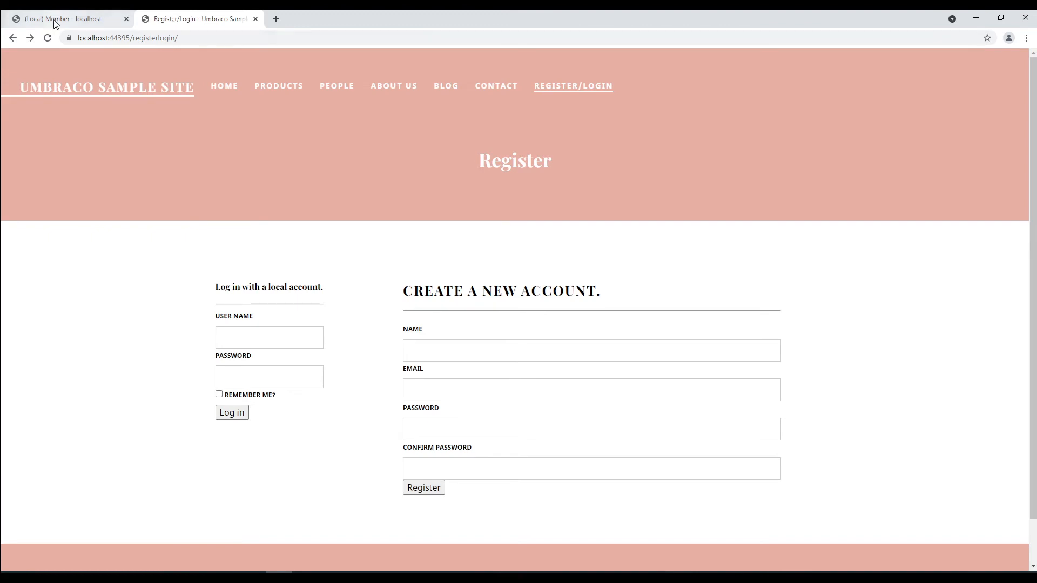
{"action": "left_click", "coordinate": [62, 18]}
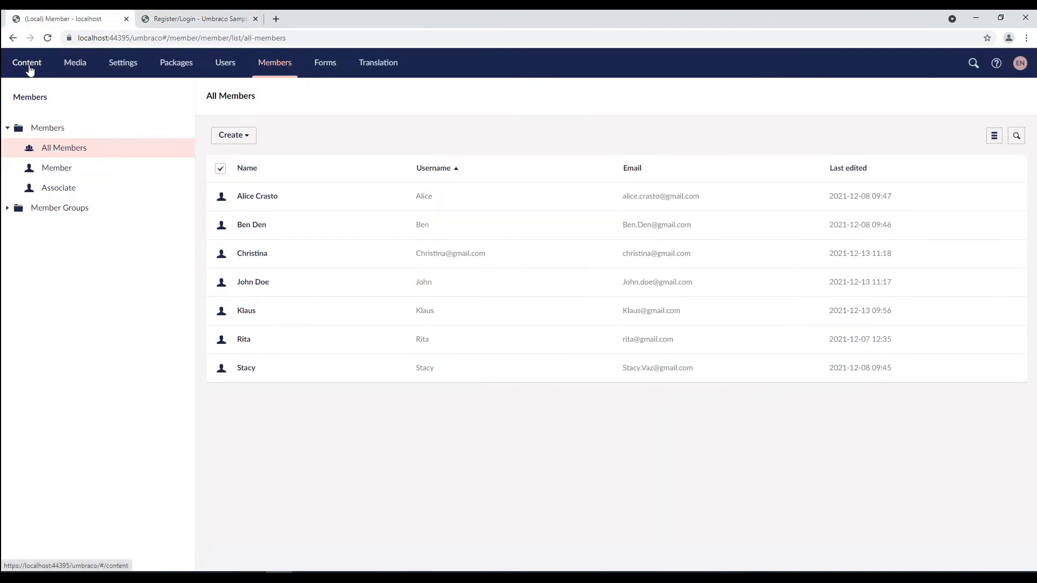
Step: From the Content tree, choose Public Access in the Blog page's actions to reach Restrict Public Access
{"action": "left_click", "coordinate": [26, 63]}
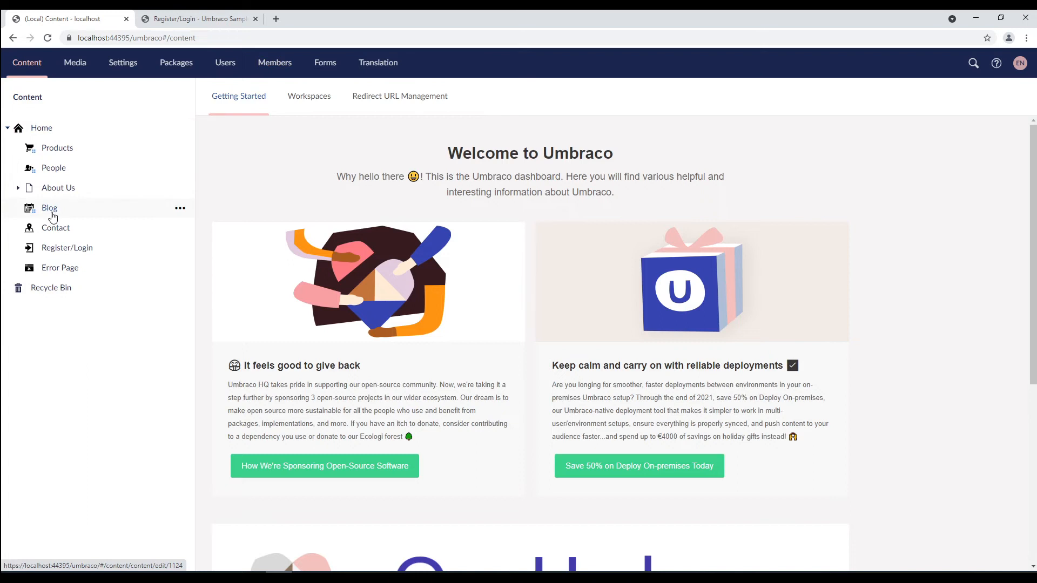
{"action": "mouse_move", "coordinate": [56, 213]}
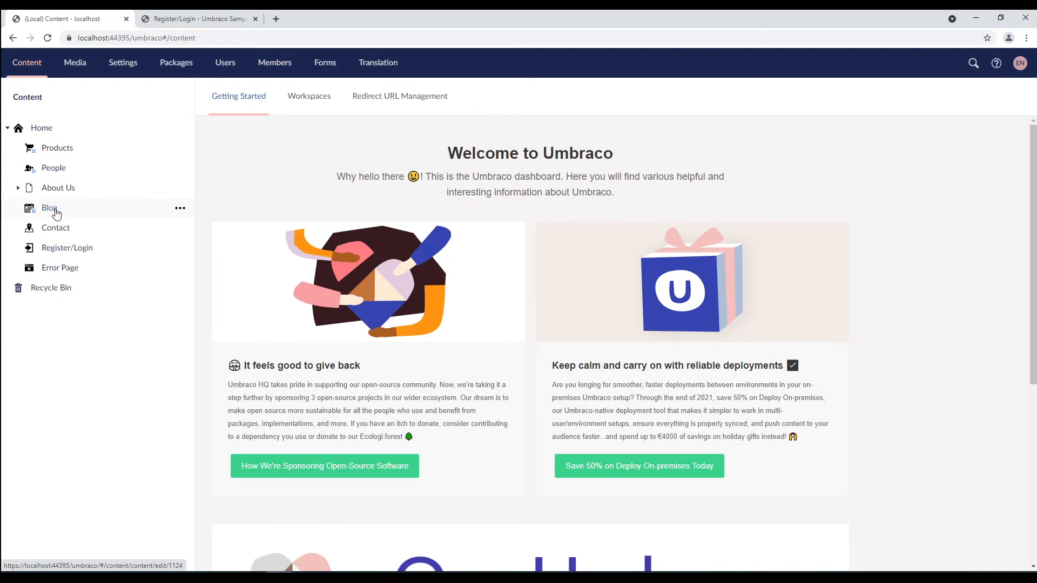
{"action": "left_click", "coordinate": [48, 207]}
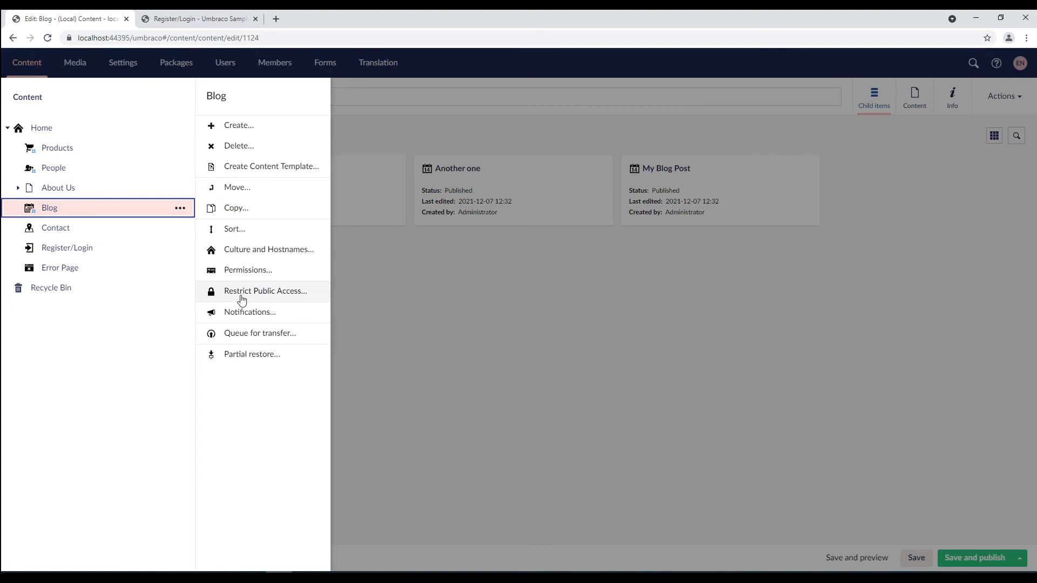
{"action": "left_click", "coordinate": [264, 291]}
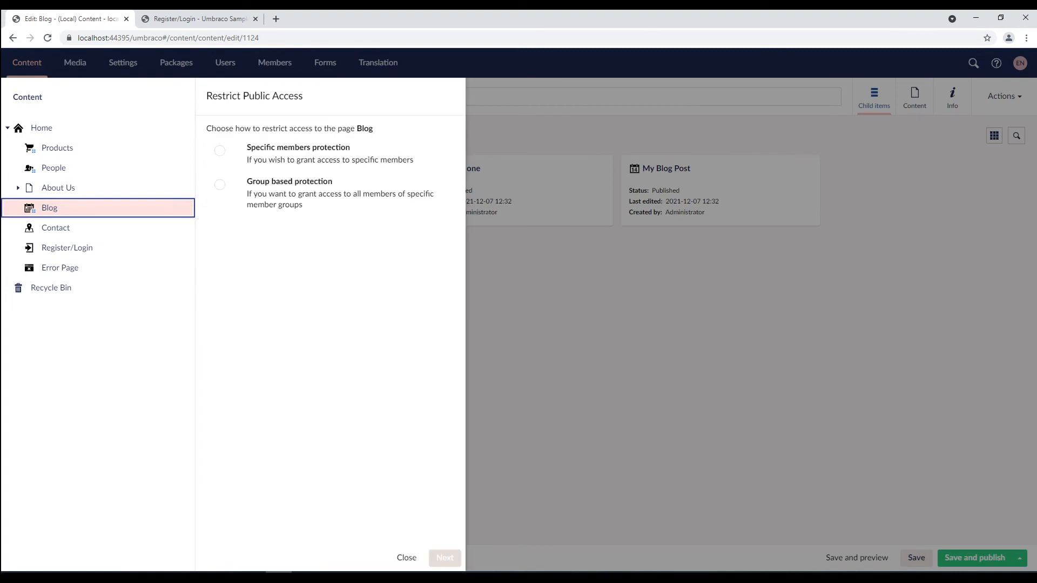
{"action": "mouse_move", "coordinate": [261, 165]}
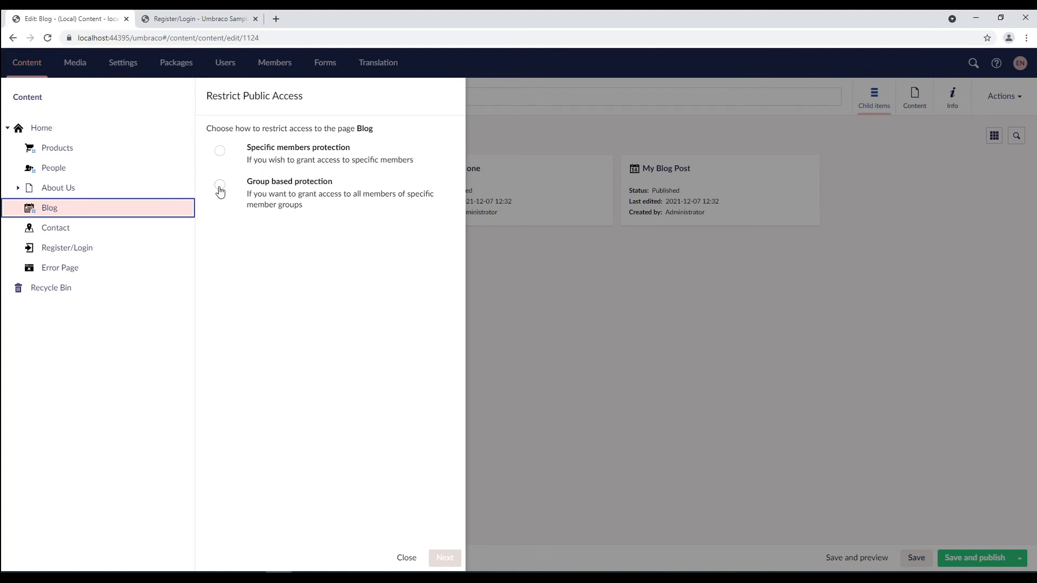
Step: Choose group-based protection for Blog and allow only the Executive member group
{"action": "left_click", "coordinate": [220, 185]}
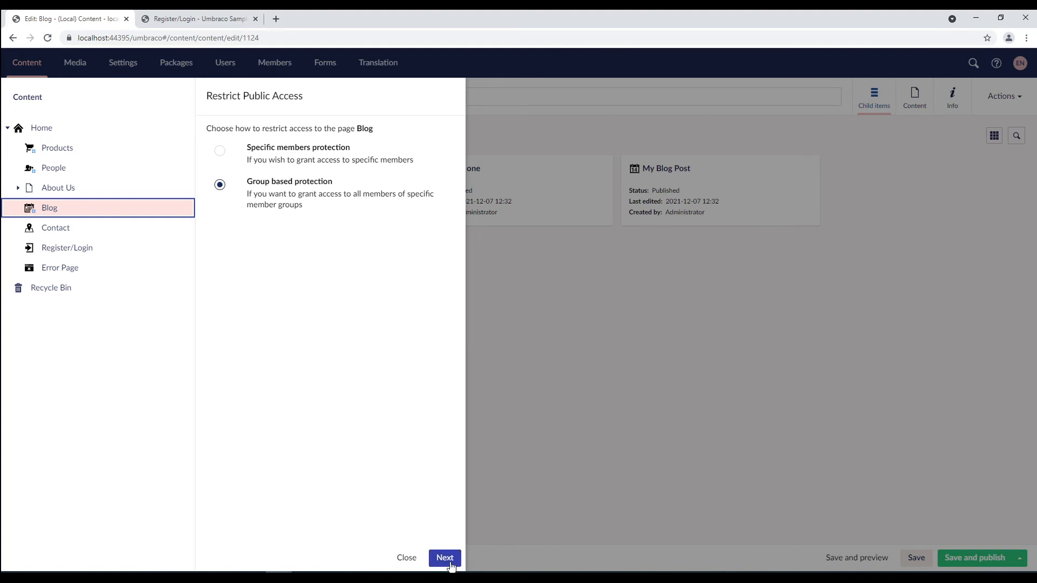
{"action": "left_click", "coordinate": [443, 557]}
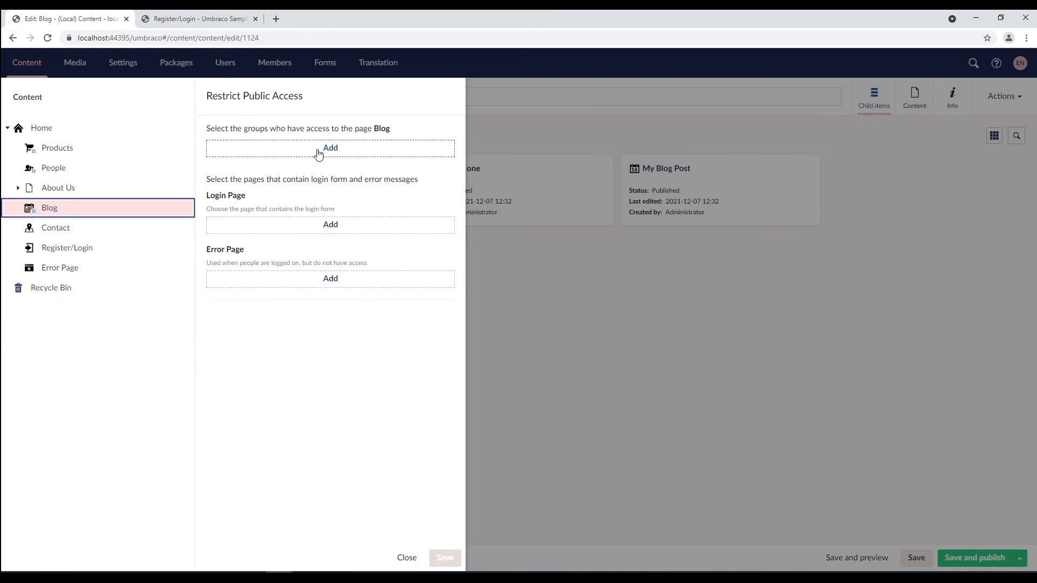
{"action": "left_click", "coordinate": [330, 147]}
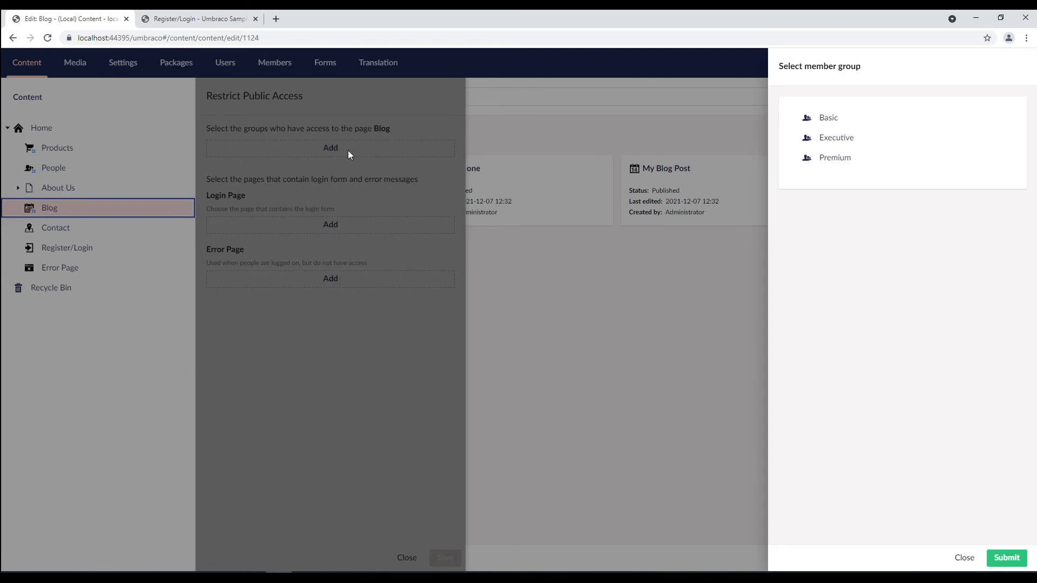
{"action": "left_click", "coordinate": [835, 137]}
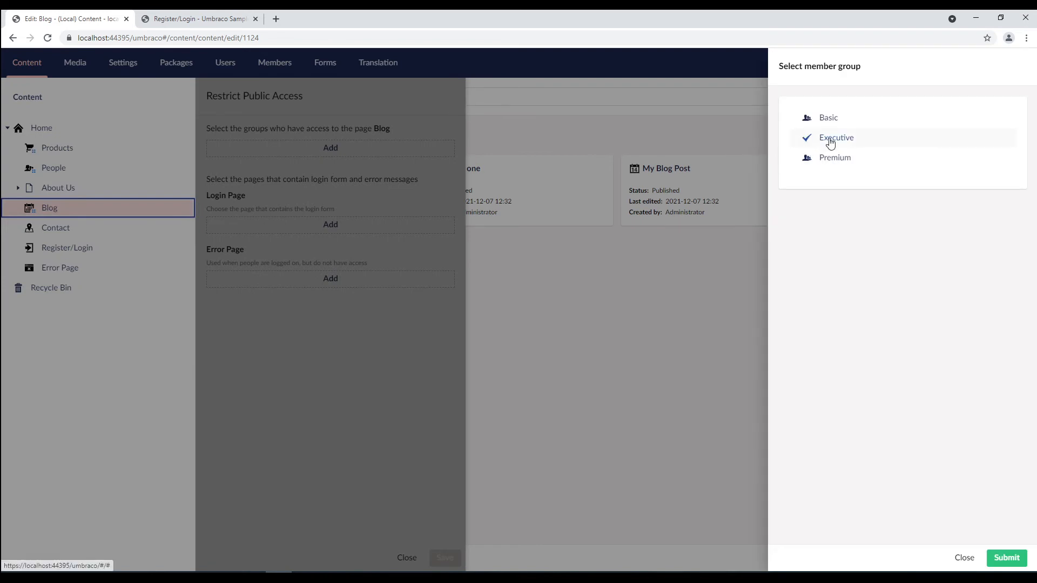
{"action": "left_click", "coordinate": [1004, 557]}
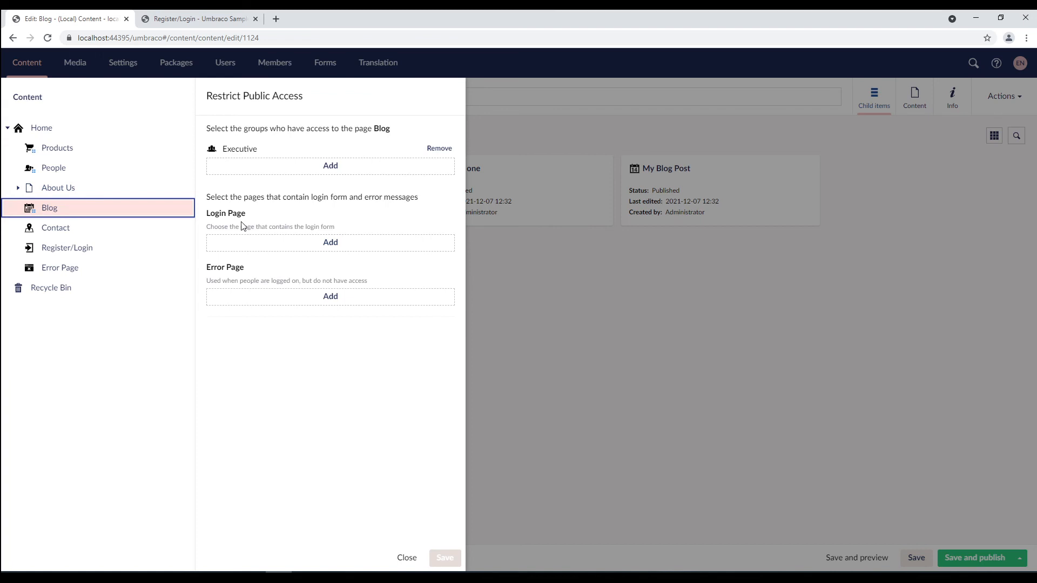
{"action": "mouse_move", "coordinate": [223, 273]}
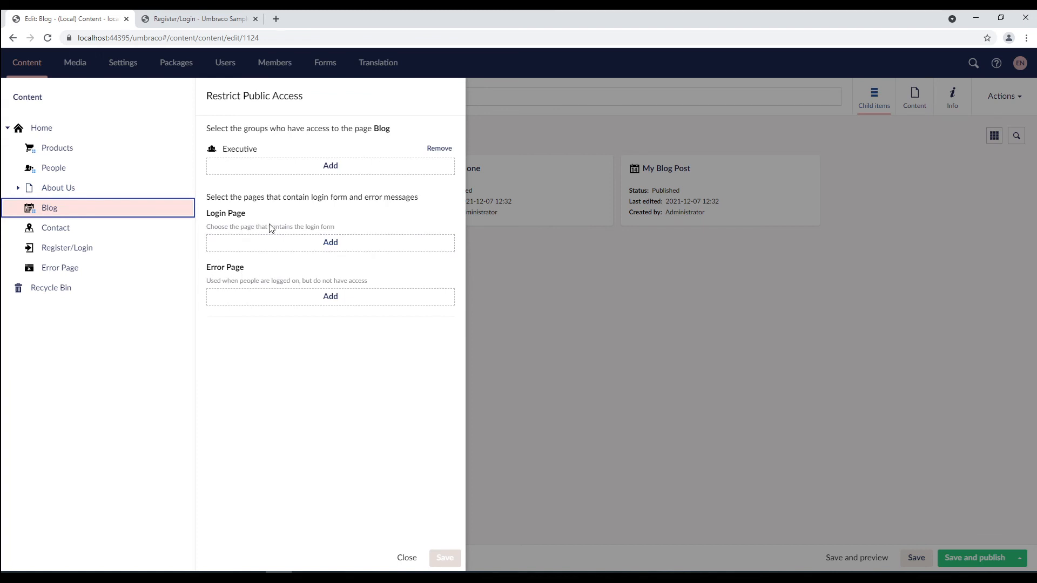
Step: Set Register/Login as the login page and Error Page as the denied page, then save the restriction
{"action": "left_click", "coordinate": [329, 242]}
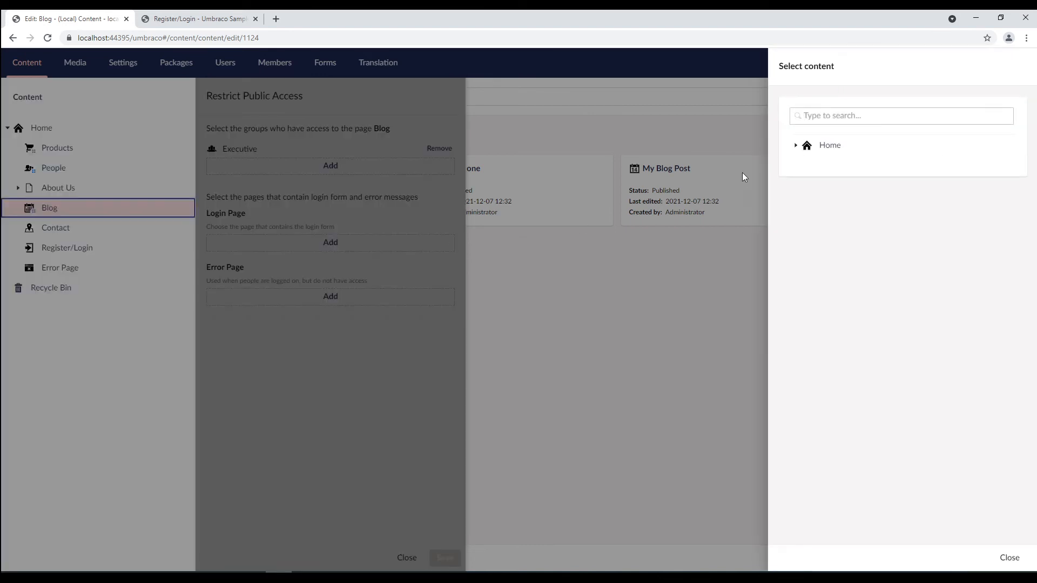
{"action": "left_click", "coordinate": [796, 145]}
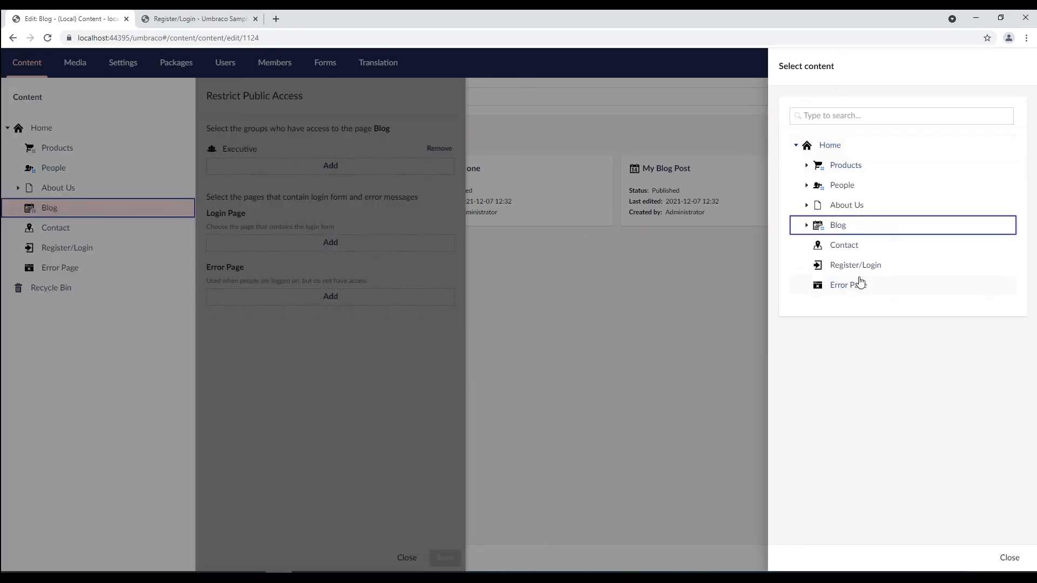
{"action": "left_click", "coordinate": [854, 265]}
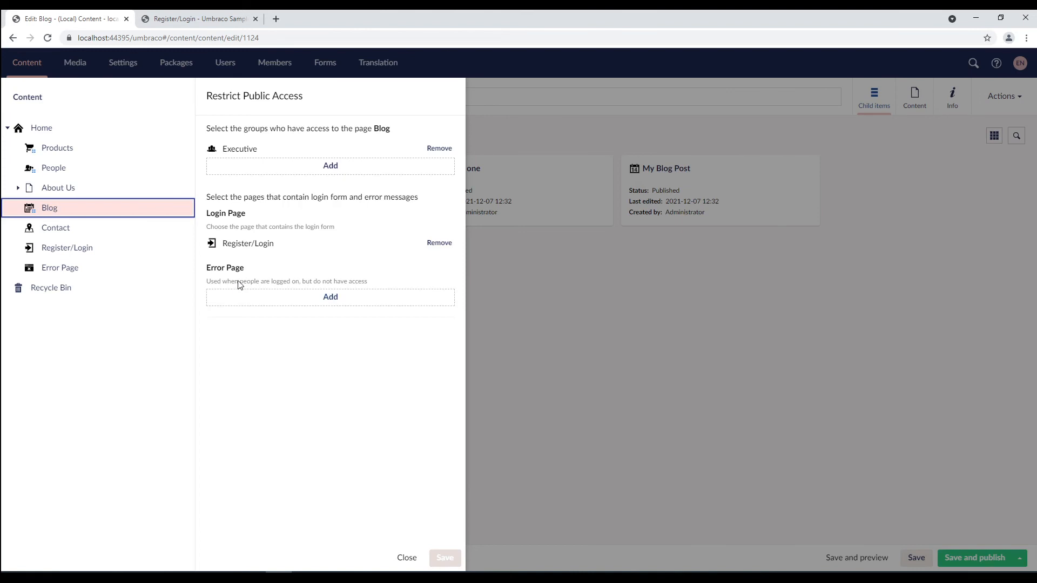
{"action": "left_click", "coordinate": [330, 297]}
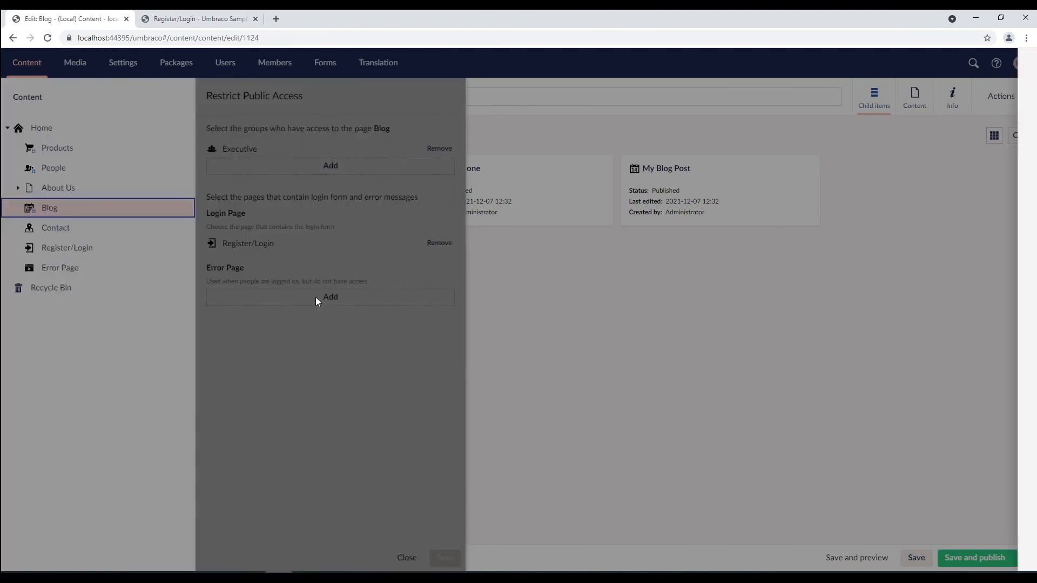
{"action": "left_click", "coordinate": [329, 296]}
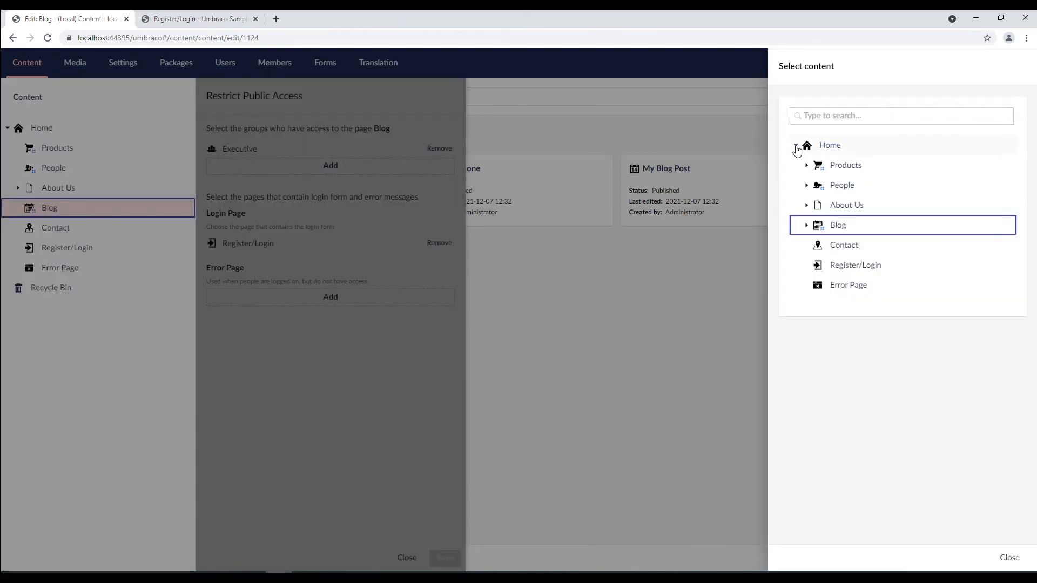
{"action": "left_click", "coordinate": [849, 284]}
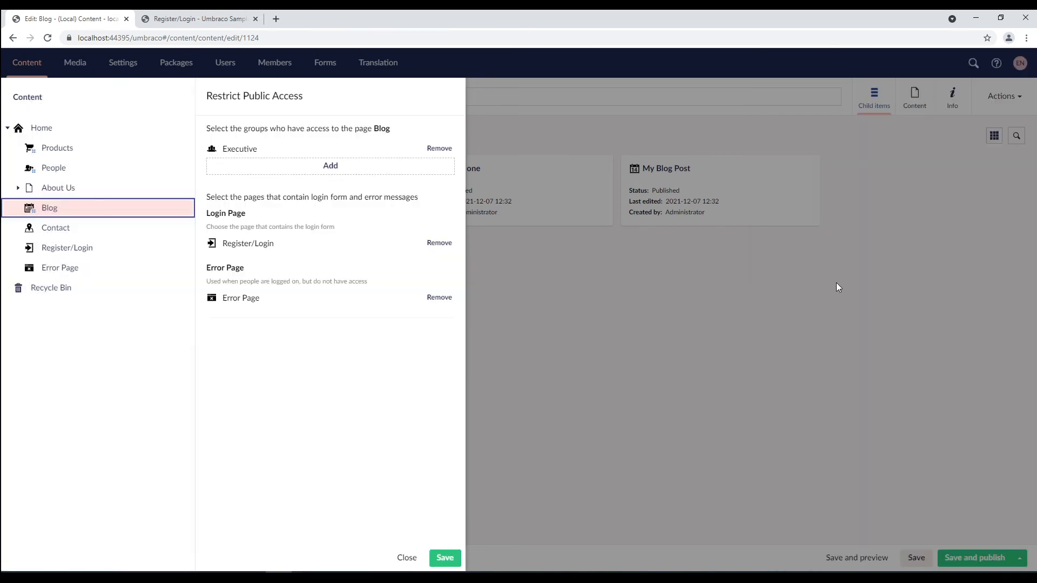
{"action": "mouse_move", "coordinate": [501, 307]}
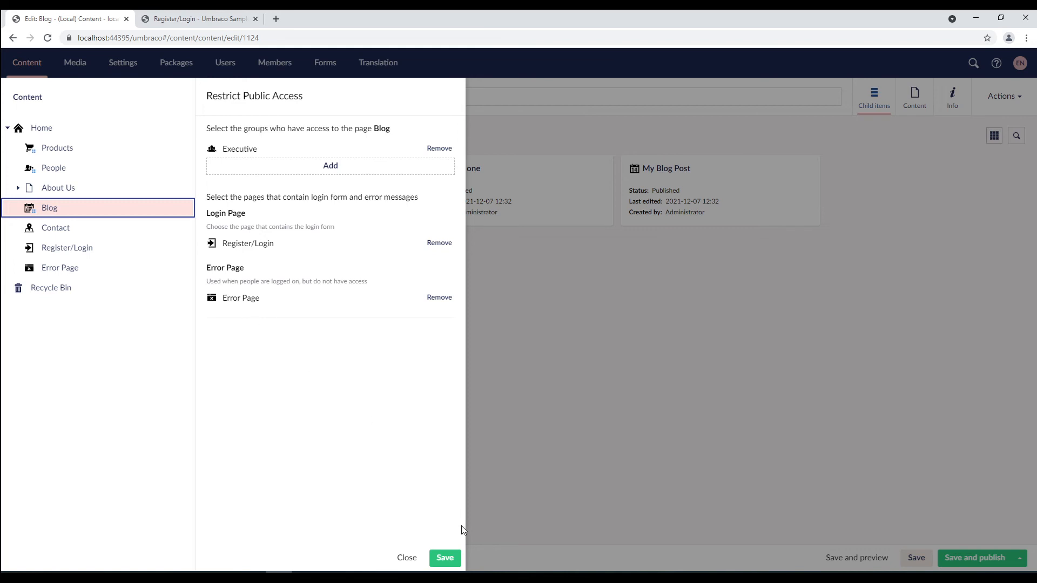
{"action": "left_click", "coordinate": [444, 557]}
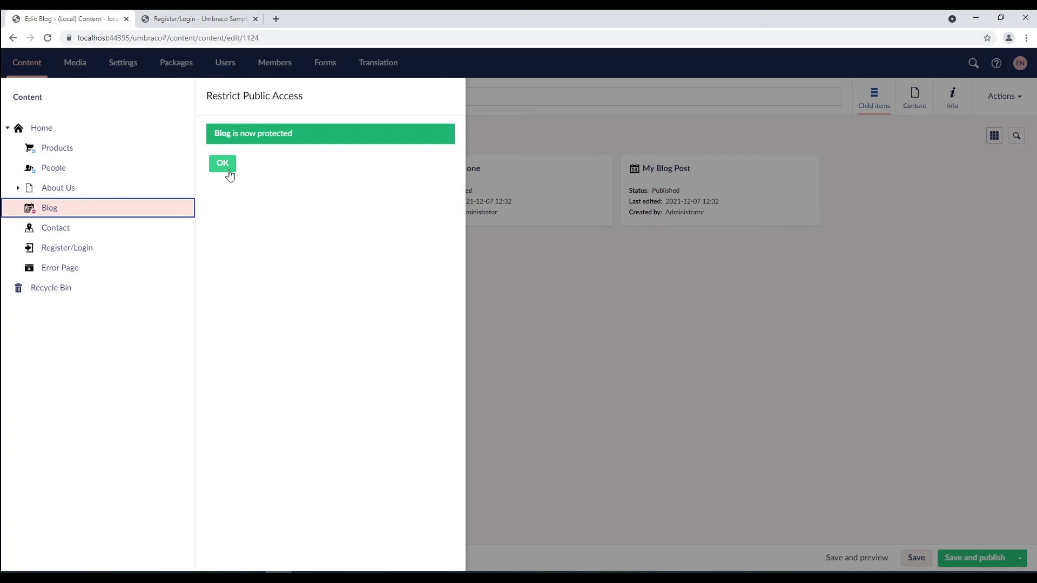
{"action": "left_click", "coordinate": [223, 163]}
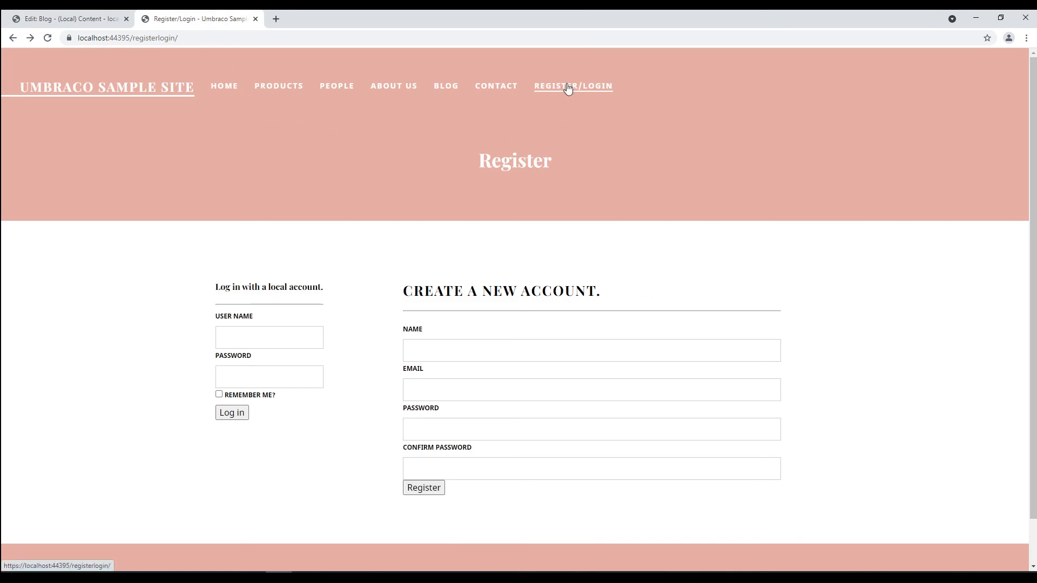
{"action": "mouse_move", "coordinate": [446, 85]}
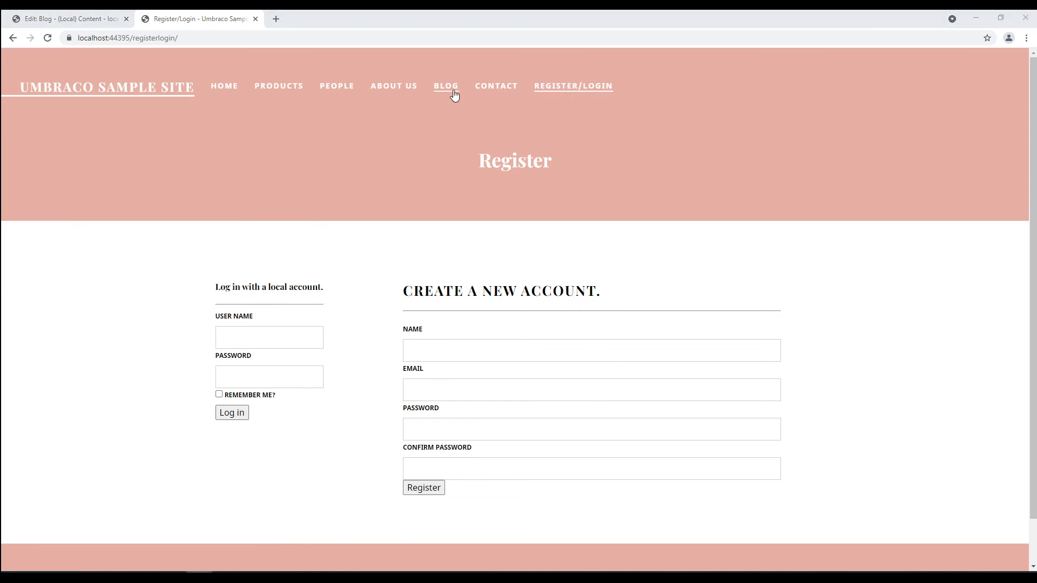
Step: Log in as John when Blog asks for credentials, see the 403 Restricted Access page, then log out
{"action": "left_click", "coordinate": [446, 86]}
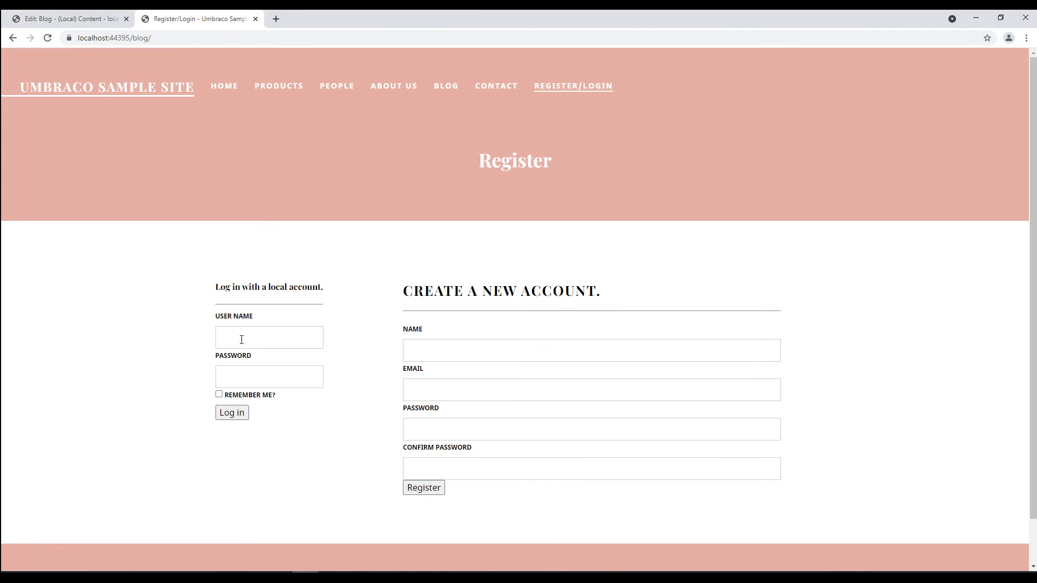
{"action": "type", "text": "John"}
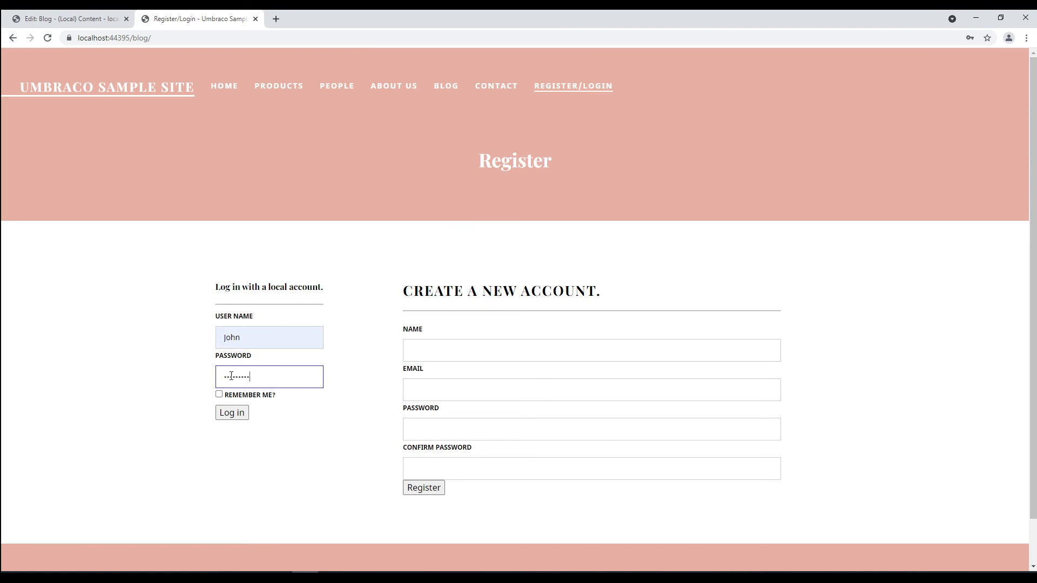
{"action": "left_click", "coordinate": [231, 412]}
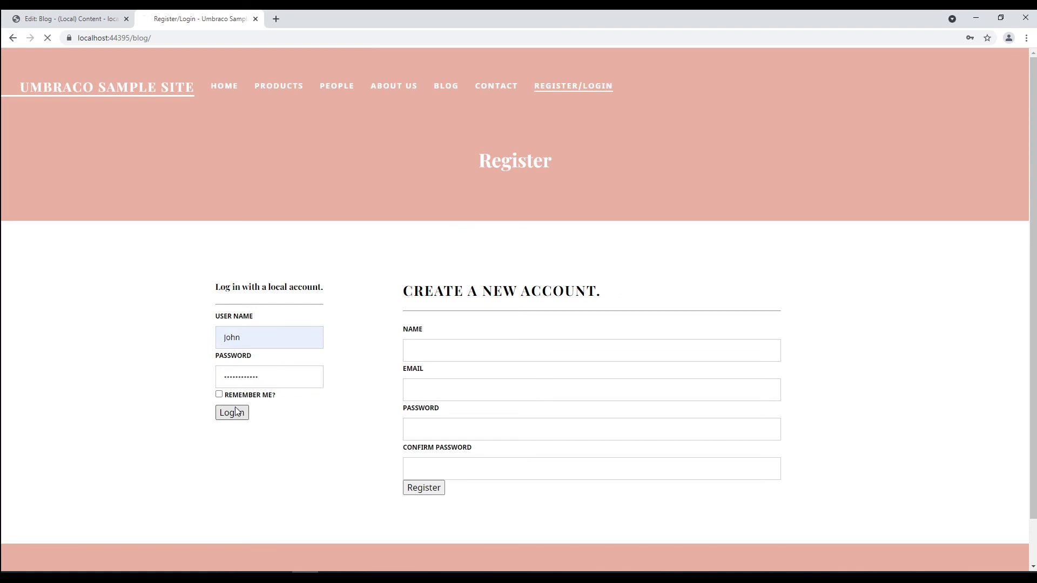
{"action": "left_click", "coordinate": [231, 411]}
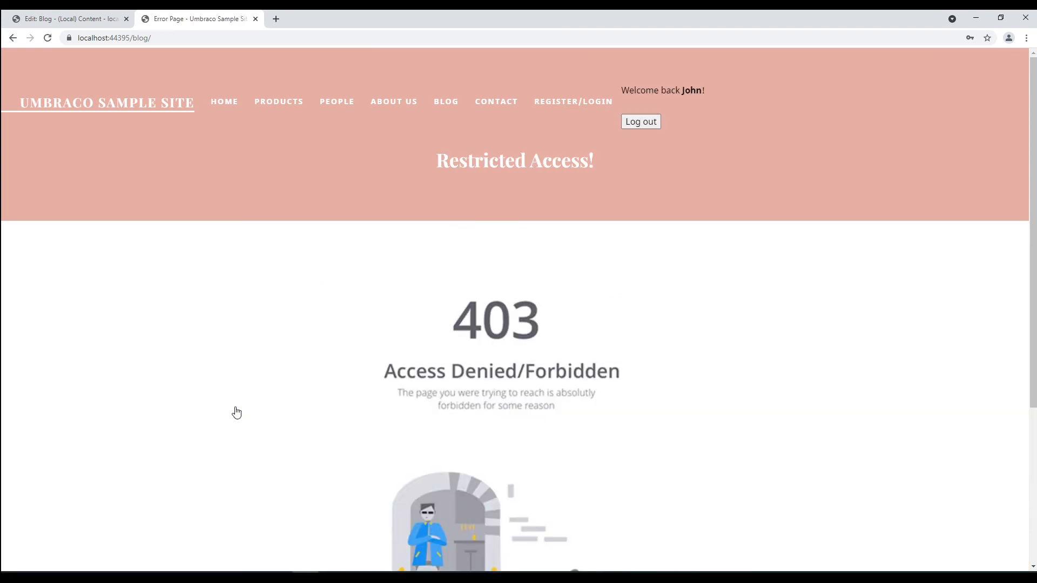
{"action": "mouse_move", "coordinate": [478, 408]}
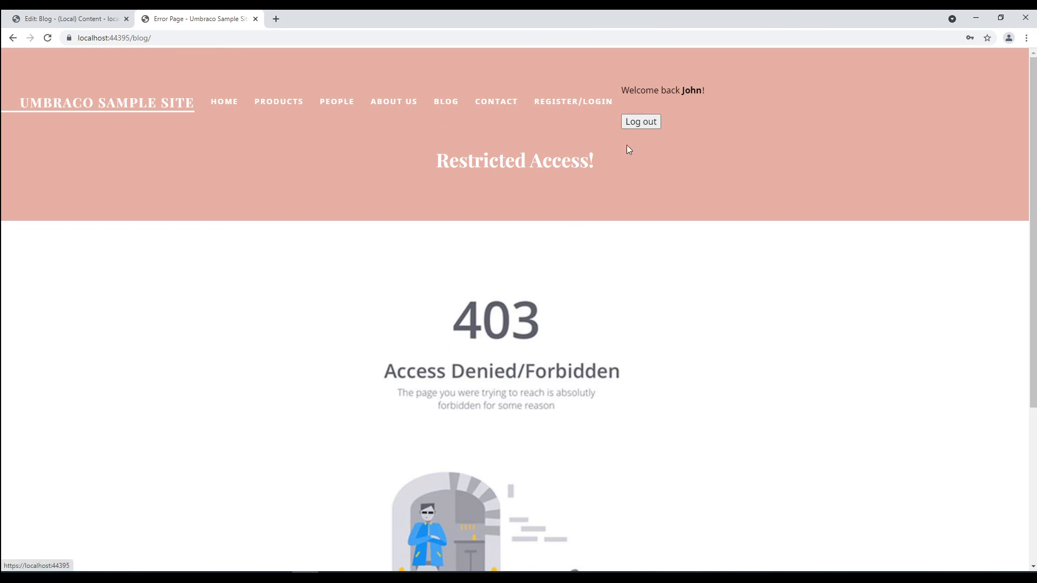
{"action": "left_click", "coordinate": [639, 121]}
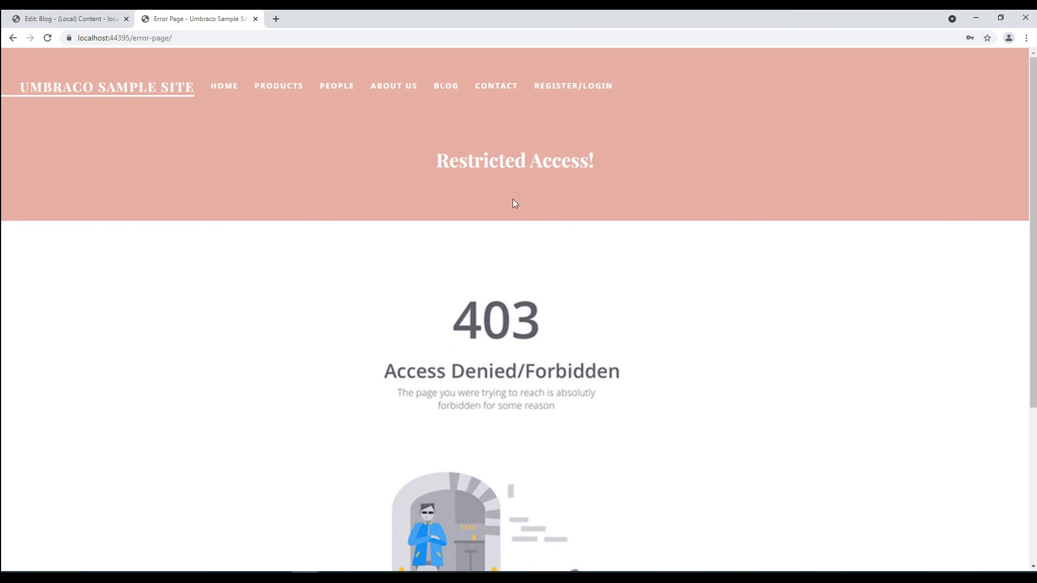
Step: Log in as Executive member Klaus via Register/Login and view the Blog posts
{"action": "left_click", "coordinate": [573, 86]}
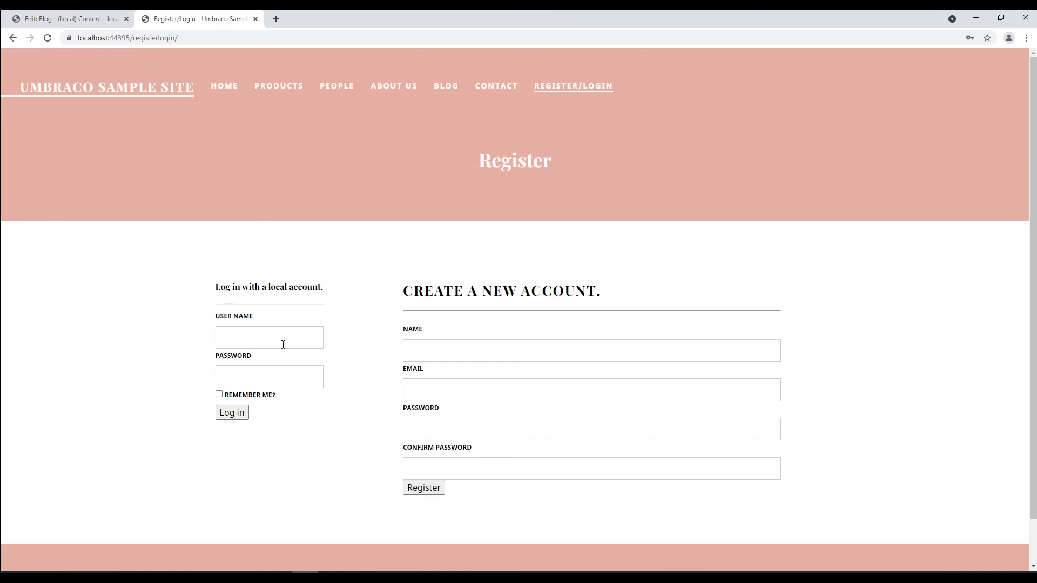
{"action": "type", "text": "•••••"}
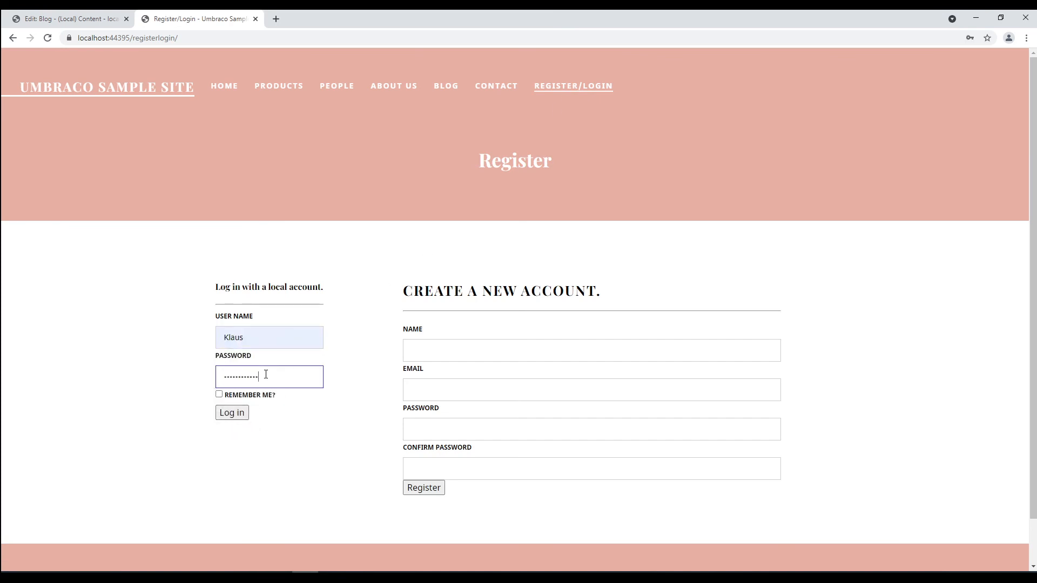
{"action": "left_click", "coordinate": [231, 413]}
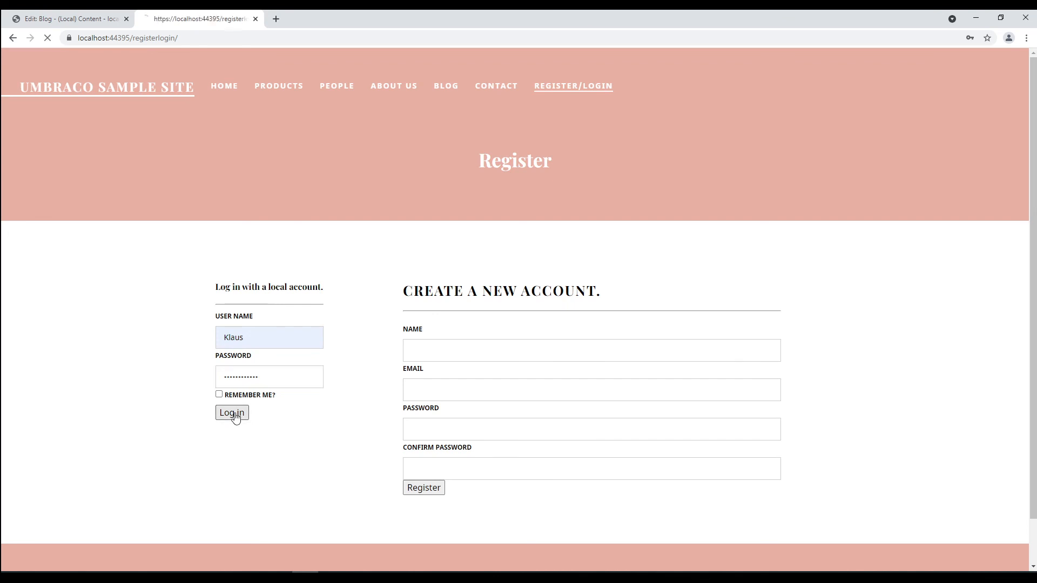
{"action": "left_click", "coordinate": [232, 411]}
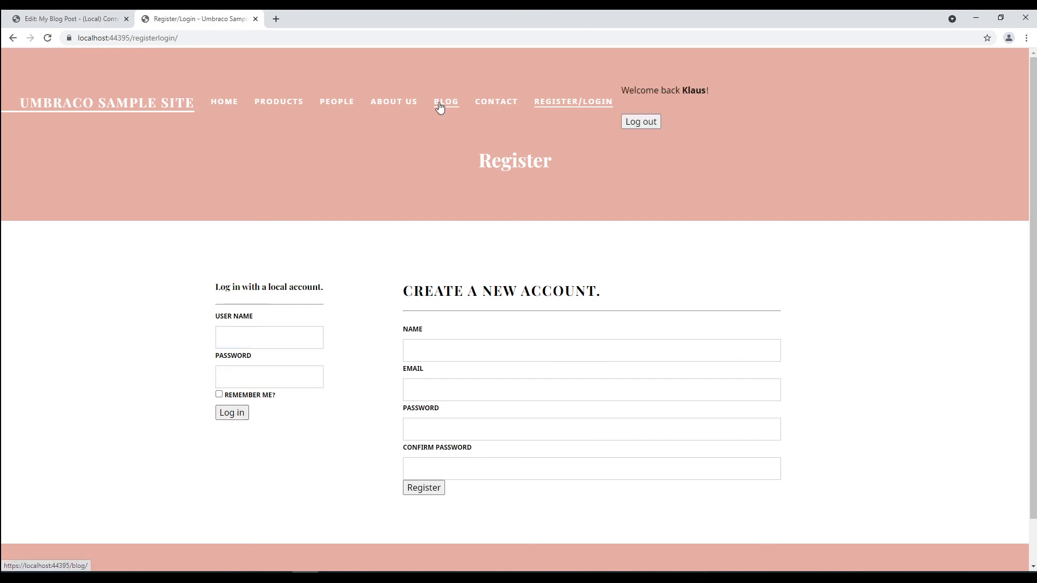
{"action": "left_click", "coordinate": [446, 101]}
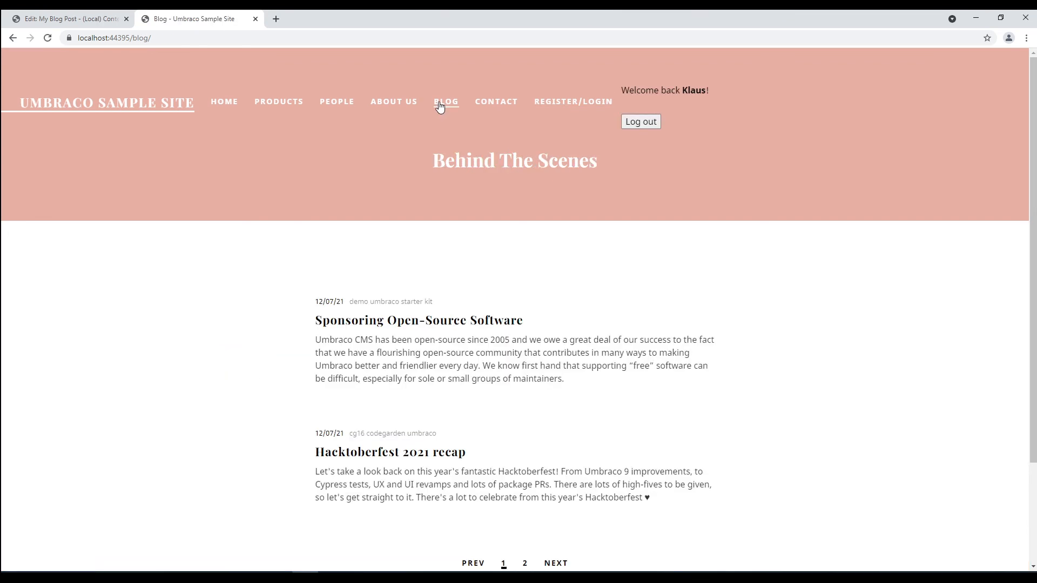